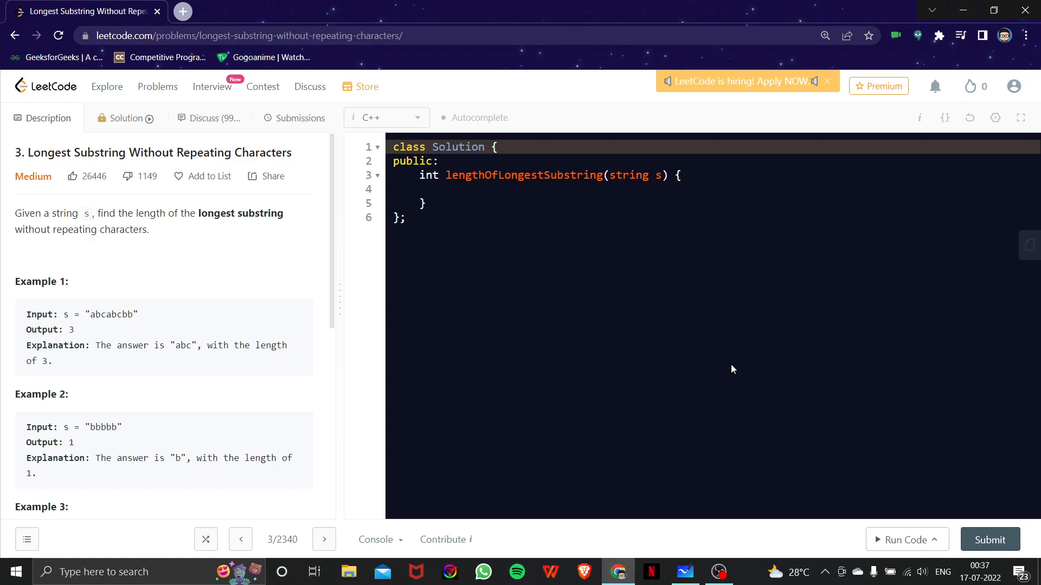
pyautogui.moveTo(177, 236)
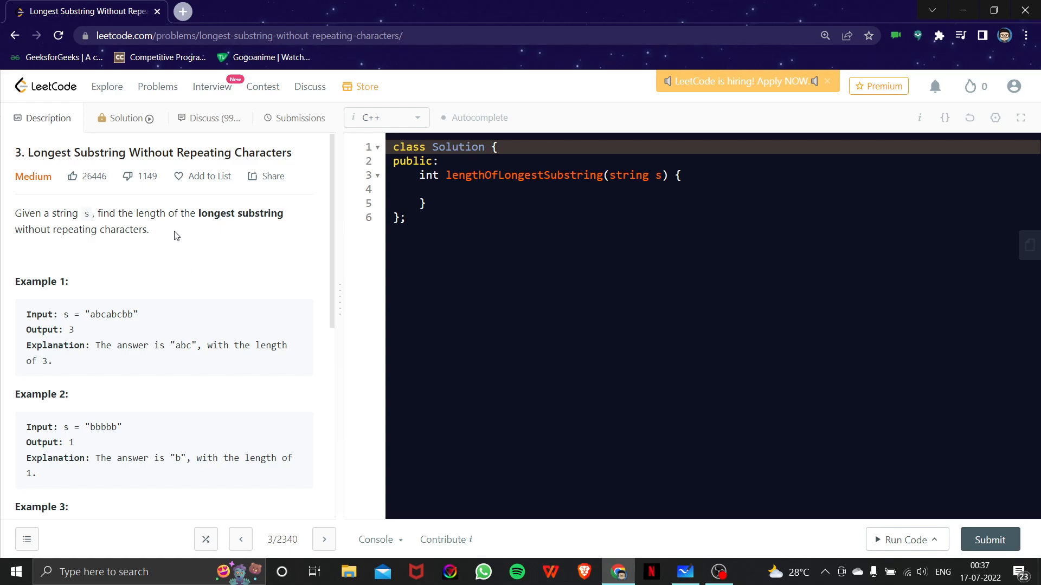
pyautogui.moveTo(147, 167)
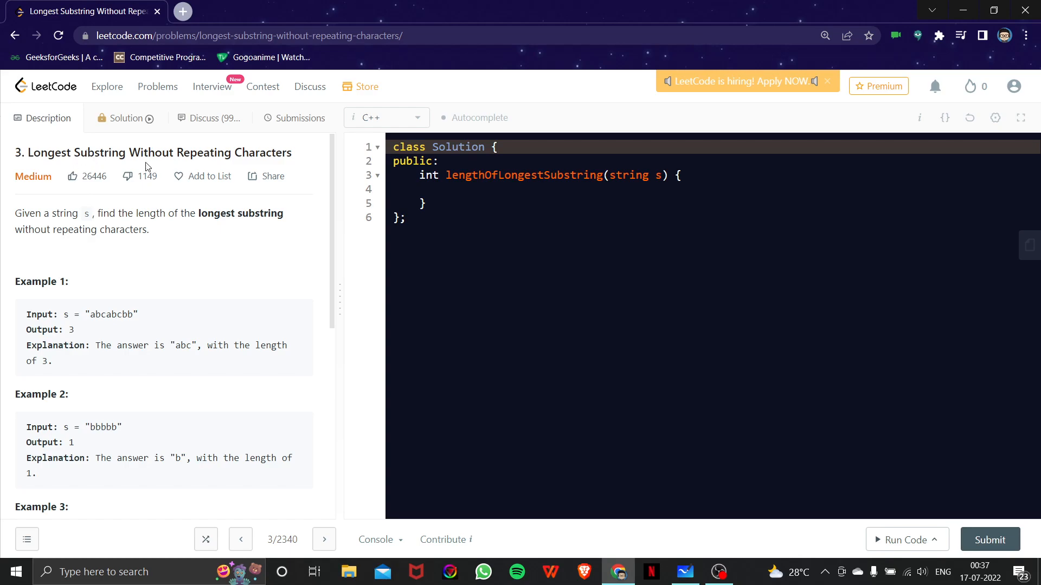
pyautogui.moveTo(284, 164)
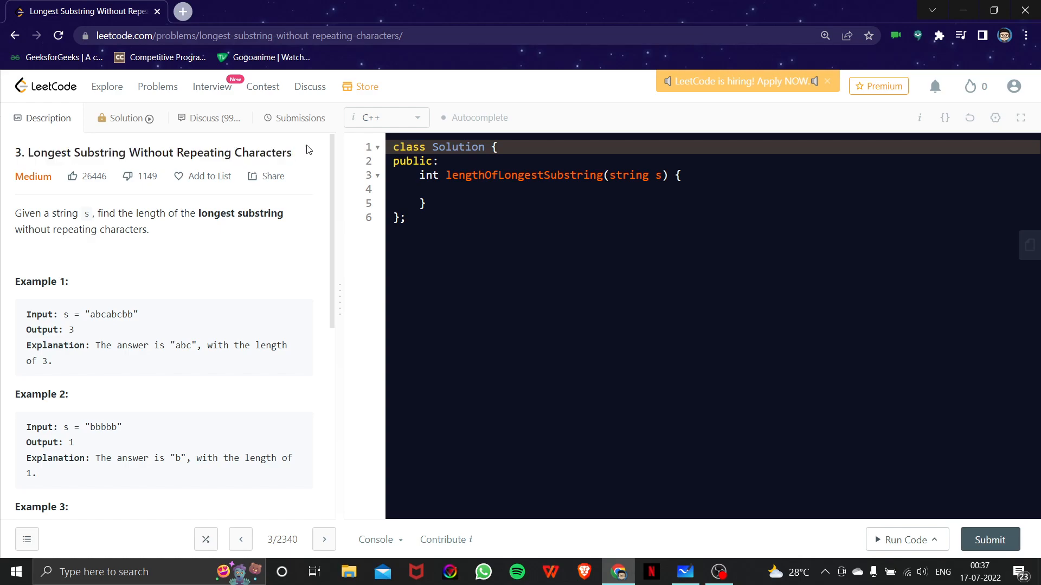
pyautogui.moveTo(318, 167)
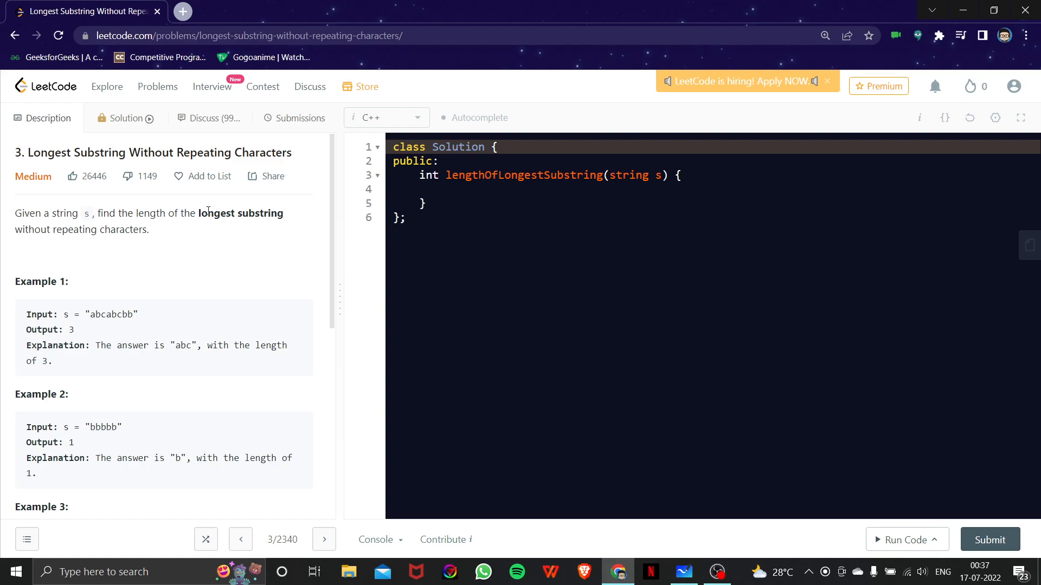
# - Highlight the 'no repeating characters' phrase and Example 1 input abcabcbb, then clear the highlights
pyautogui.doubleClick(241, 213)
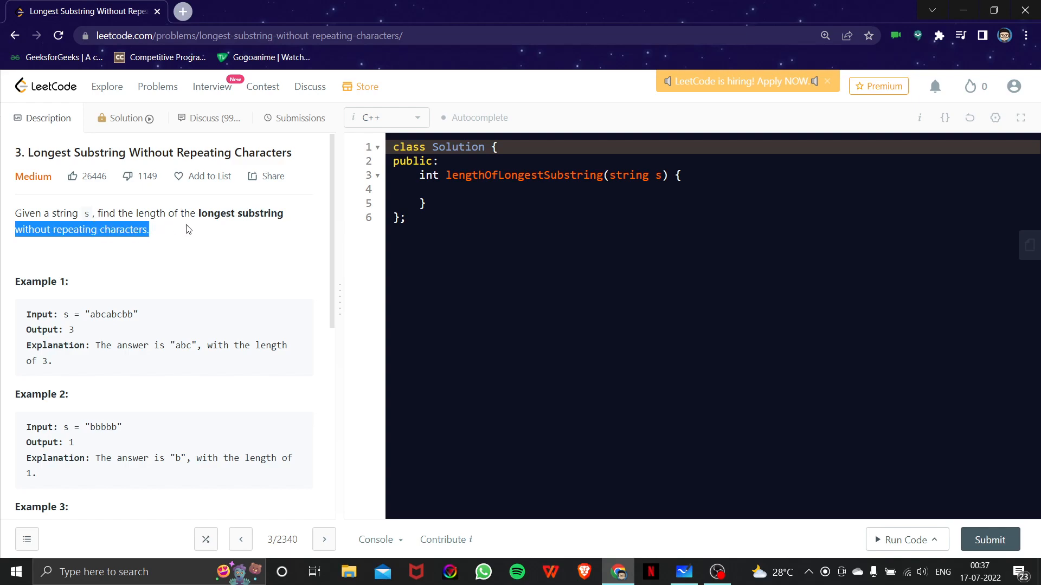
pyautogui.click(273, 303)
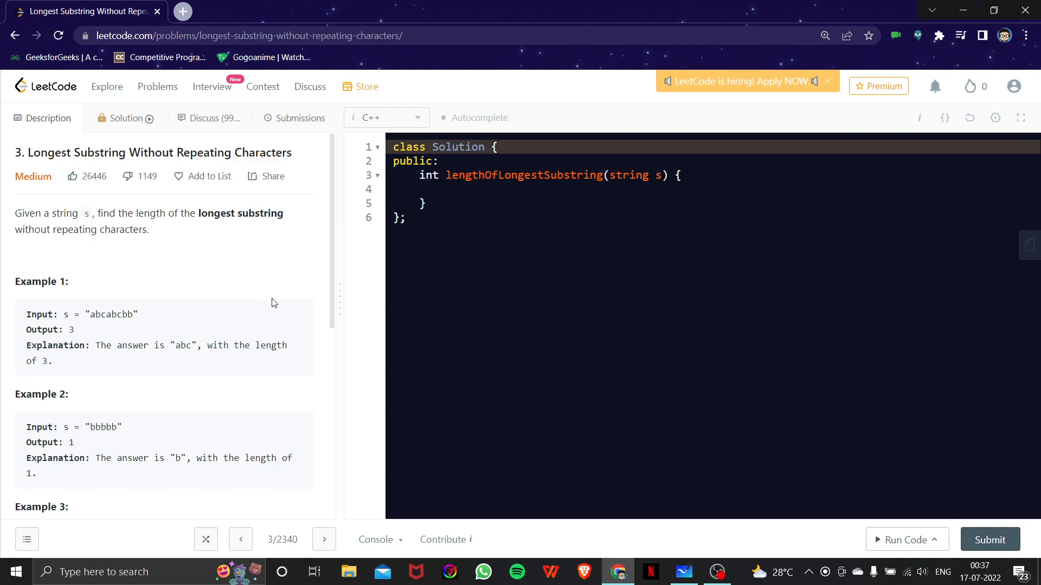
pyautogui.scroll(-3)
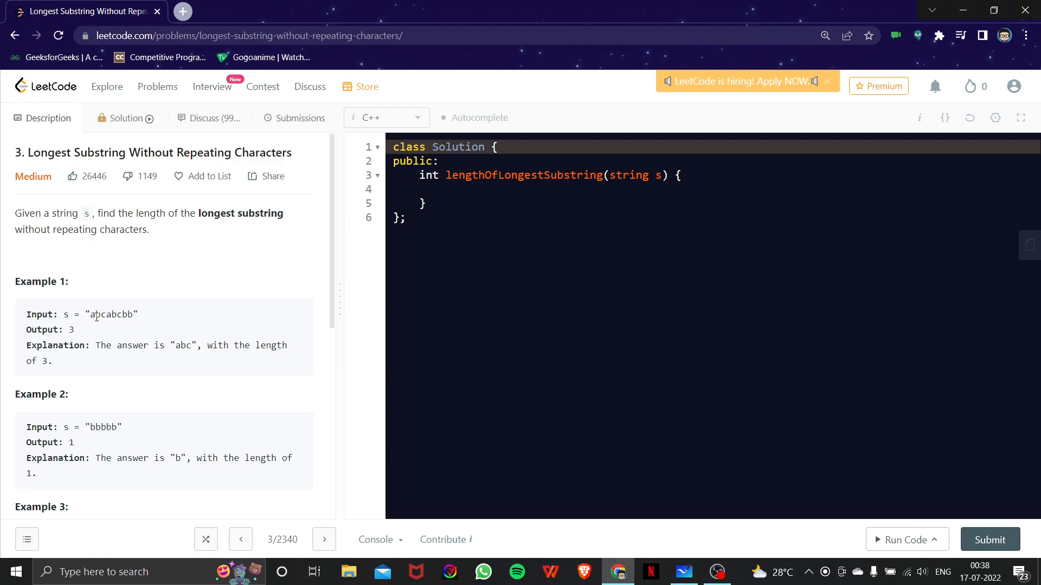
pyautogui.doubleClick(111, 314)
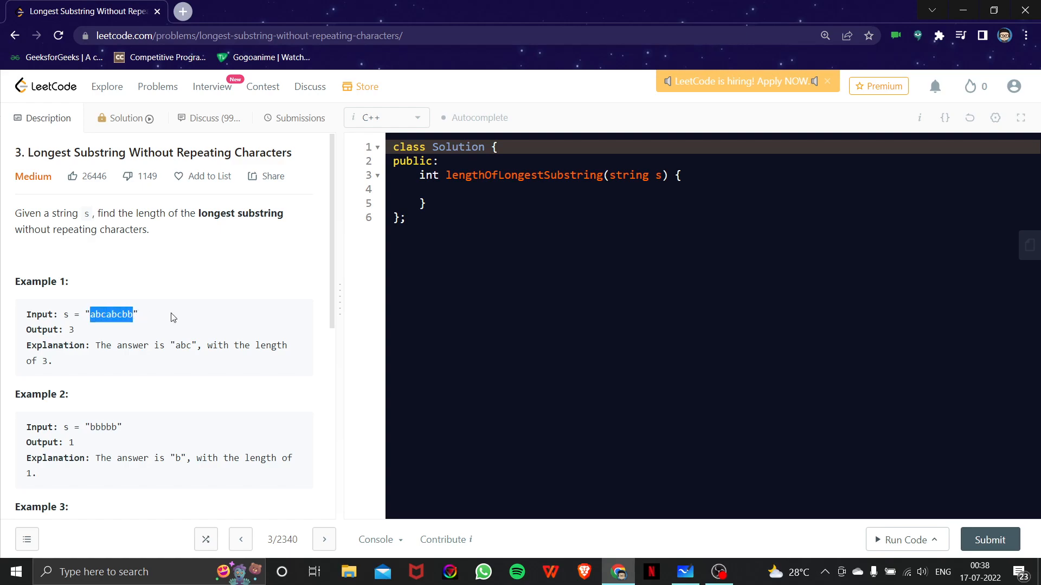
pyautogui.click(92, 331)
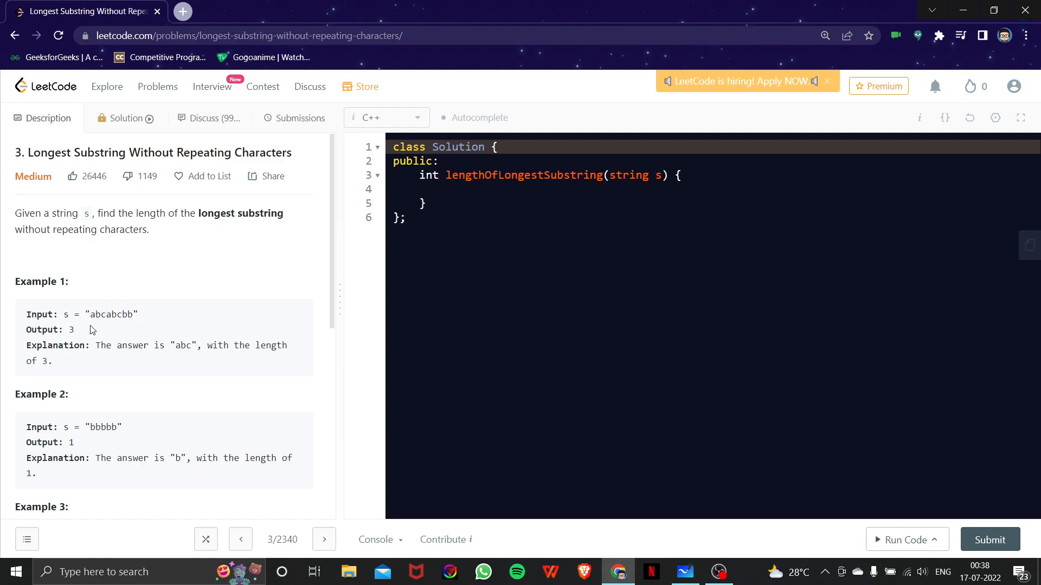
pyautogui.moveTo(187, 263)
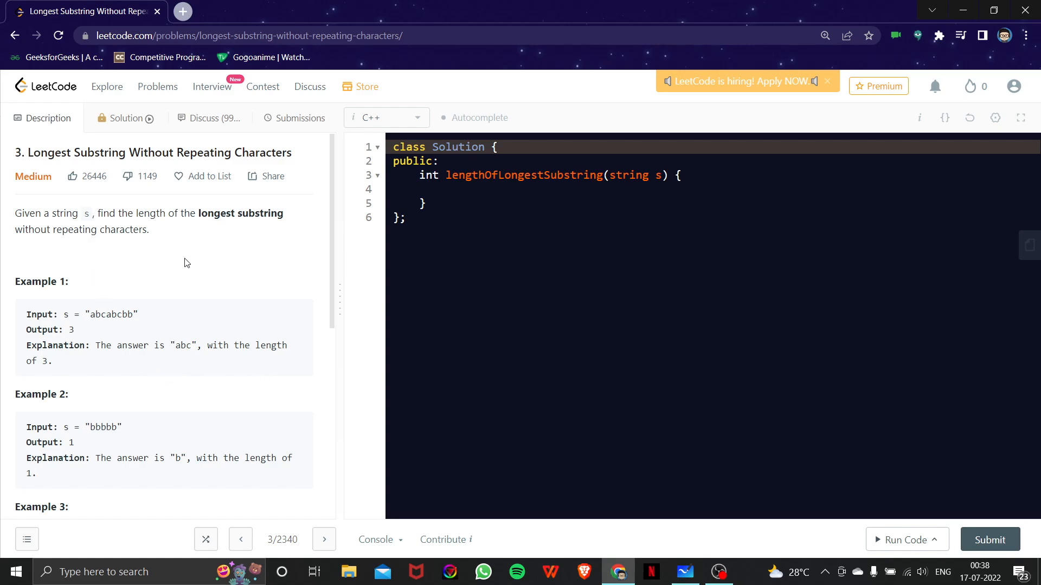
pyautogui.moveTo(84, 333)
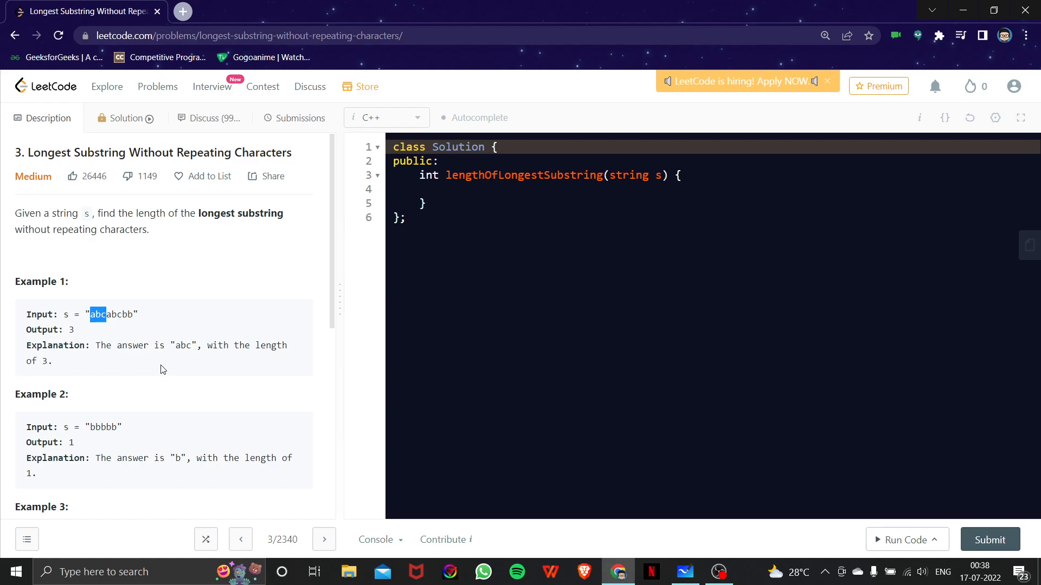
pyautogui.click(97, 315)
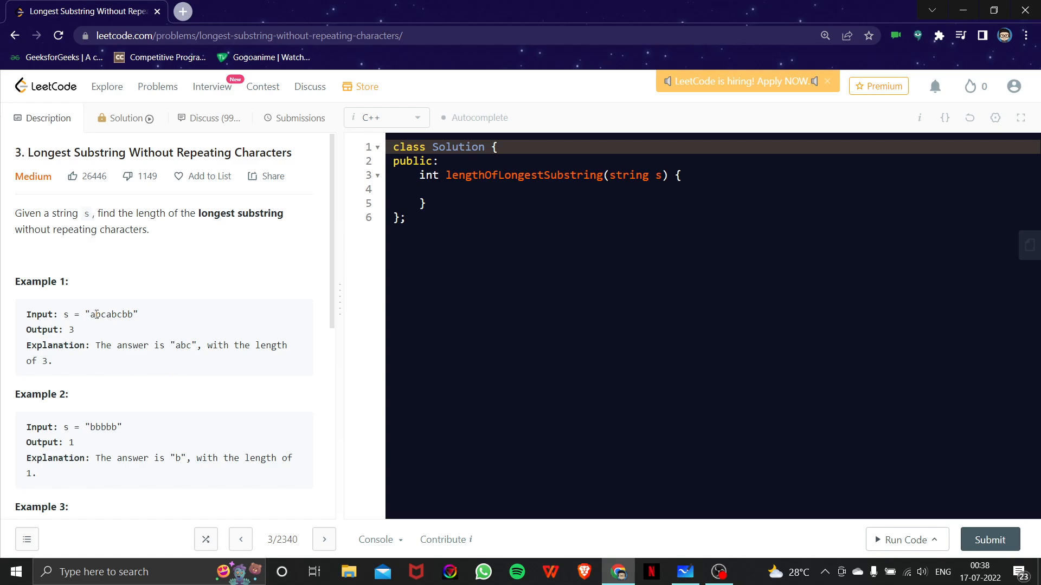
pyautogui.moveTo(104, 320)
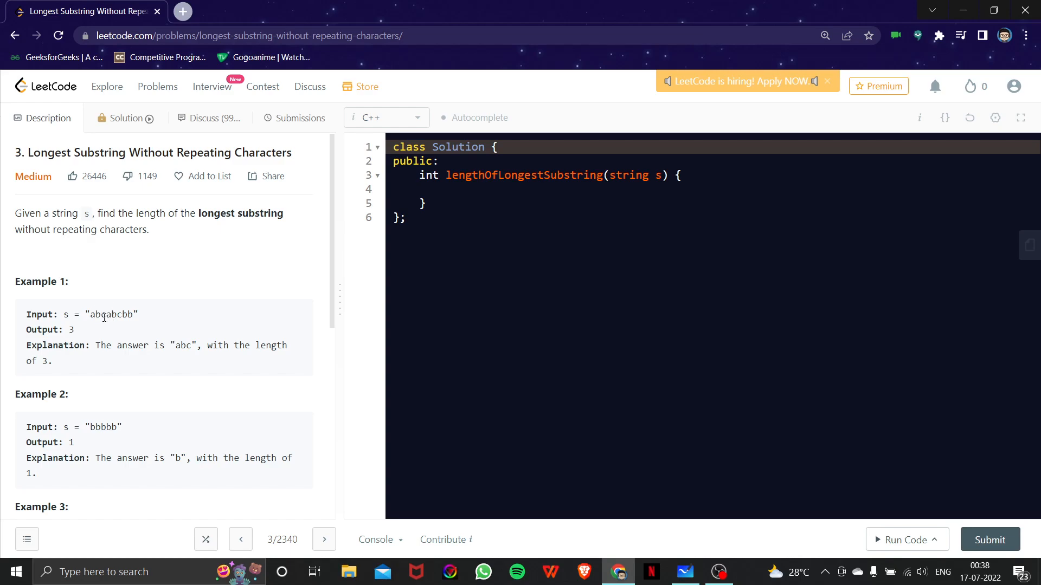
pyautogui.moveTo(119, 315)
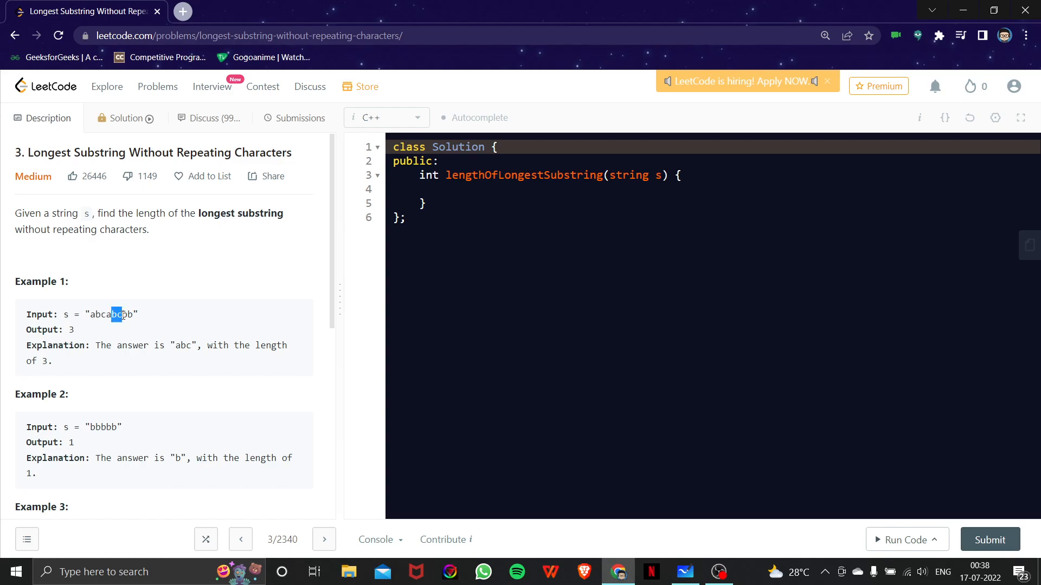
pyautogui.click(118, 330)
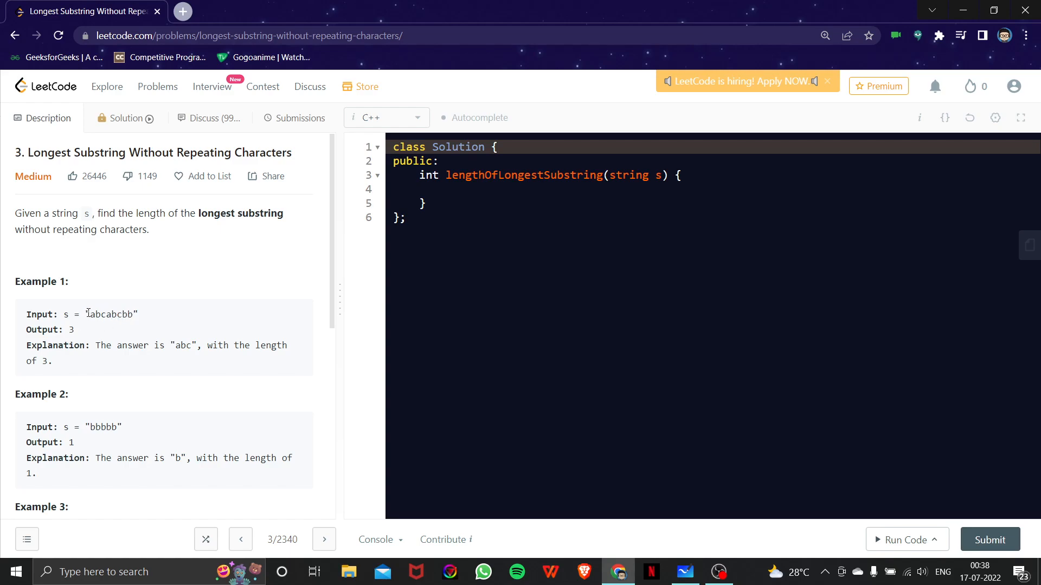
pyautogui.moveTo(110, 321)
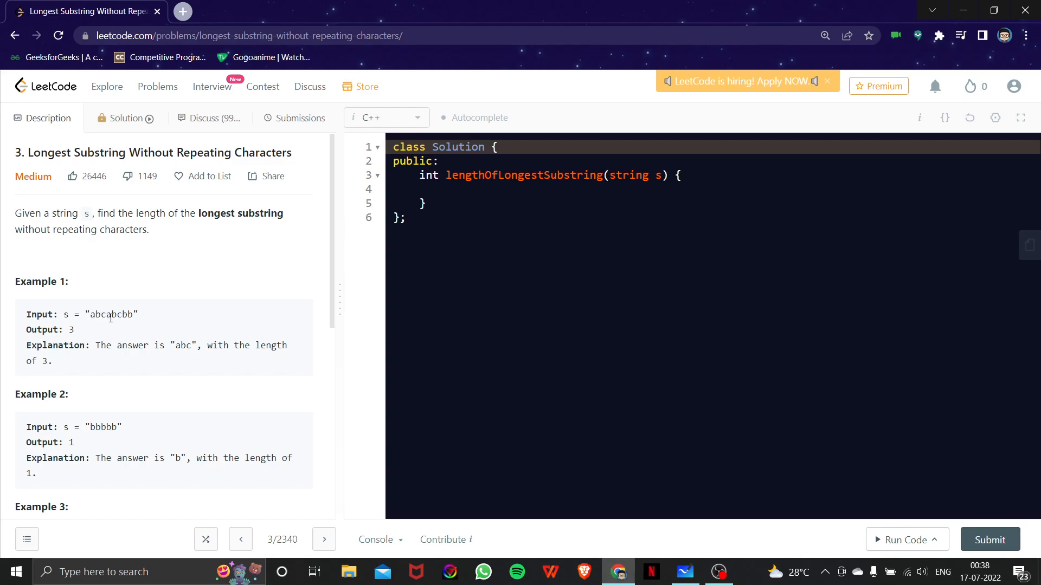
pyautogui.moveTo(257, 373)
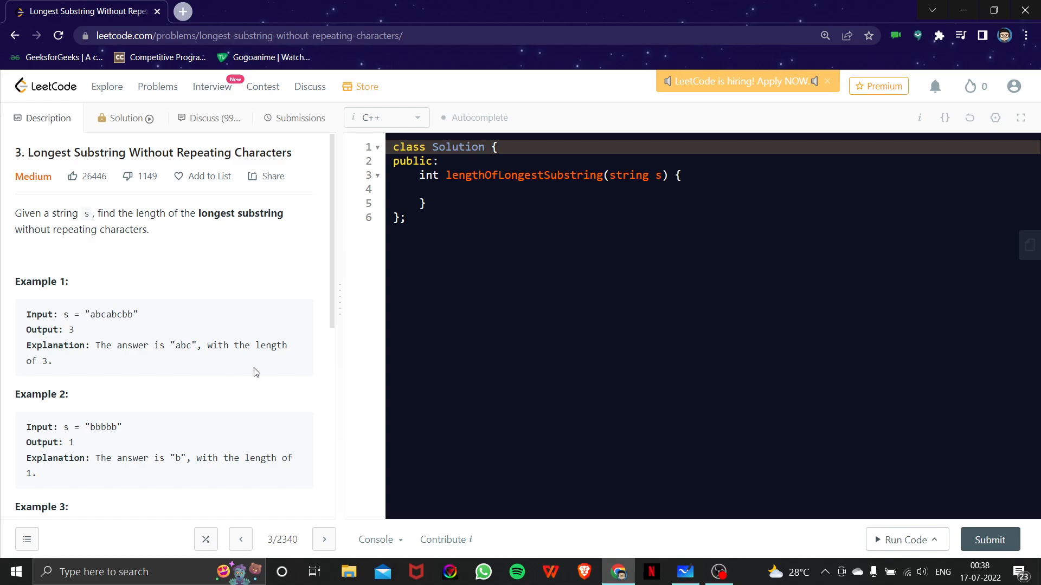
pyautogui.moveTo(132, 390)
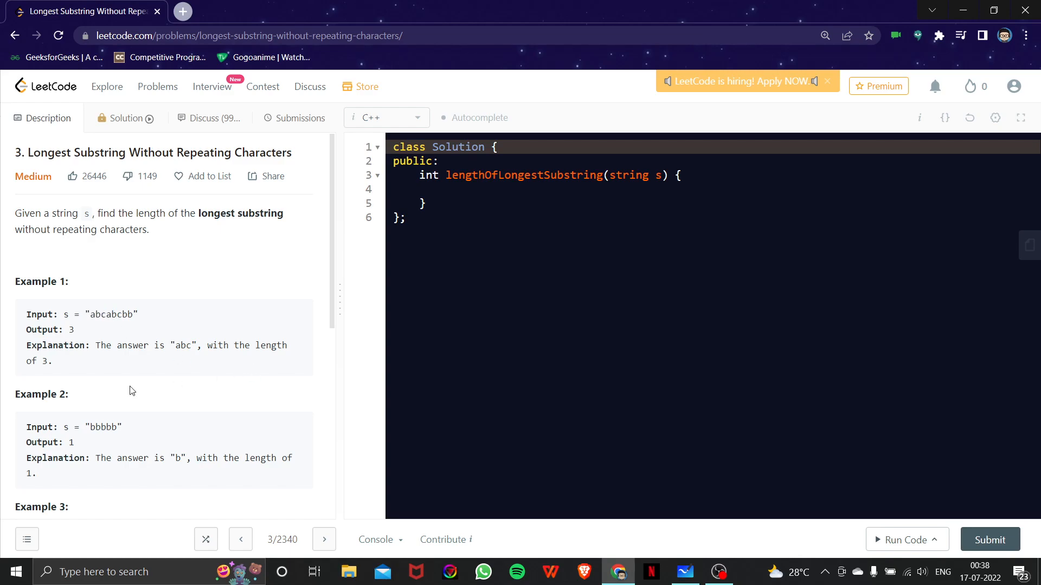
# - Scroll down the problem and highlight characters in the bbbbb example
pyautogui.scroll(-3)
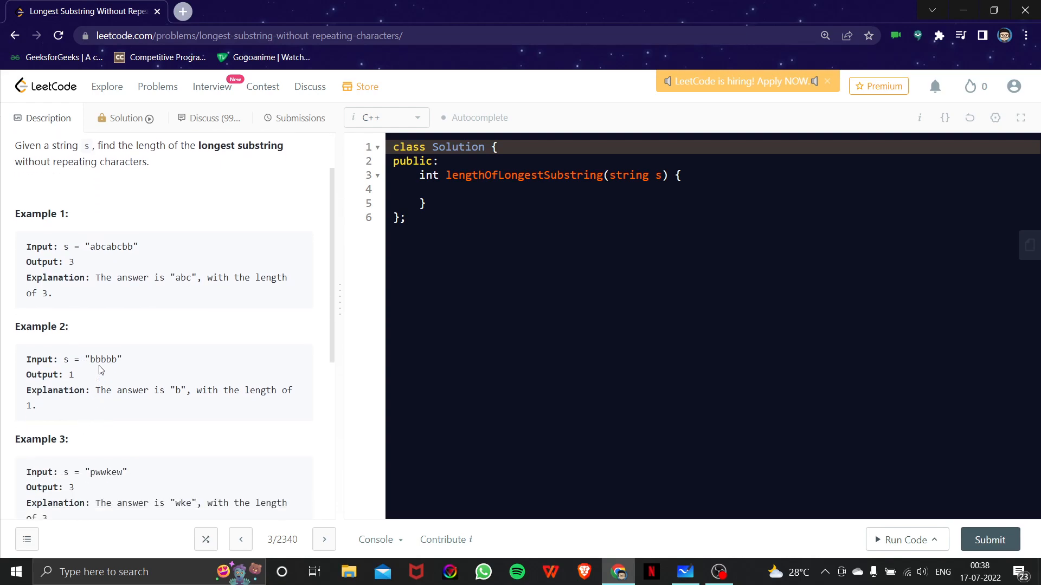
pyautogui.doubleClick(92, 359)
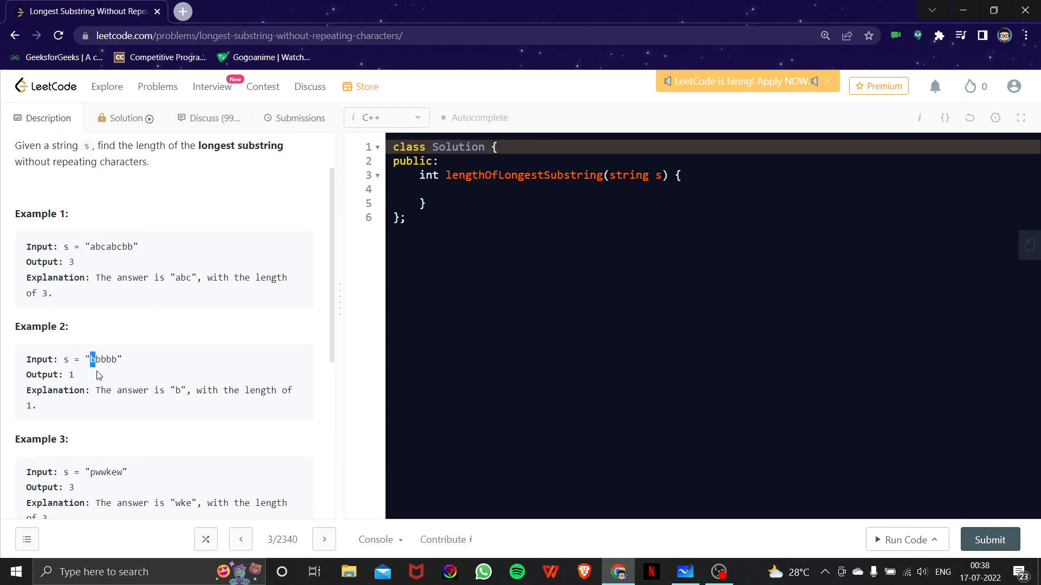
pyautogui.moveTo(72, 410)
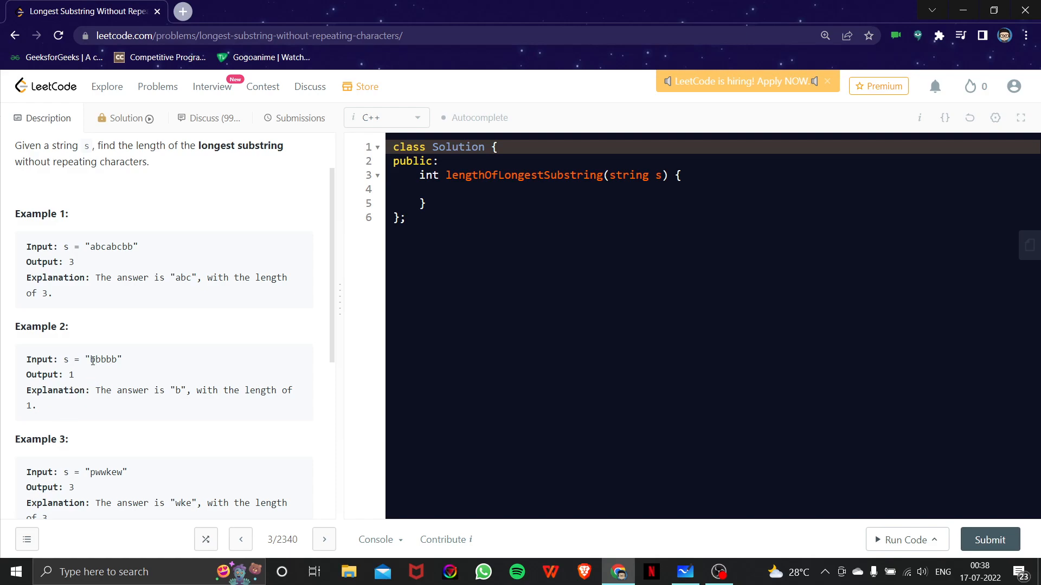
pyautogui.moveTo(128, 351)
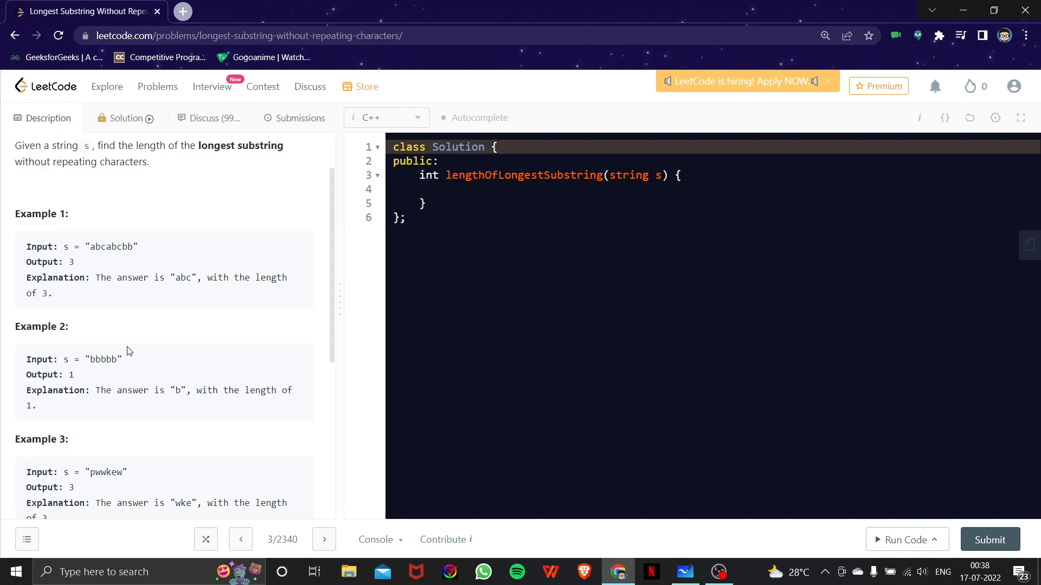
pyautogui.scroll(-3)
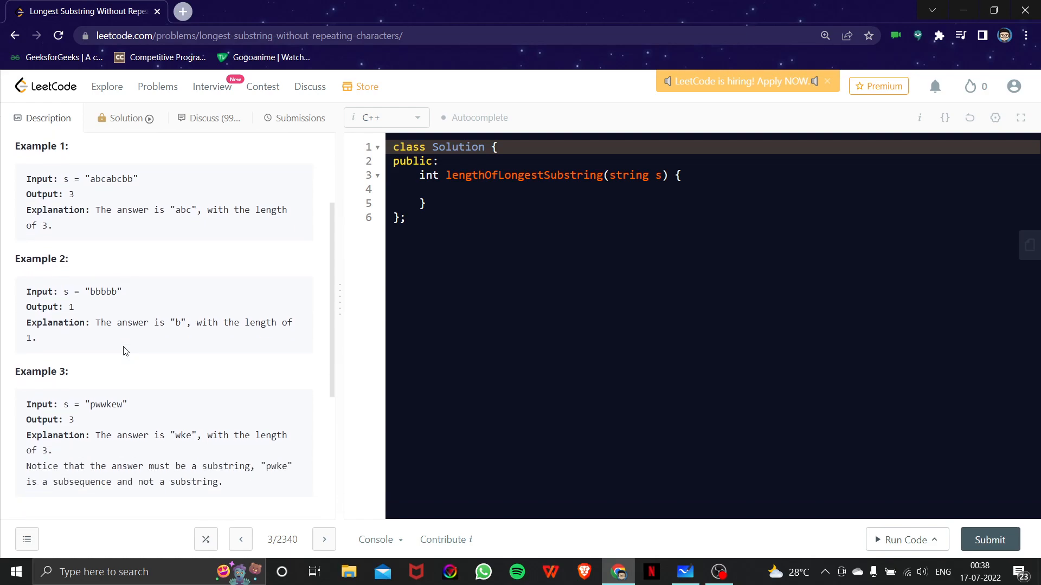
pyautogui.scroll(-3)
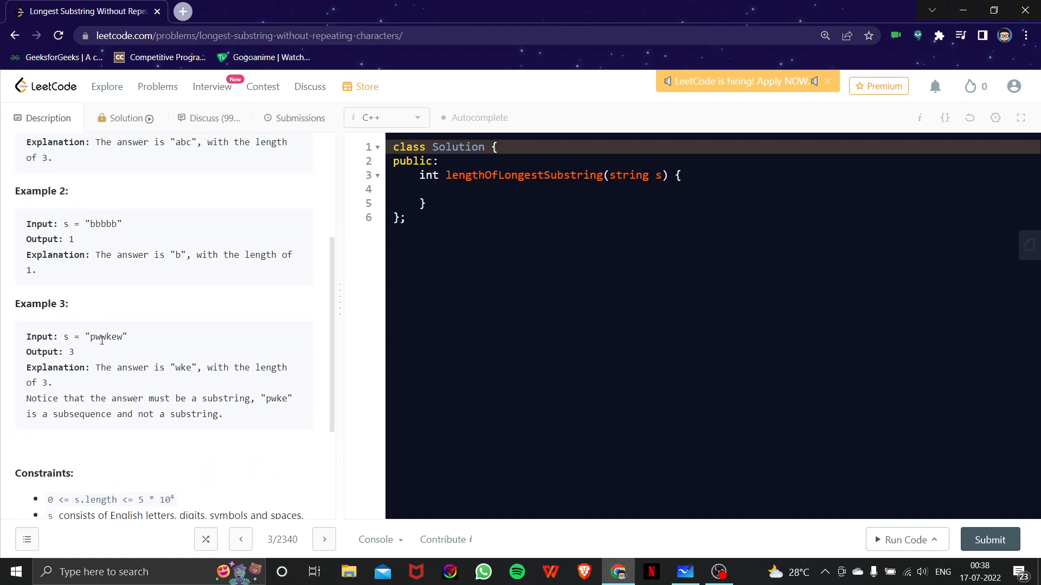
pyautogui.doubleClick(106, 336)
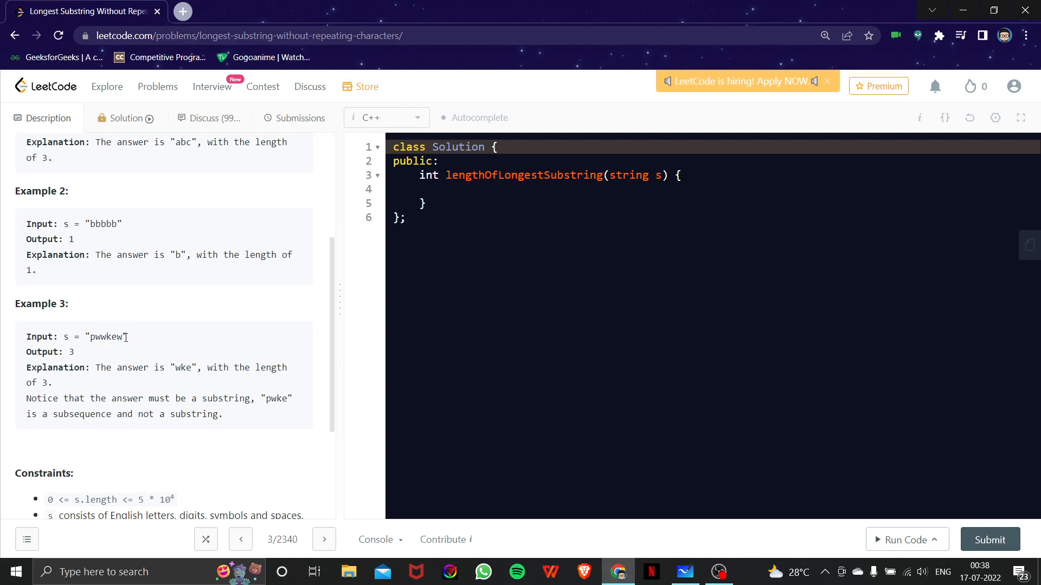
pyautogui.moveTo(229, 417)
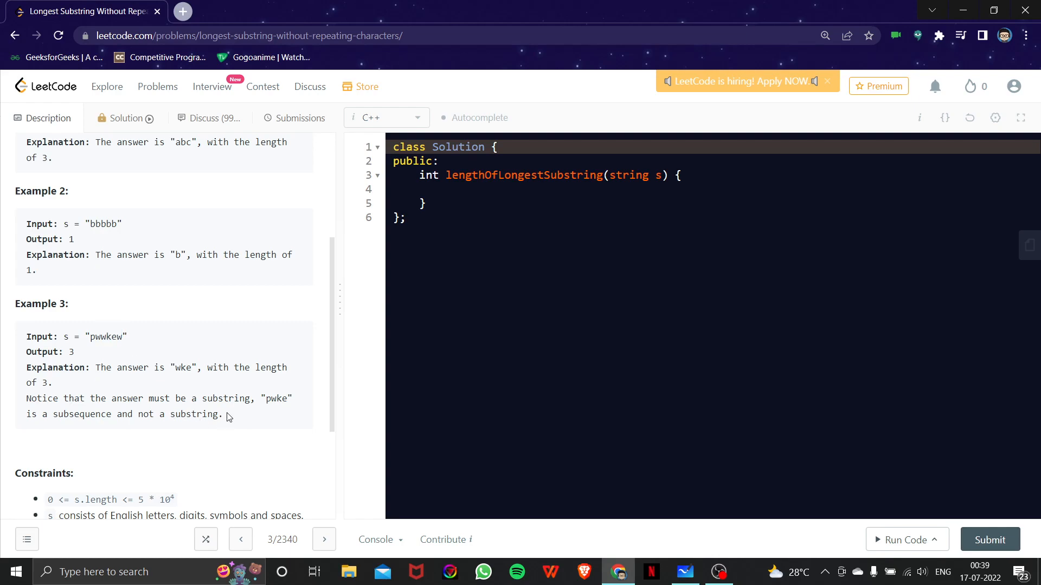
pyautogui.moveTo(264, 418)
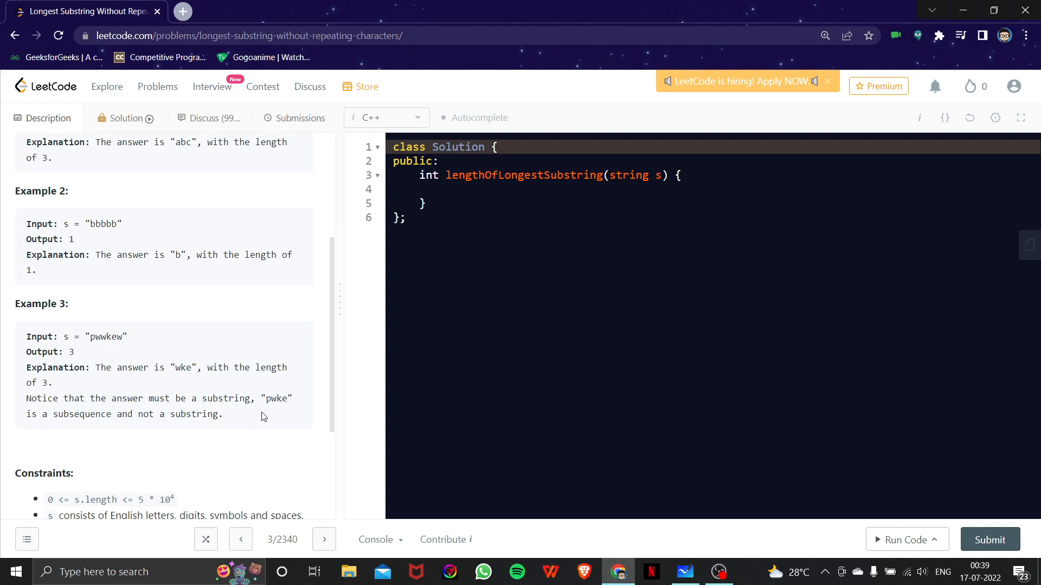
pyautogui.moveTo(271, 417)
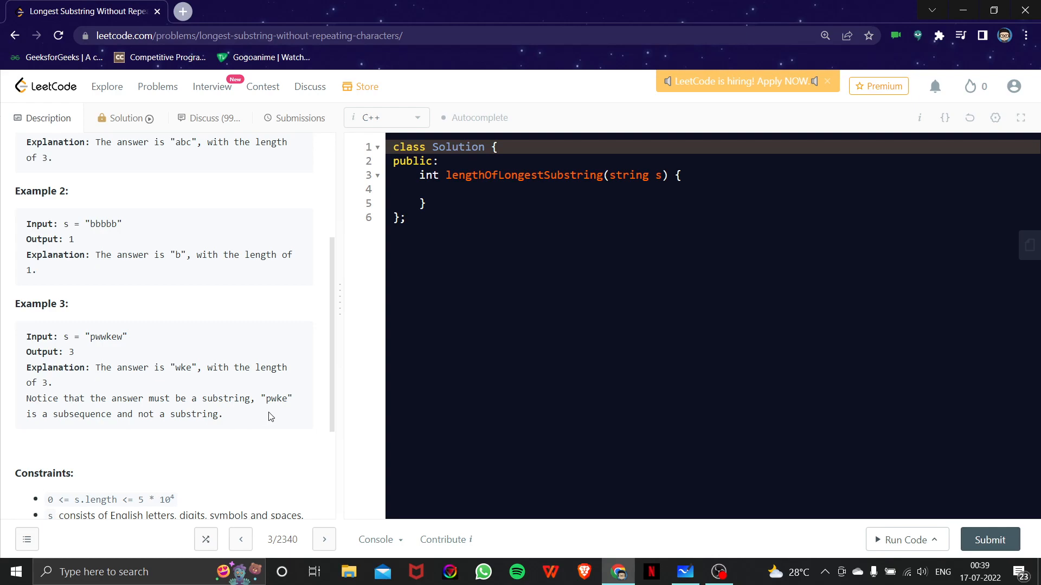
pyautogui.moveTo(288, 477)
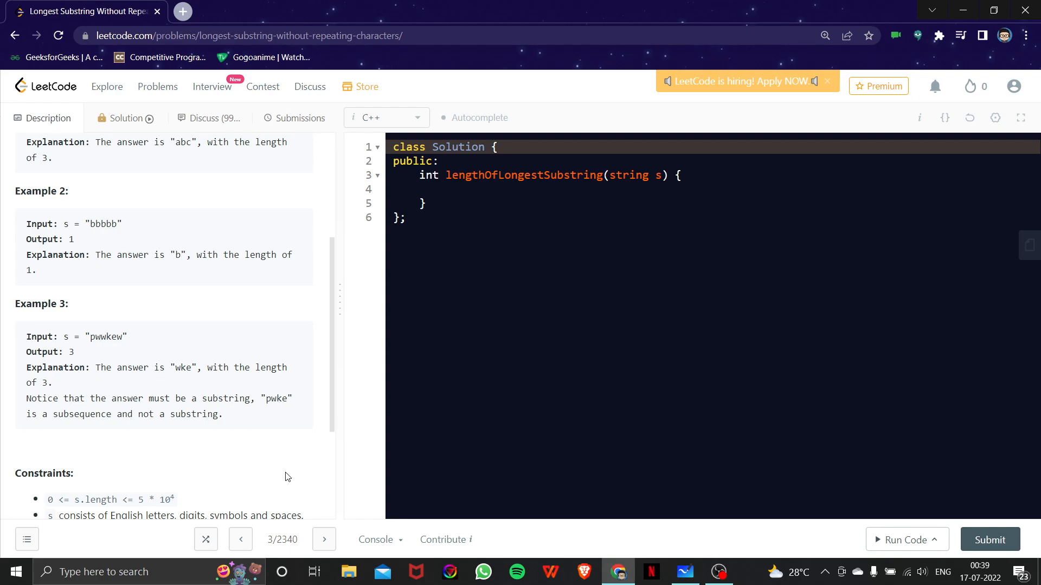
pyautogui.moveTo(597, 493)
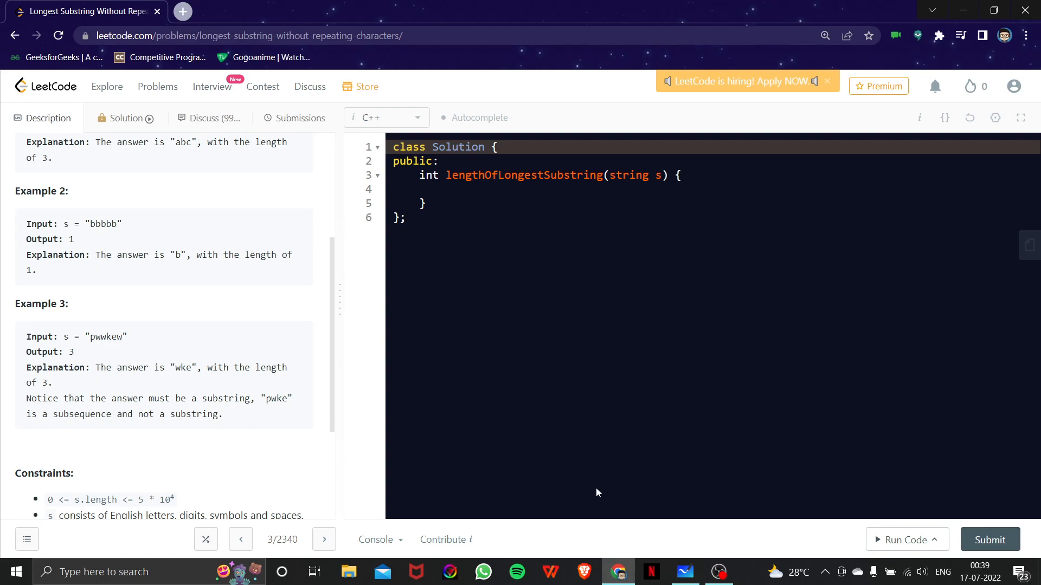
pyautogui.moveTo(660, 469)
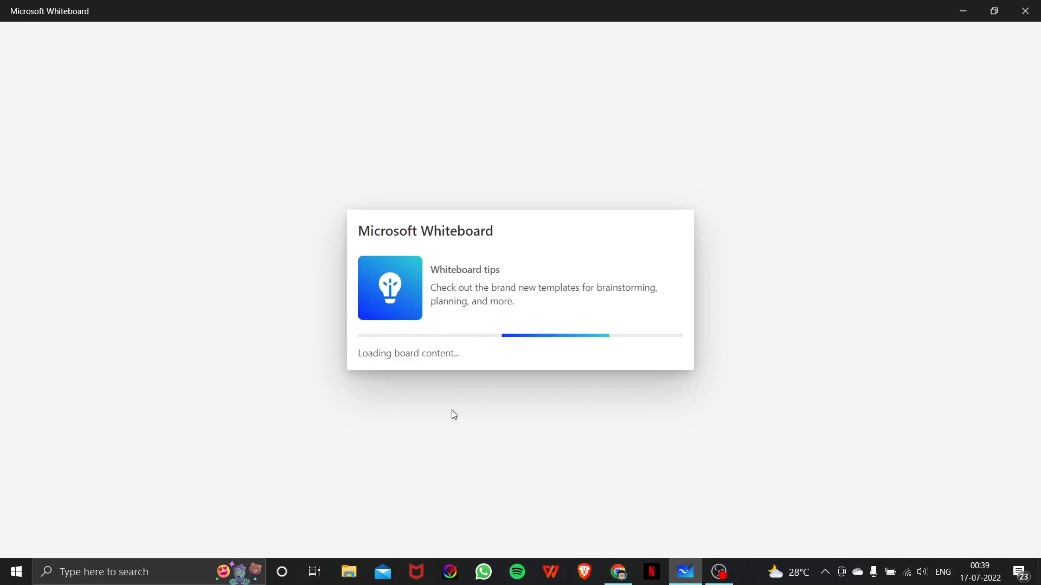
pyautogui.moveTo(469, 408)
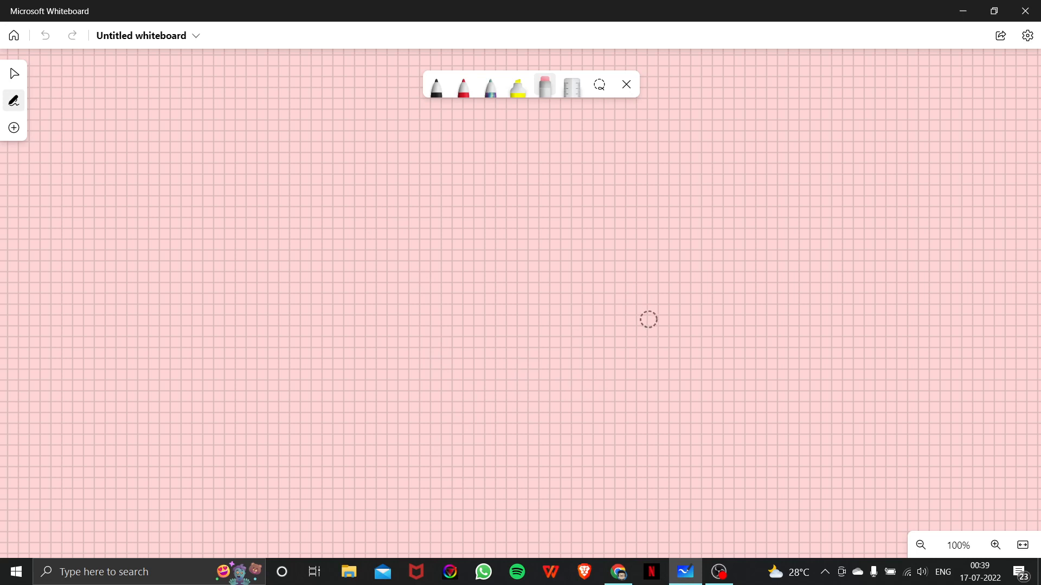
# - Handwrite the letters P W W K E W in black ink across the board
pyautogui.click(382, 249)
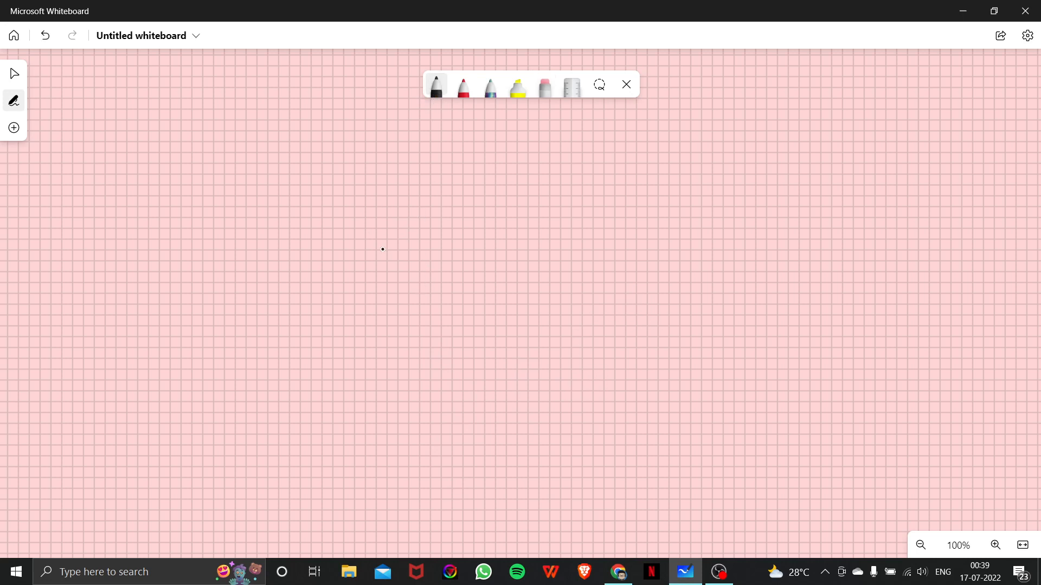
pyautogui.moveTo(381, 242); pyautogui.dragTo(399, 286)
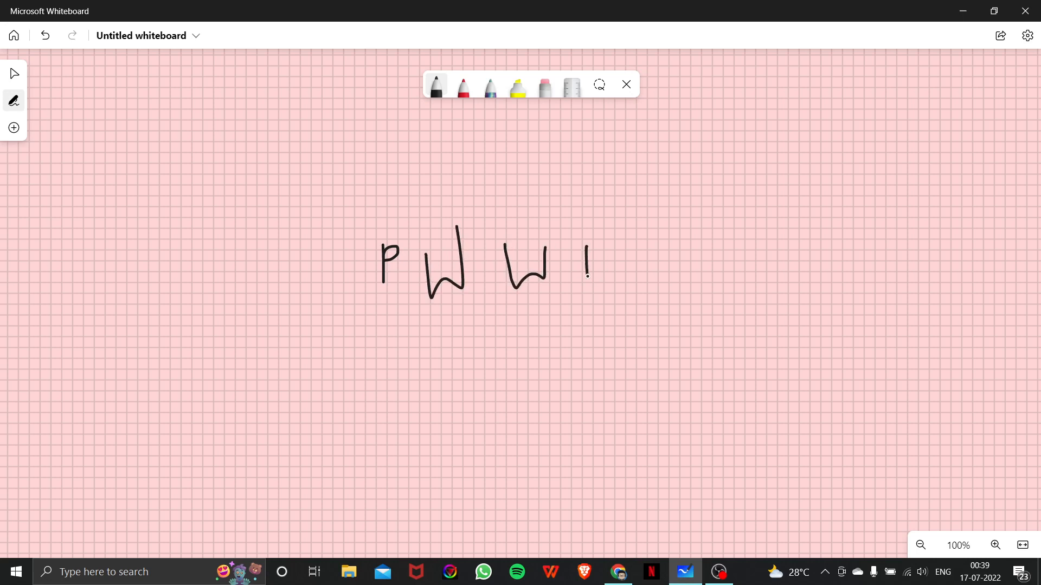
pyautogui.moveTo(600, 246); pyautogui.dragTo(585, 282)
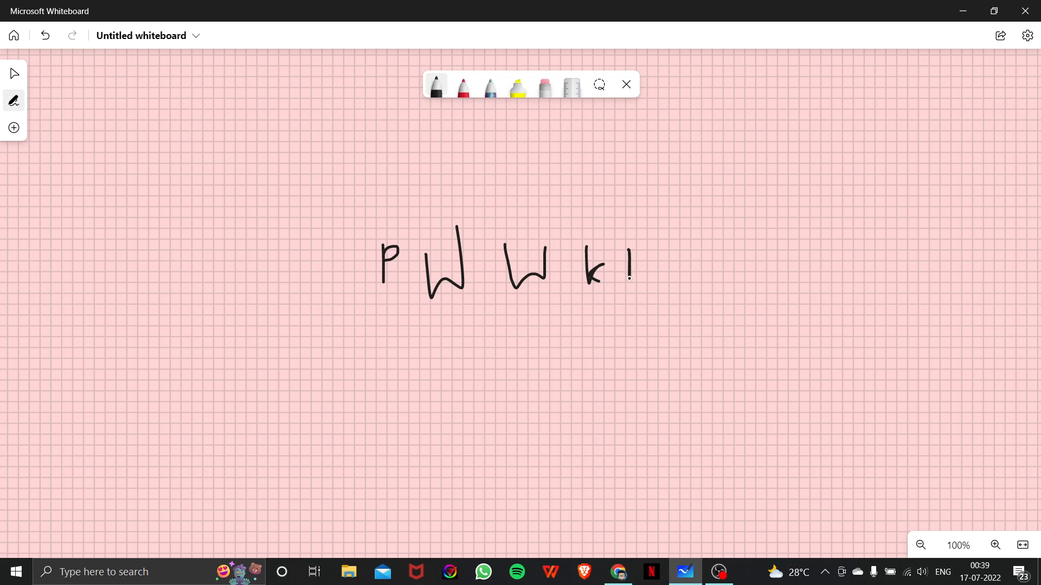
pyautogui.moveTo(621, 252); pyautogui.dragTo(643, 275)
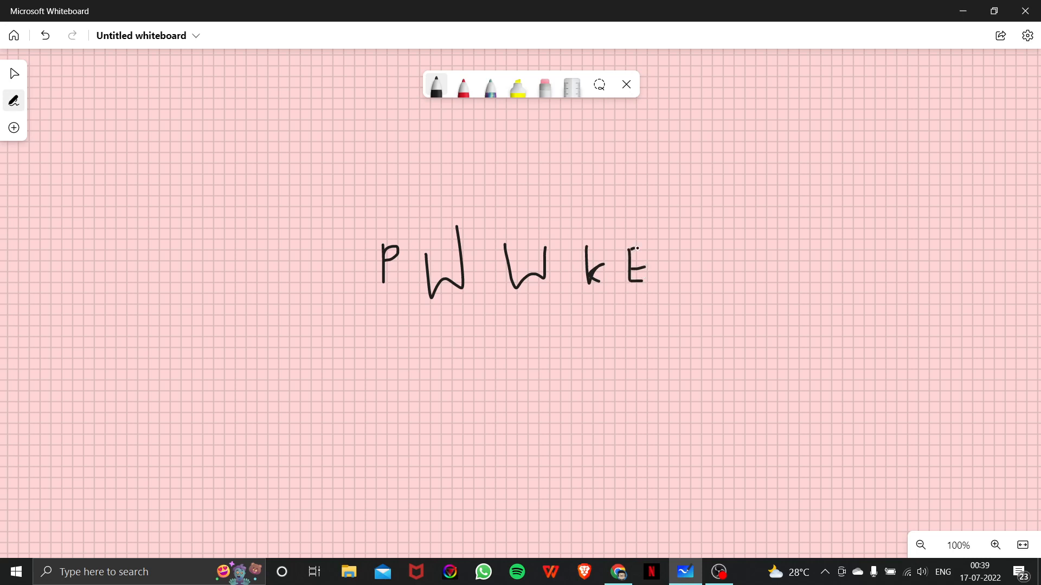
pyautogui.moveTo(677, 249); pyautogui.dragTo(727, 286)
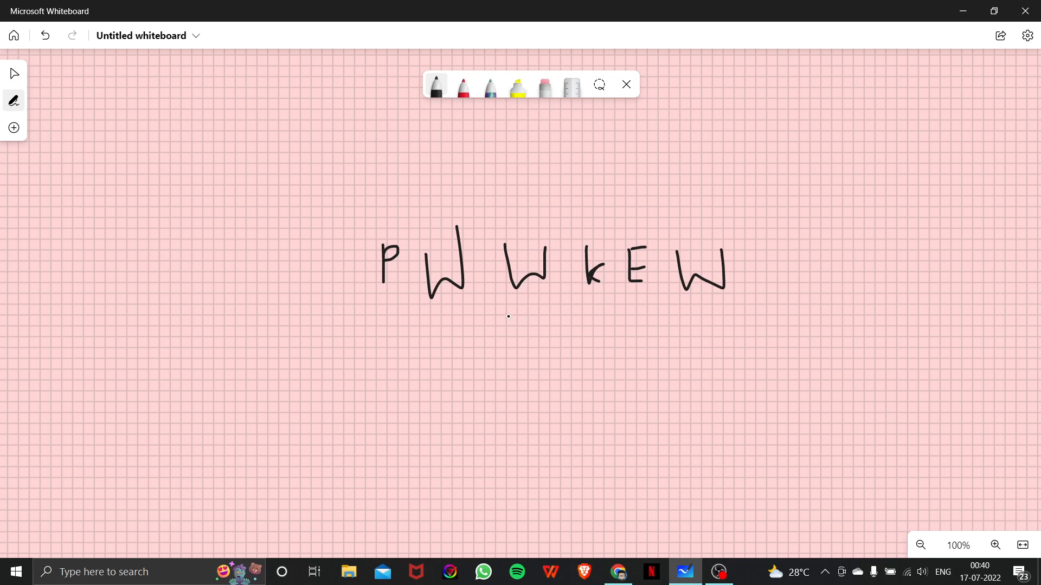
pyautogui.moveTo(605, 229)
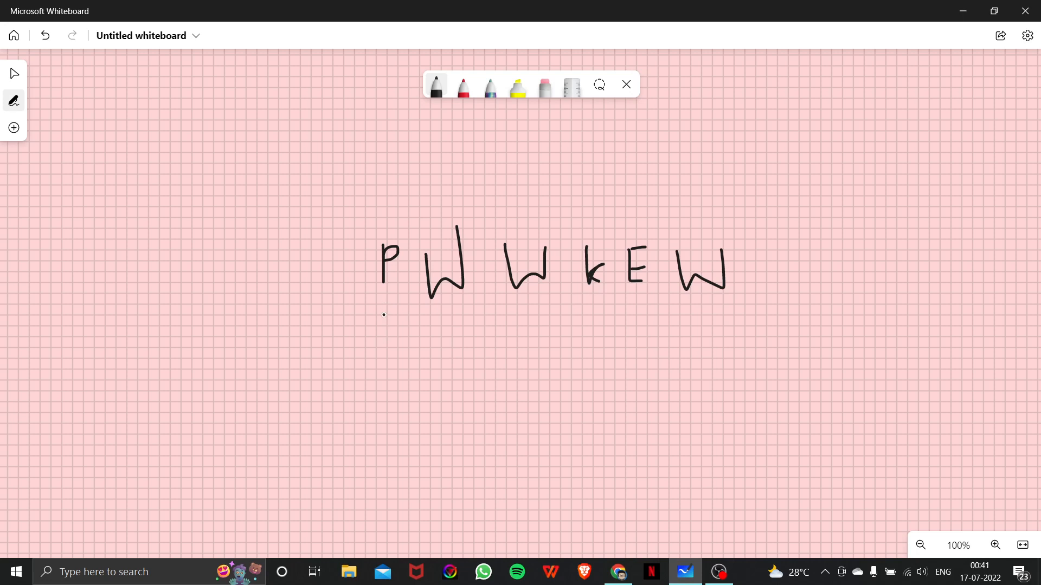
# - Write the running counts 1 2 1 2 3 1 under the letters
pyautogui.moveTo(381, 312); pyautogui.dragTo(382, 346)
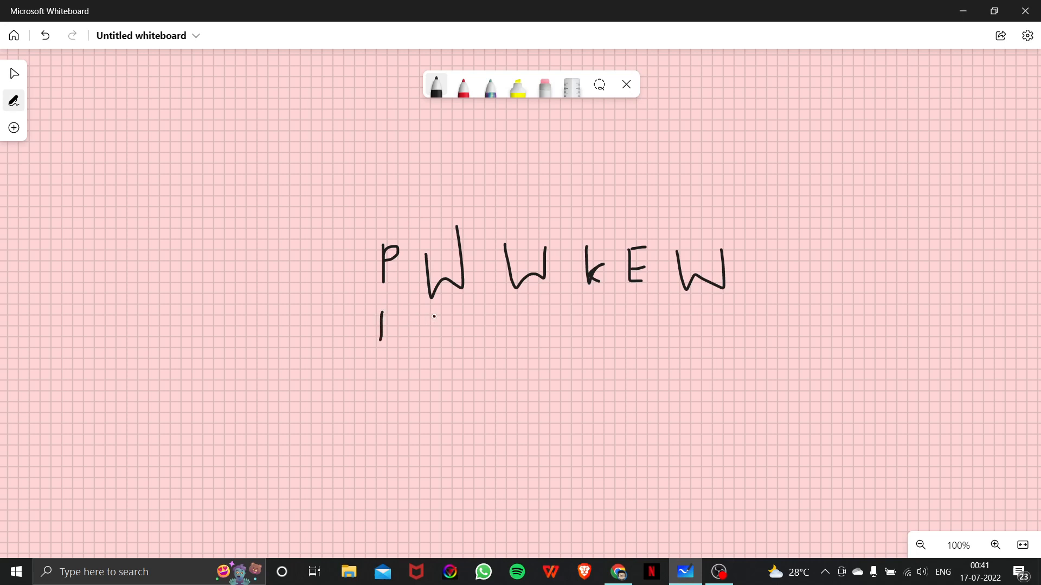
pyautogui.moveTo(438, 312); pyautogui.dragTo(458, 345)
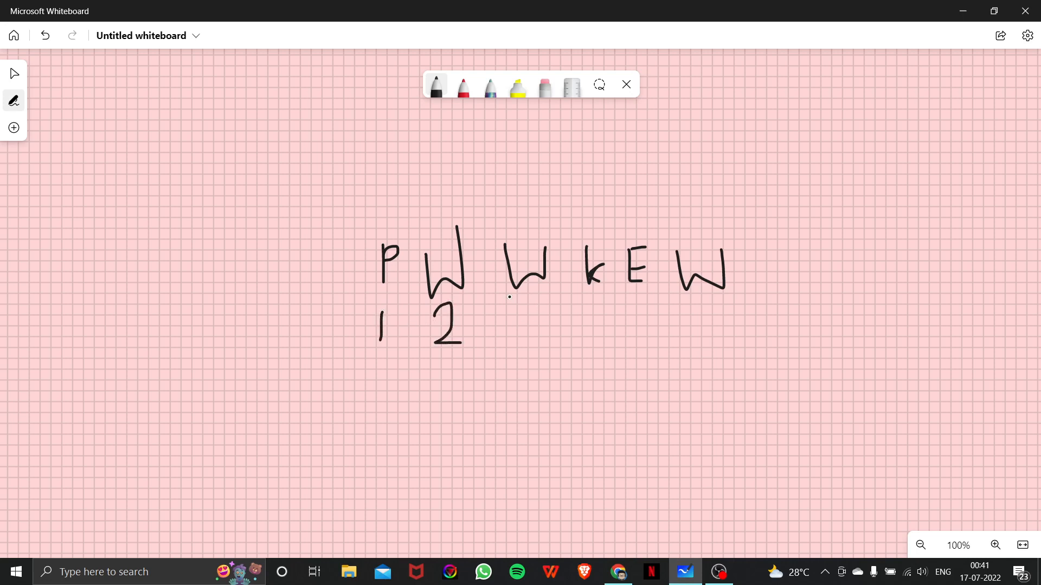
pyautogui.moveTo(531, 308); pyautogui.dragTo(531, 346)
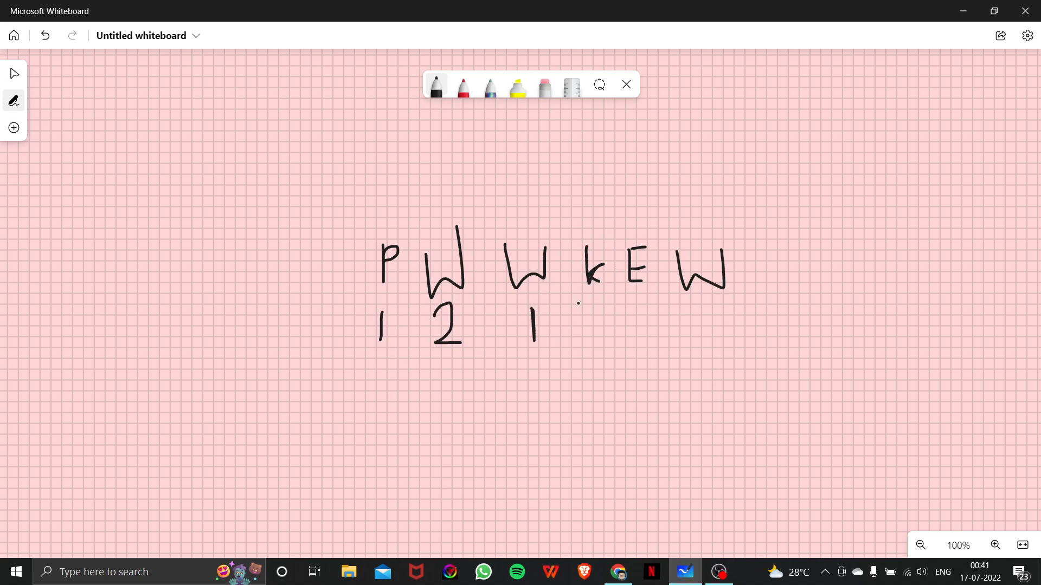
pyautogui.moveTo(591, 319); pyautogui.dragTo(601, 312)
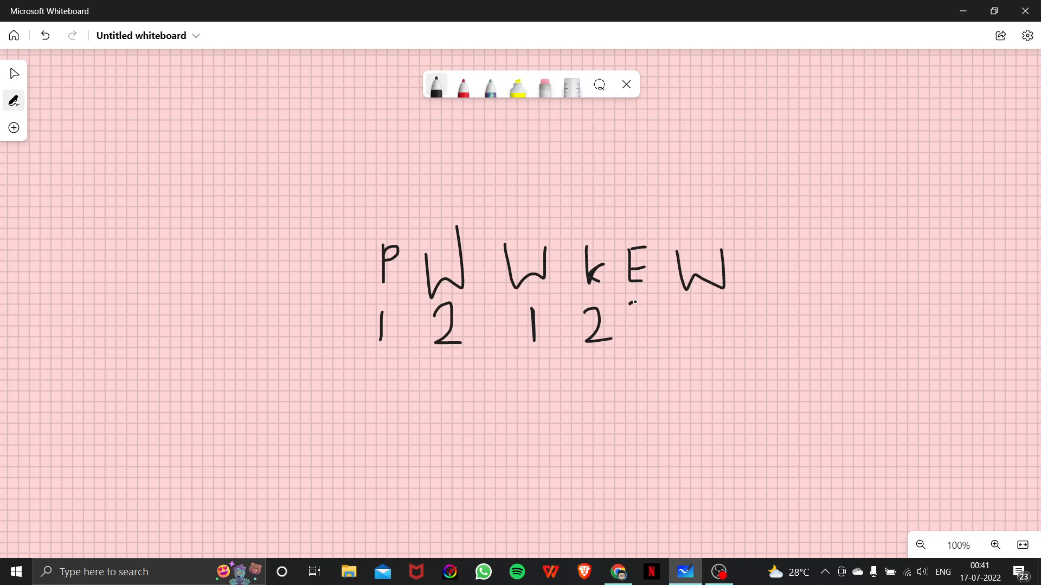
pyautogui.moveTo(637, 312); pyautogui.dragTo(654, 338)
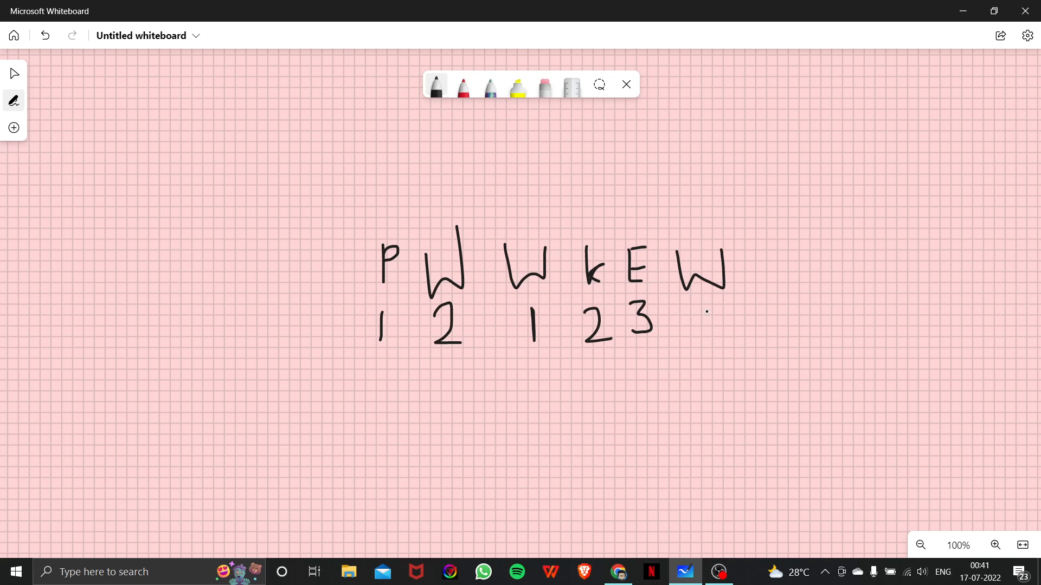
pyautogui.moveTo(705, 311); pyautogui.dragTo(704, 331)
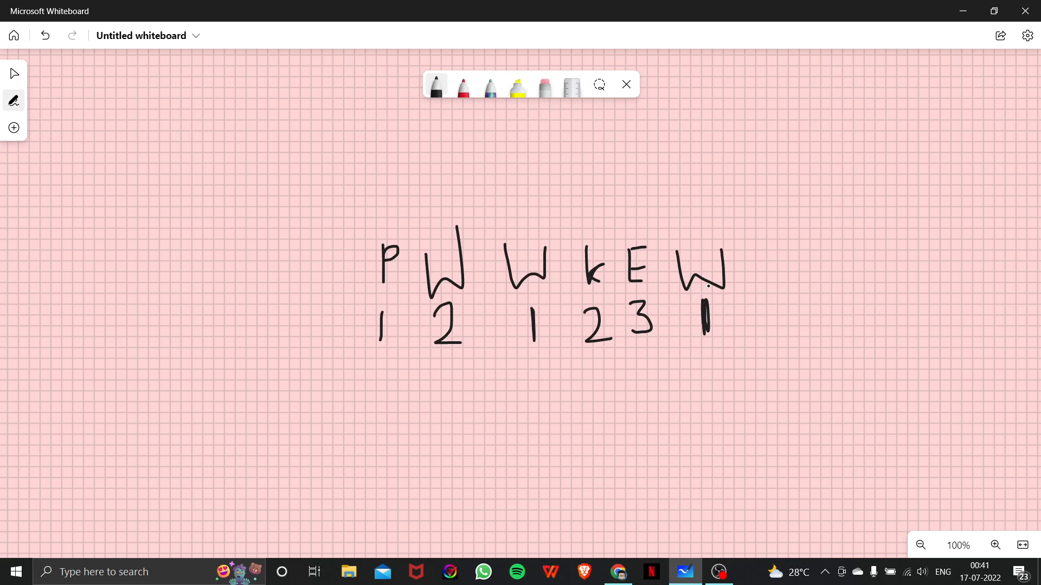
# - Draw a j pointer with an arrow toward the counts and underline WKE
pyautogui.click(436, 392)
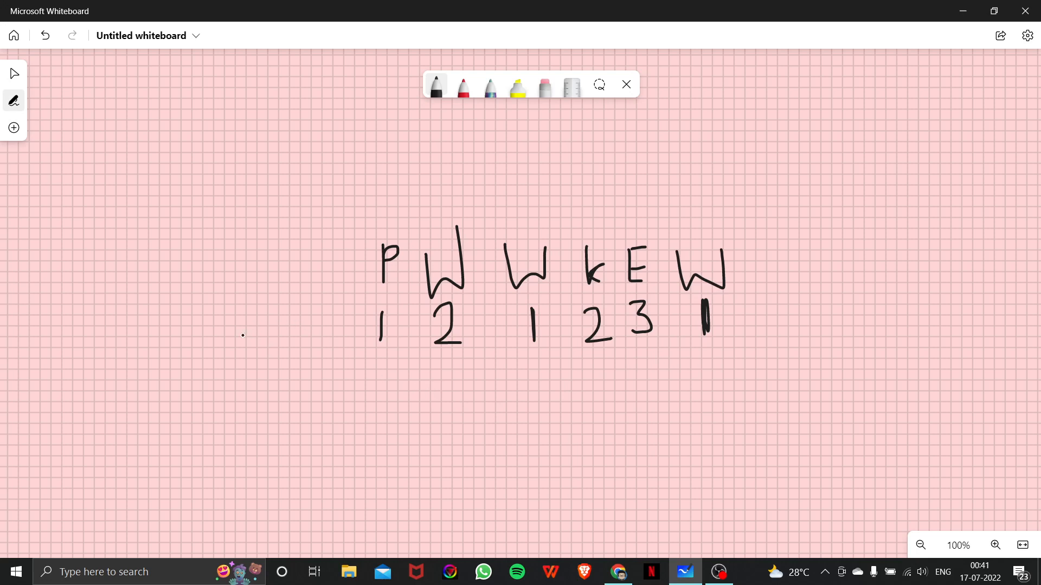
pyautogui.moveTo(246, 332); pyautogui.dragTo(255, 378)
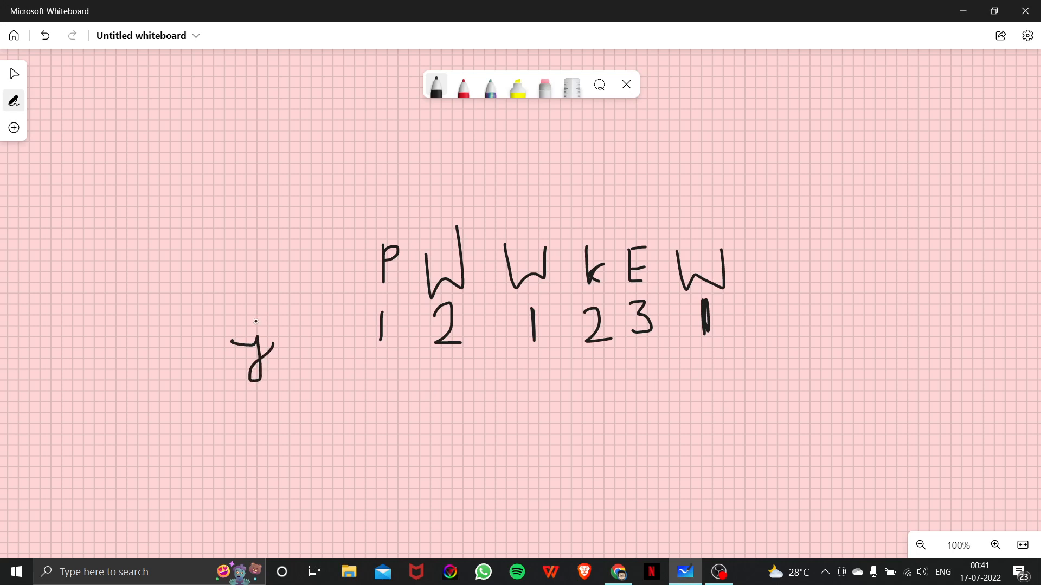
pyautogui.moveTo(279, 342); pyautogui.dragTo(335, 348)
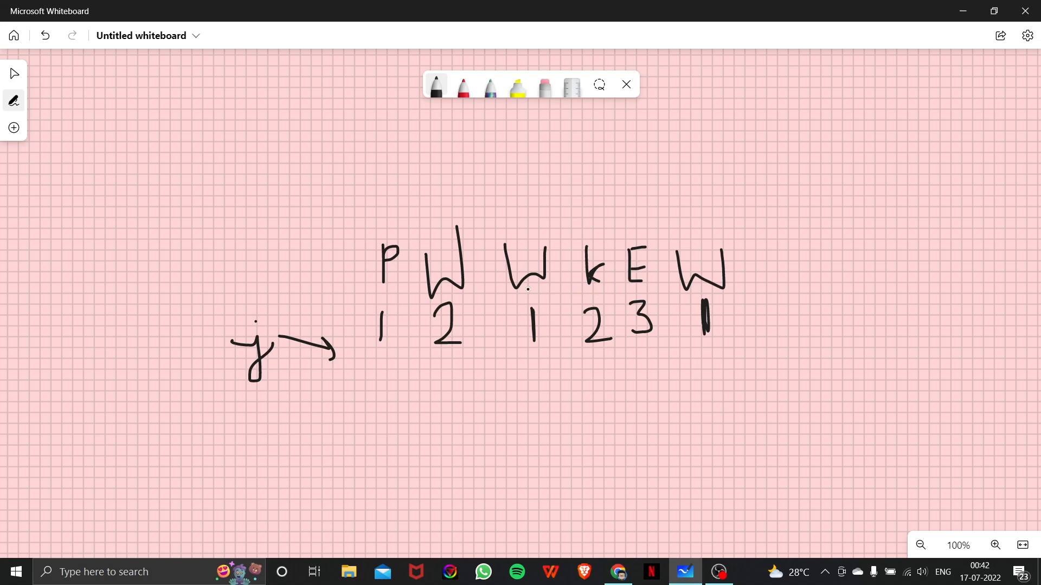
pyautogui.moveTo(506, 290); pyautogui.dragTo(644, 286)
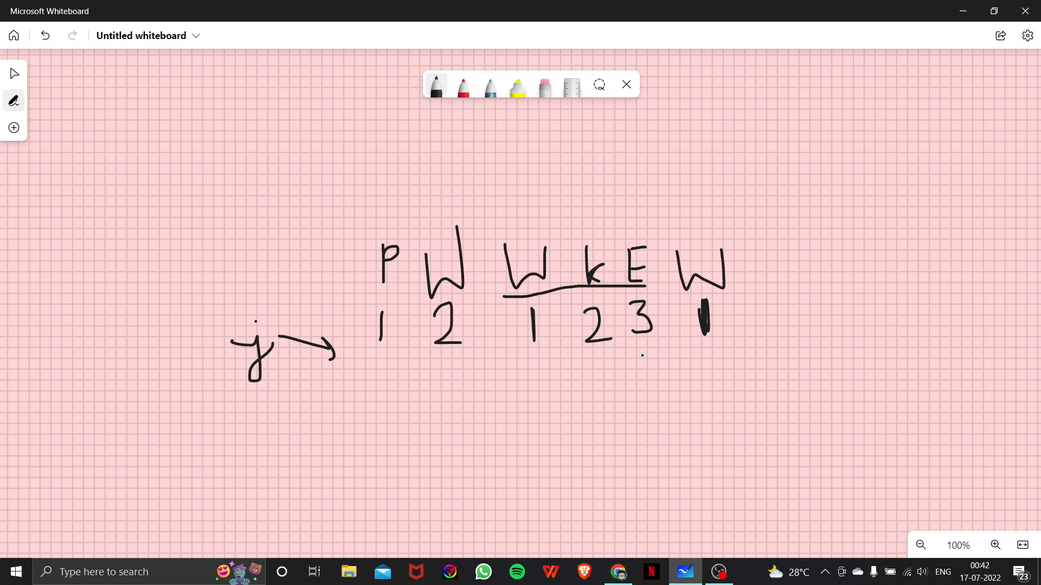
# - Draw an arrow from the 2 to a written 1, and write index 5 above the last W
pyautogui.click(560, 338)
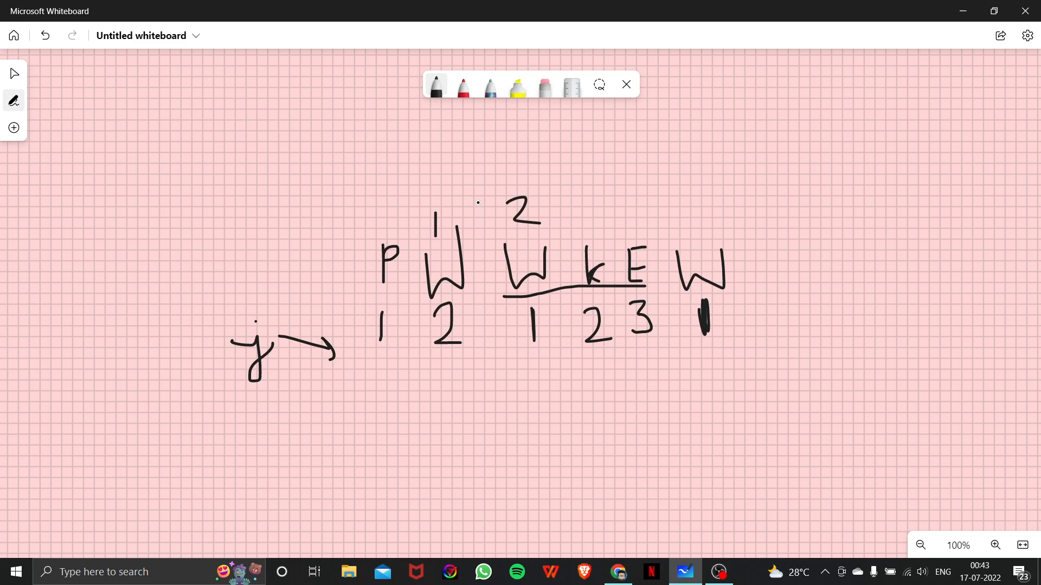
pyautogui.moveTo(477, 206); pyautogui.dragTo(355, 151)
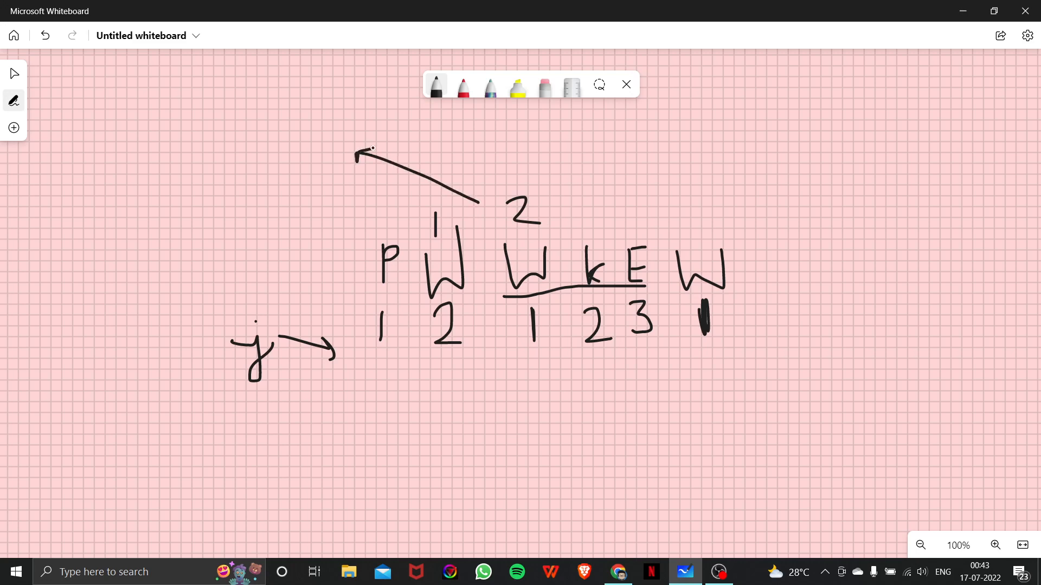
pyautogui.moveTo(324, 140); pyautogui.dragTo(325, 167)
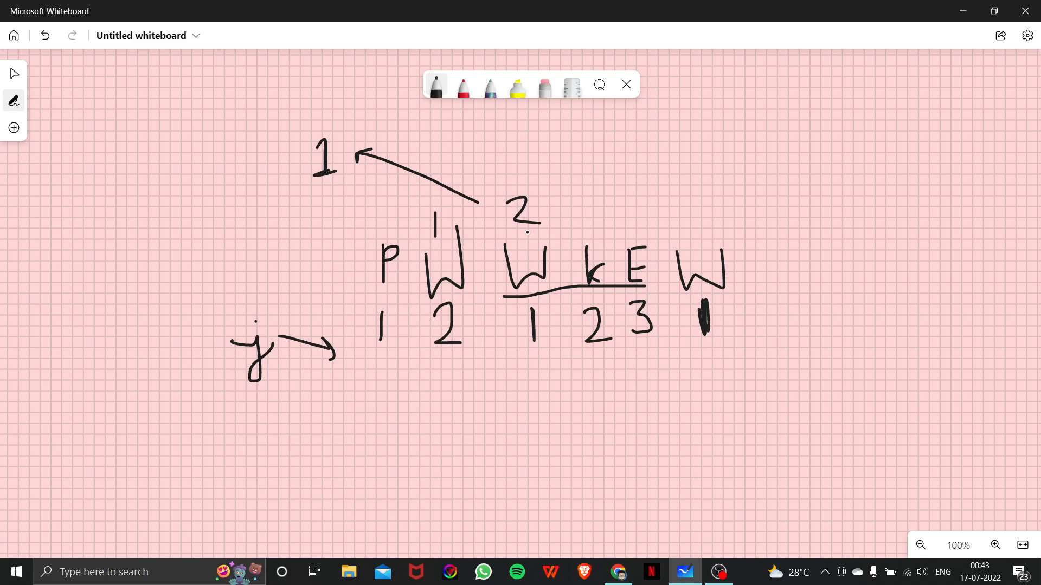
pyautogui.moveTo(690, 226); pyautogui.dragTo(713, 222)
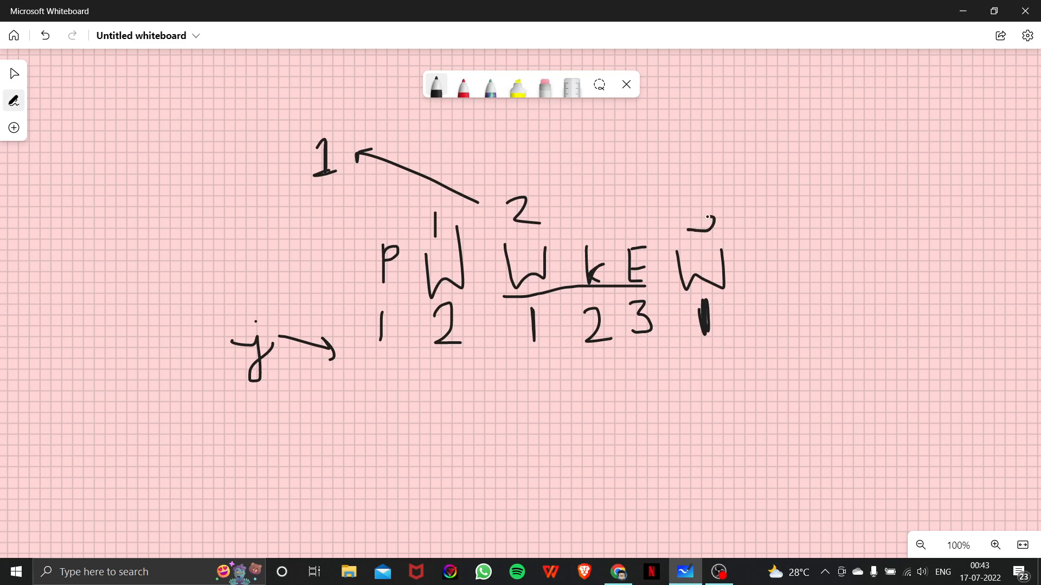
pyautogui.moveTo(700, 206); pyautogui.dragTo(707, 233)
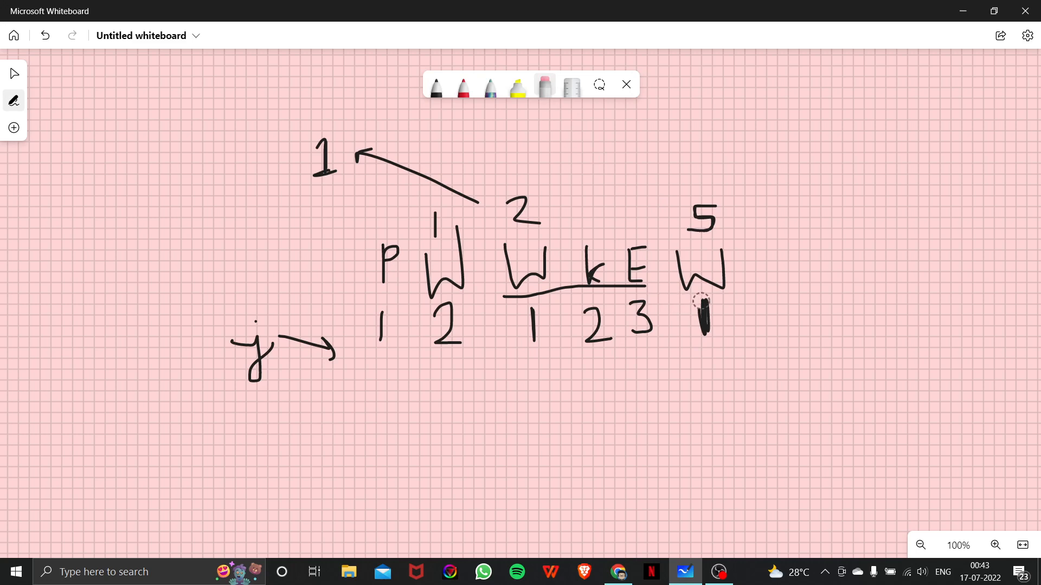
# - Erase the count under the last W with black ink selected again
pyautogui.click(544, 84)
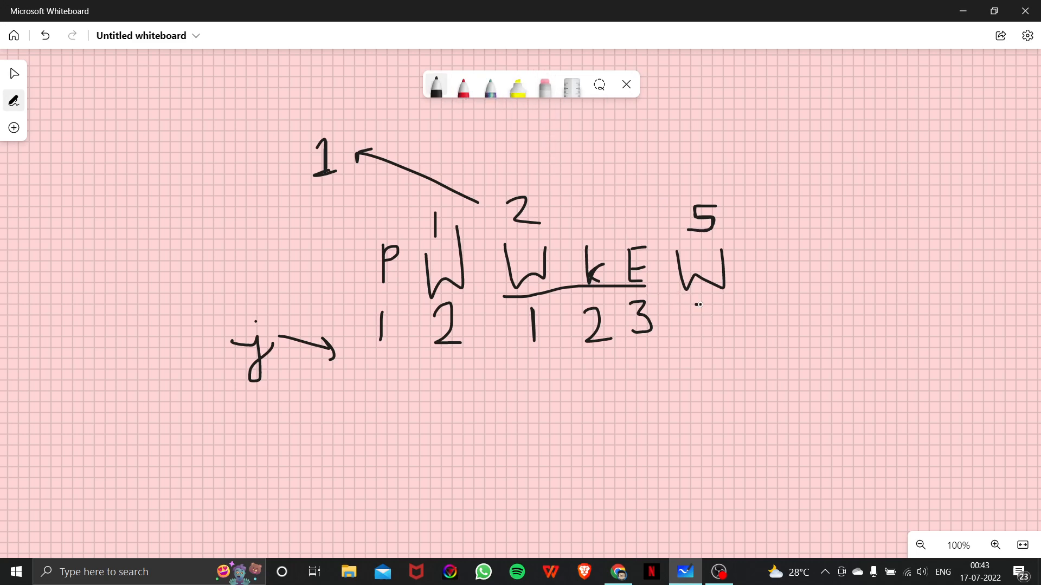
pyautogui.moveTo(720, 316); pyautogui.dragTo(740, 342)
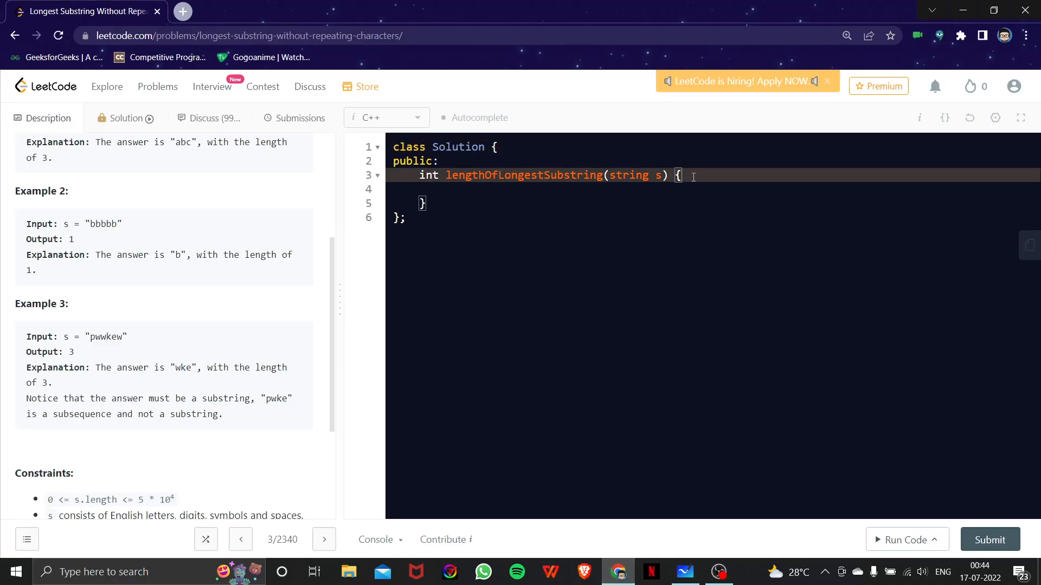
# - Declare int n = s.length(); and int res = 0 in the function body
pyautogui.press('Enter')
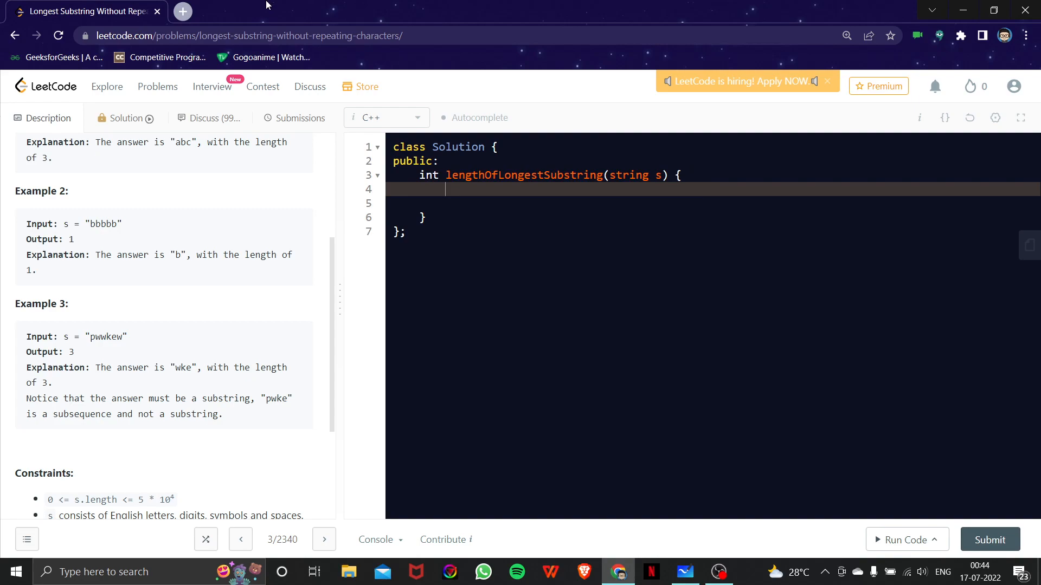
pyautogui.write('int n =')
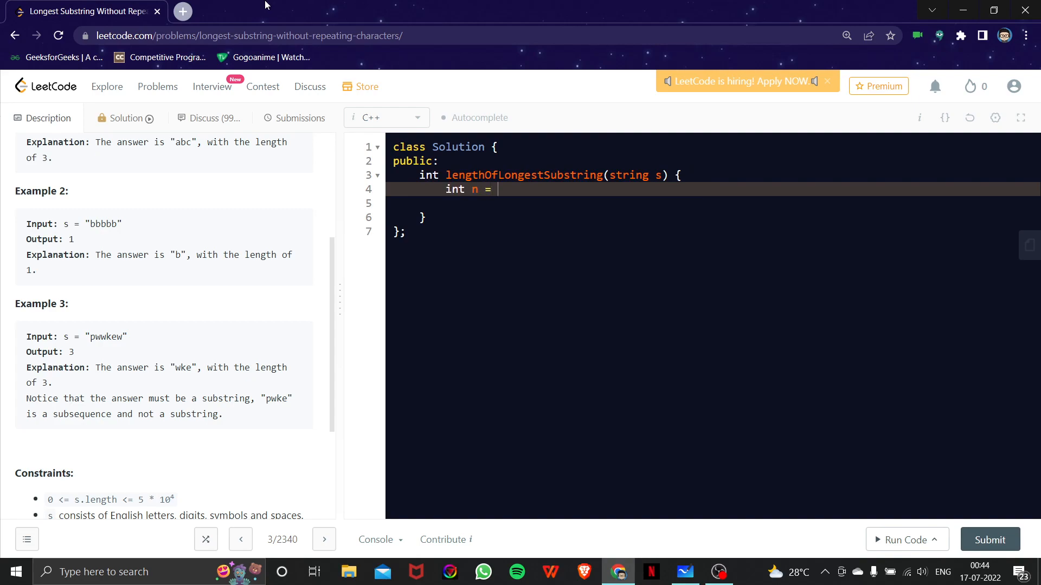
pyautogui.write('s.')
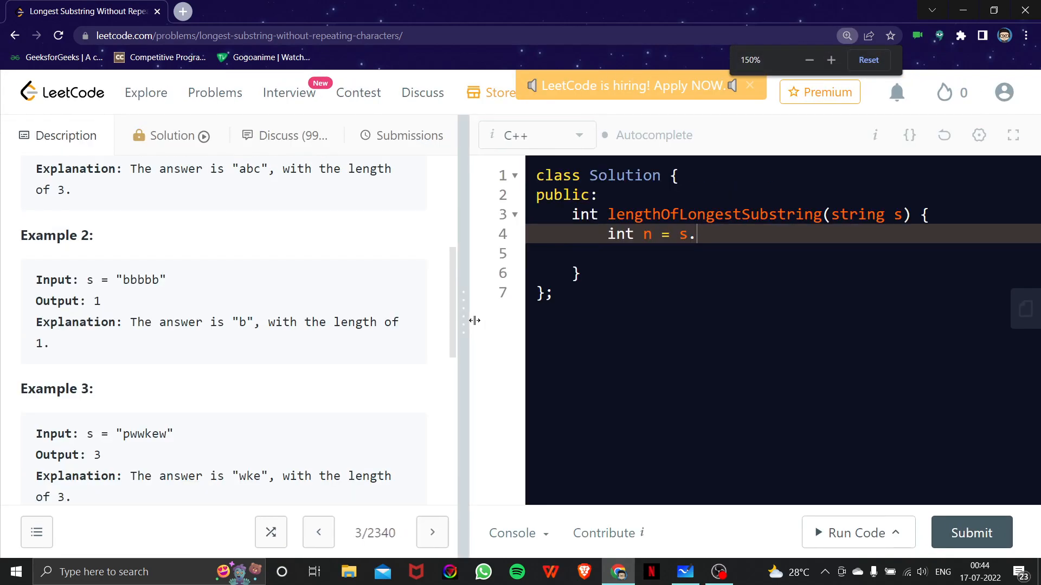
pyautogui.click(809, 59)
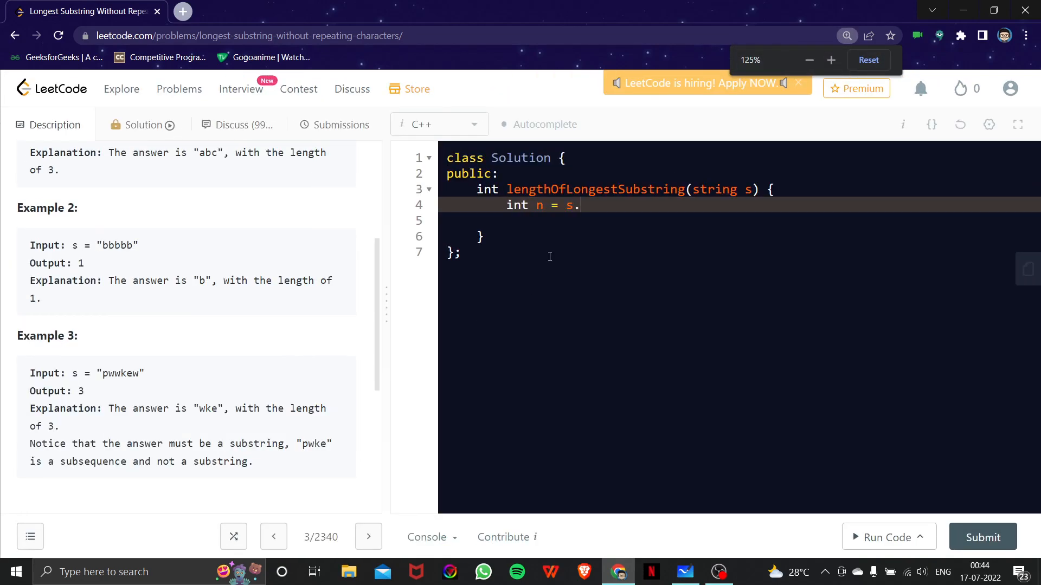
pyautogui.write('le')
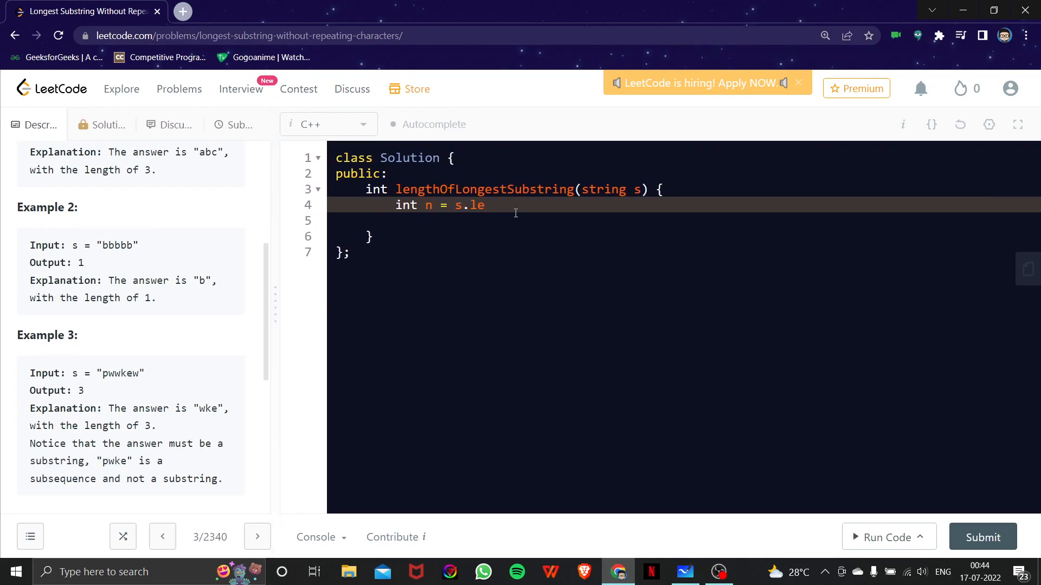
pyautogui.write('ngth()')
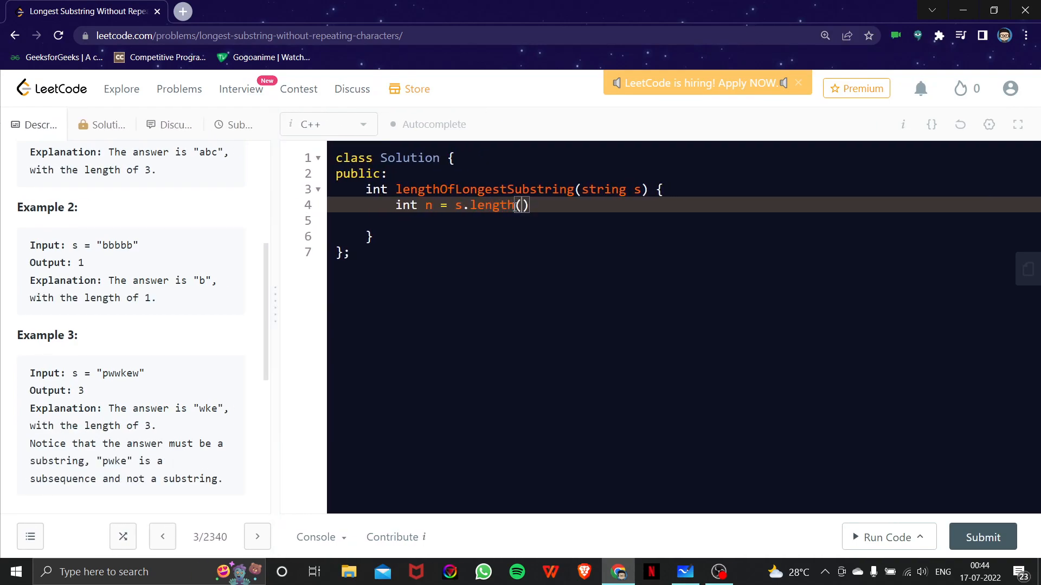
pyautogui.write(';')
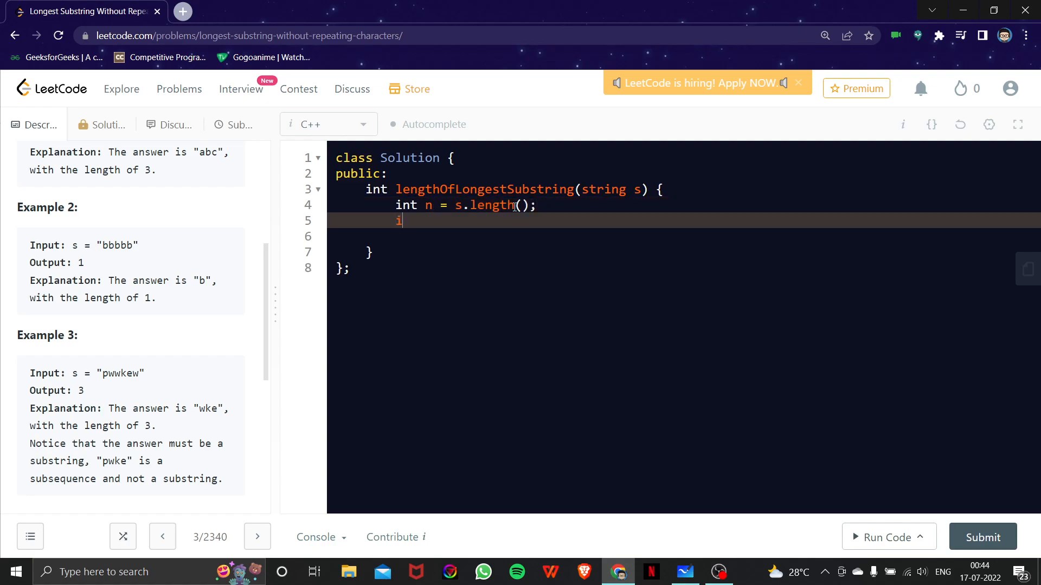
pyautogui.write('nt res = 0;')
pyautogui.click(683, 236)
pyautogui.write('v')
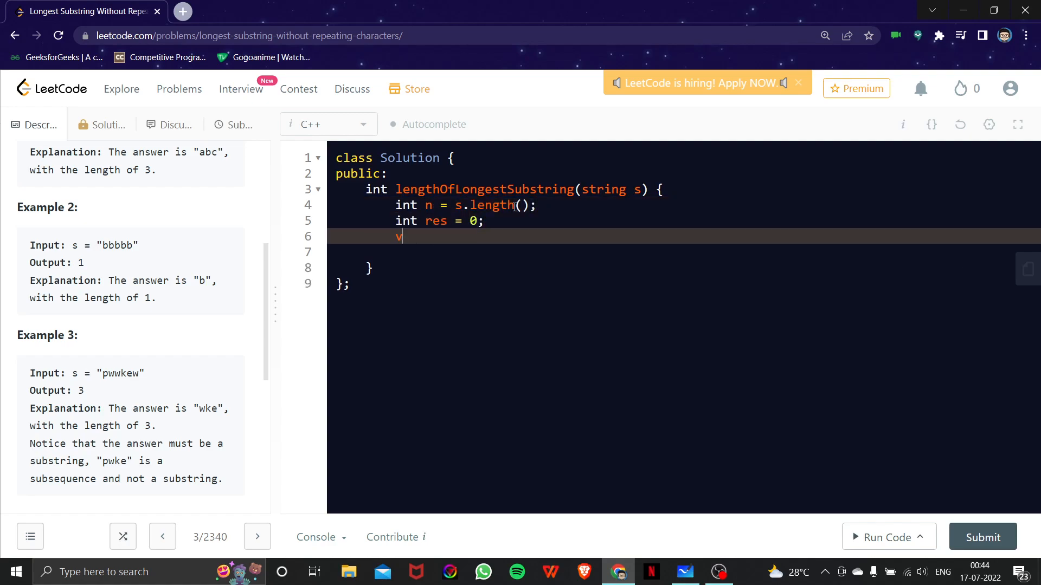
# - Declare vector<int> lastindex(256, -1); and int j = 0;, beginning a for loop
pyautogui.write('ector<>')
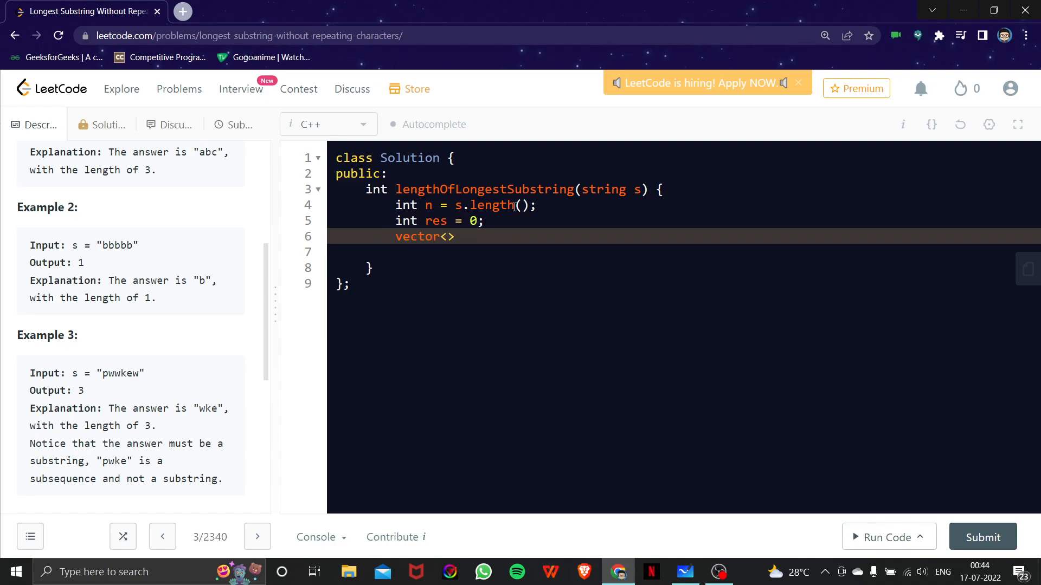
pyautogui.write('int> l')
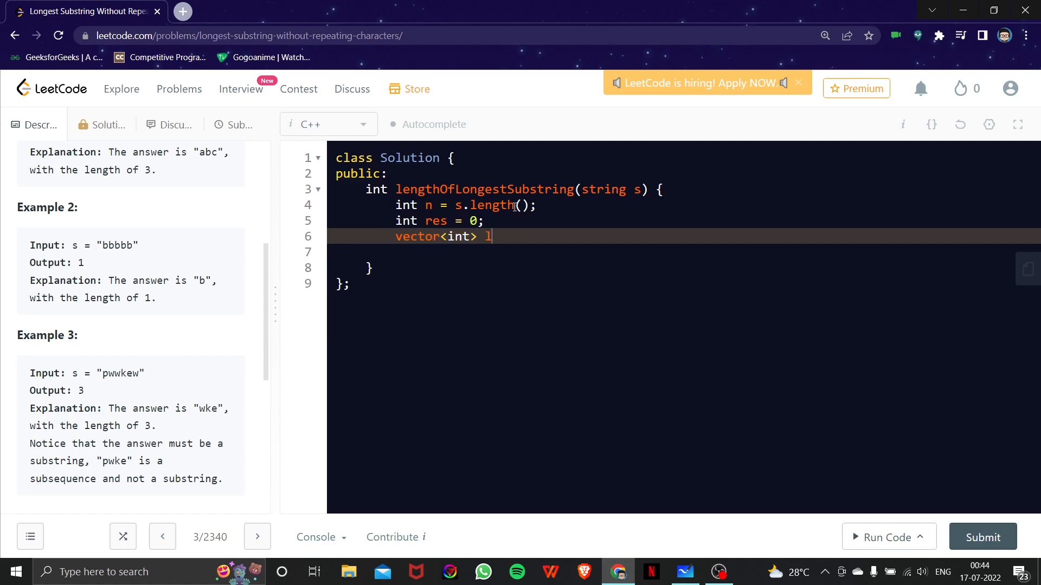
pyautogui.write('astindex')
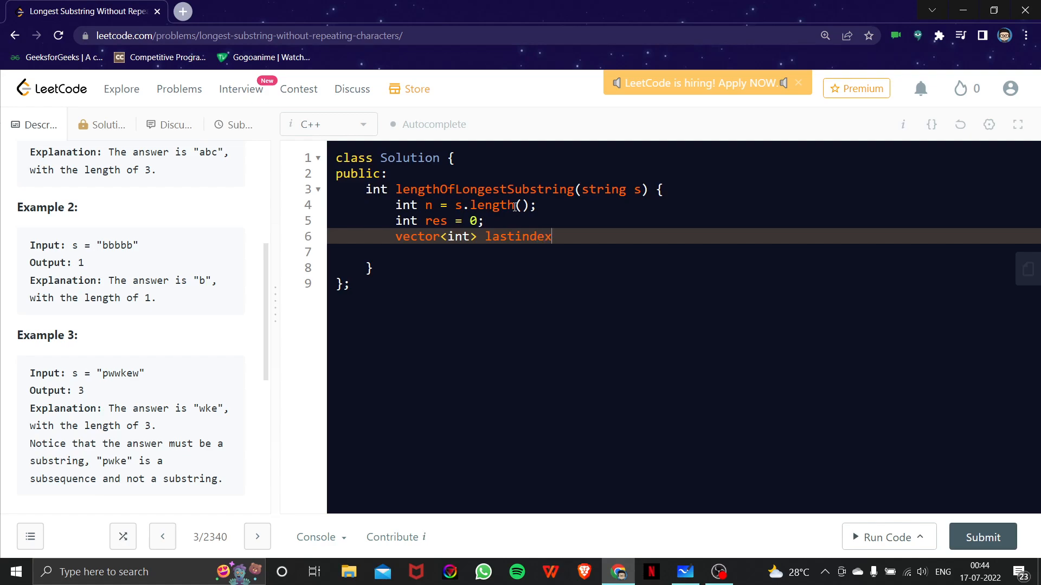
pyautogui.write('(2)')
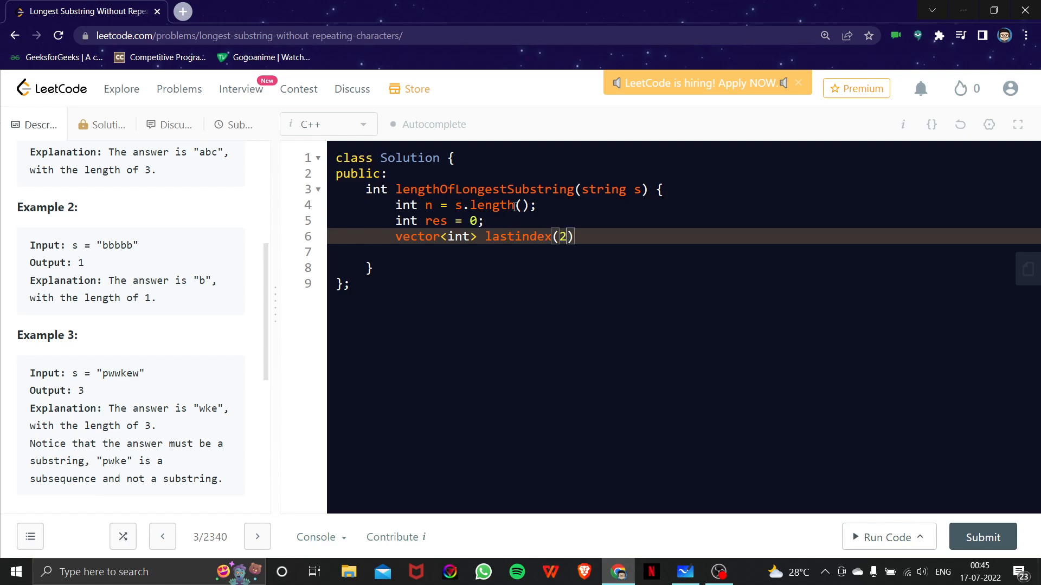
pyautogui.write('56 ,')
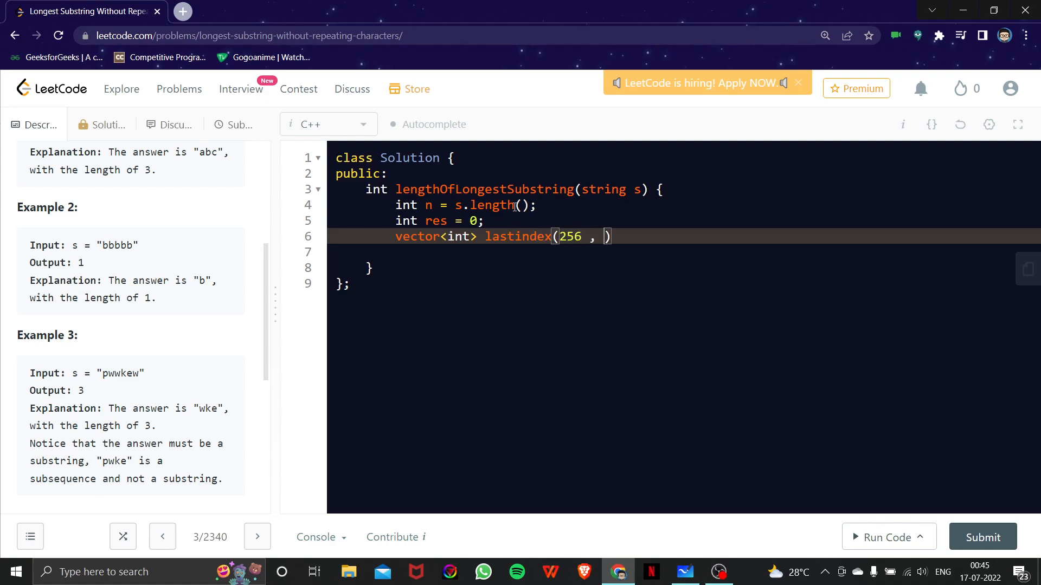
pyautogui.write('-1);')
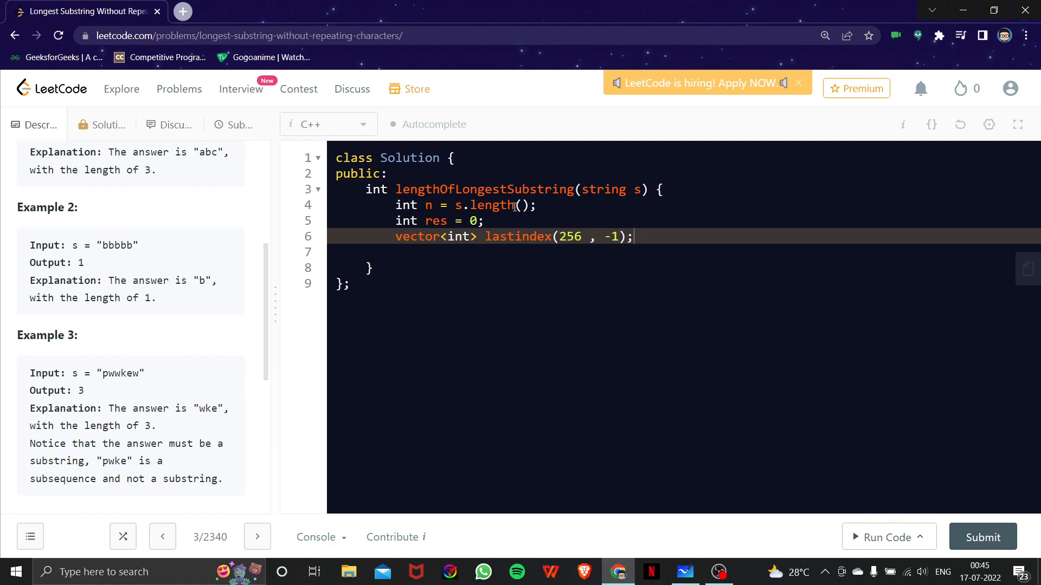
pyautogui.write('int j')
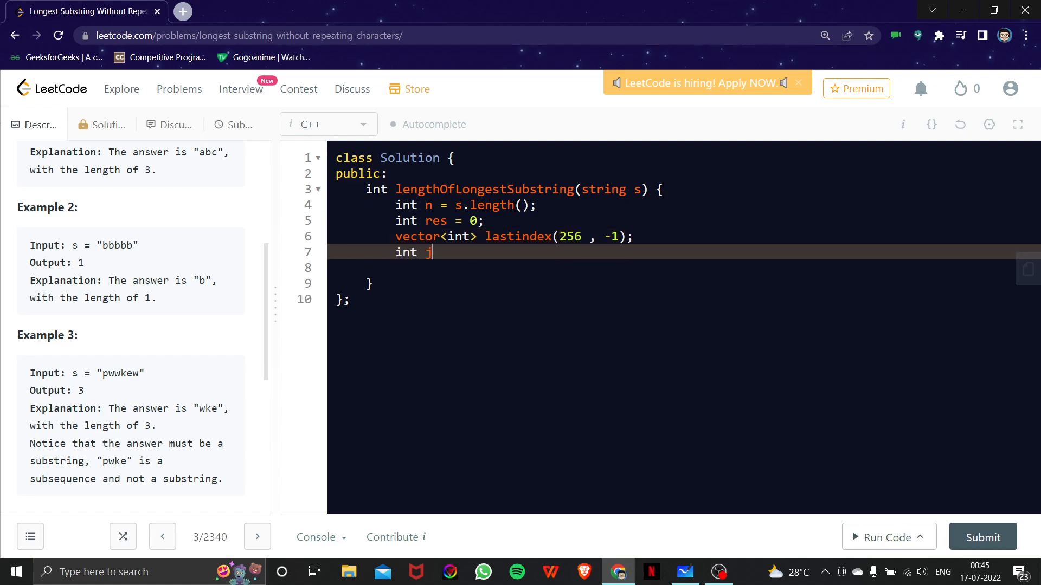
pyautogui.write('= 0;')
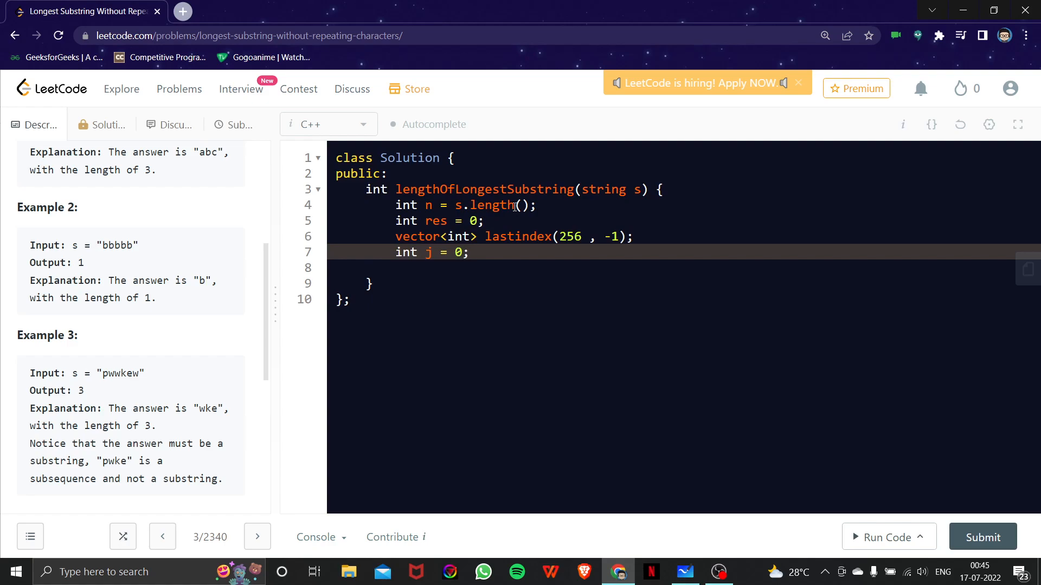
pyautogui.write('for(int i)')
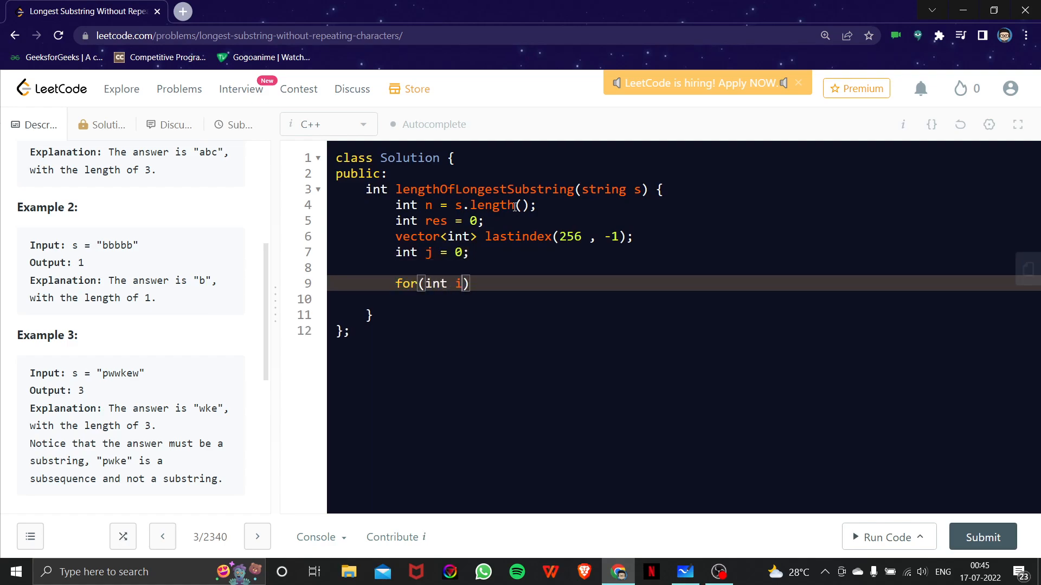
# - Write the loop for i < n with an if on lastindex[s[i]] setting j = j+1
pyautogui.write('=0;i<n;i')
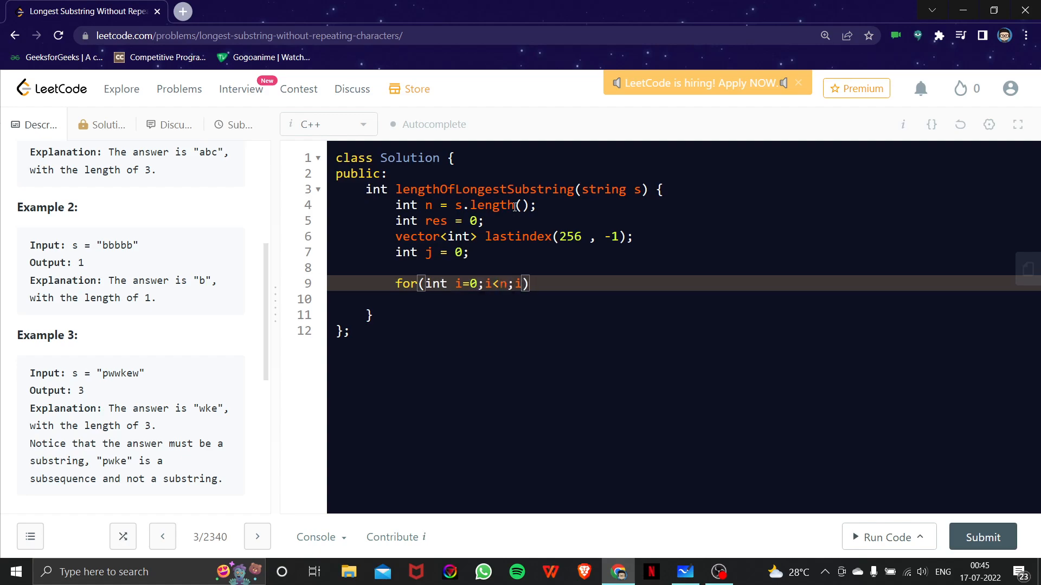
pyautogui.write('++')
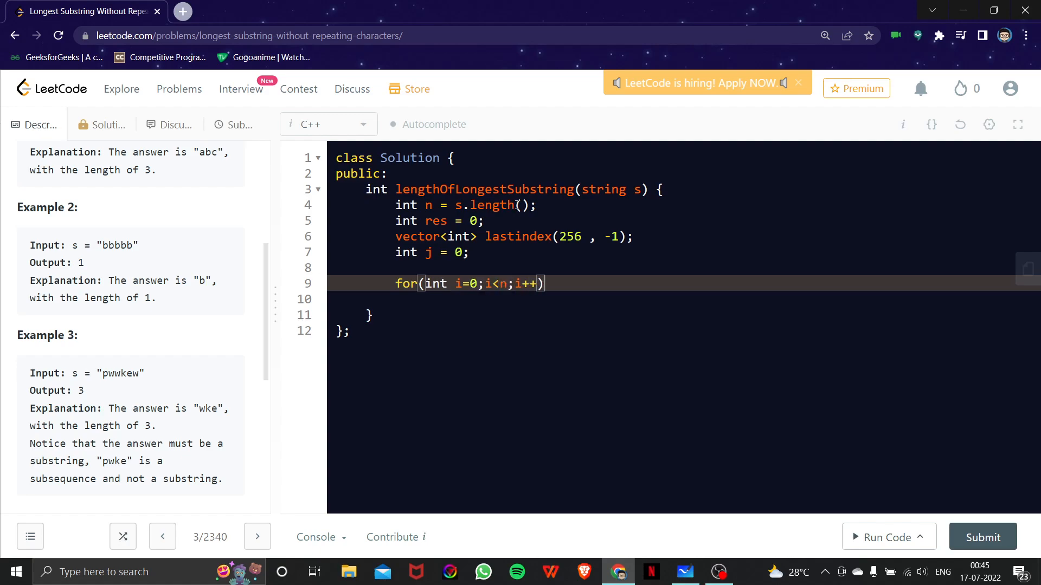
pyautogui.write('{')
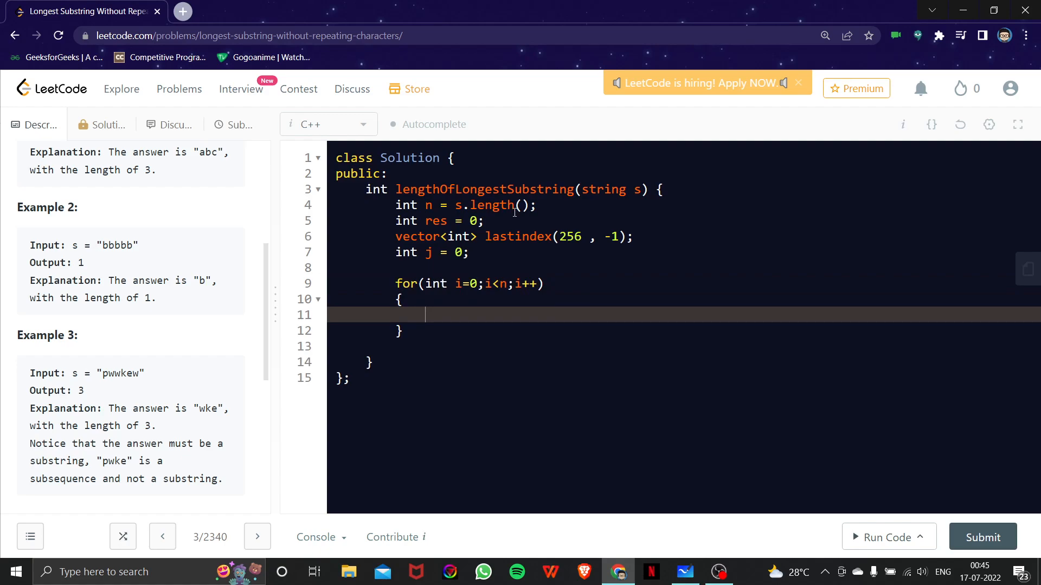
pyautogui.write('if()')
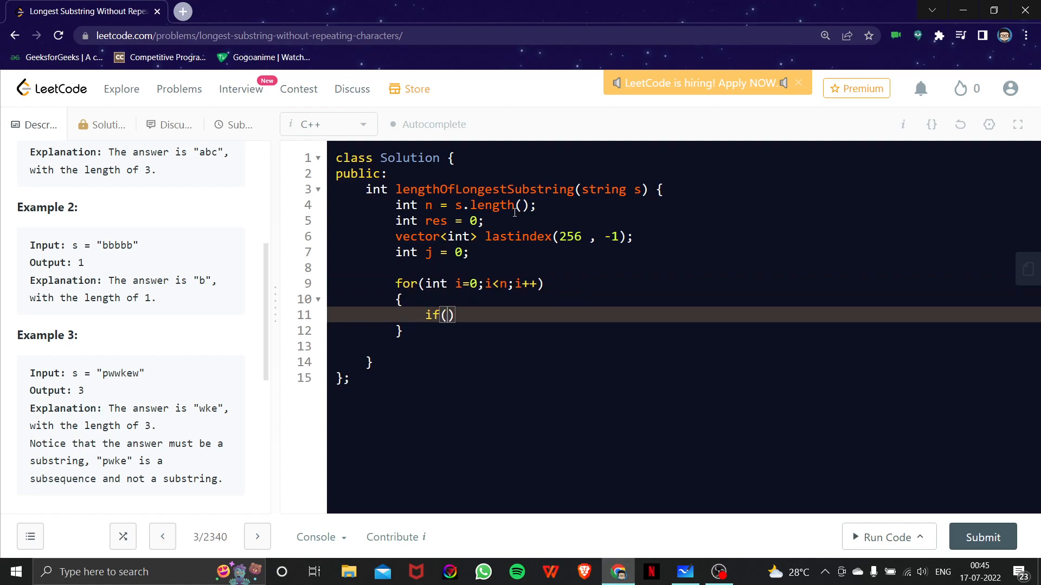
pyautogui.write('last')
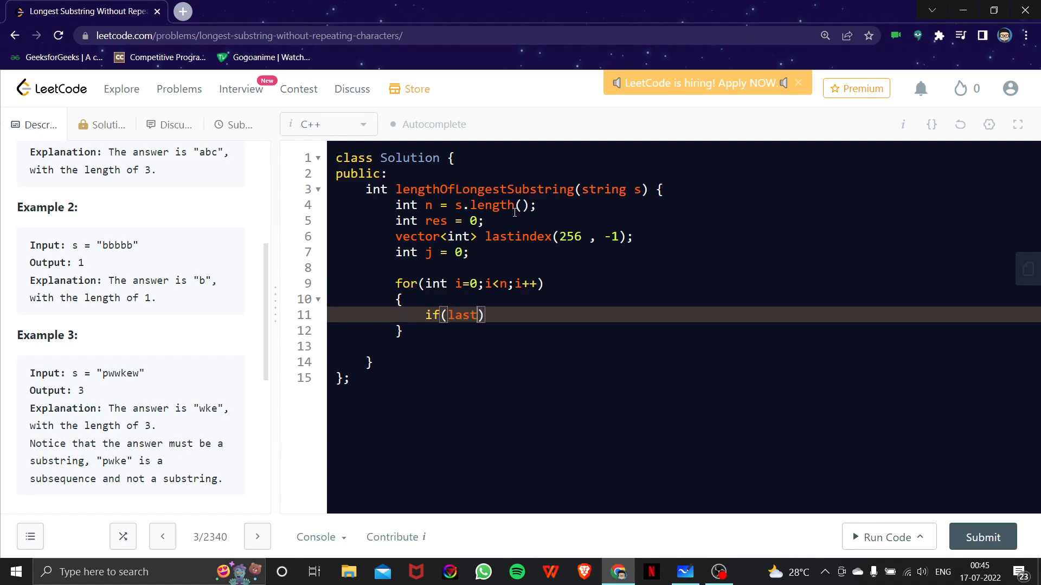
pyautogui.write('index[')
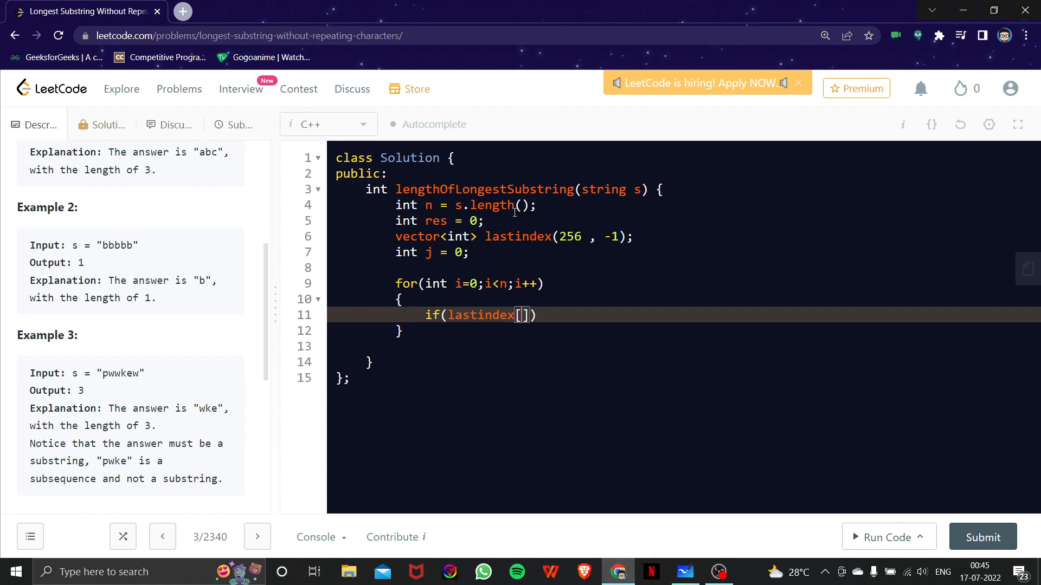
pyautogui.write('s[i]')
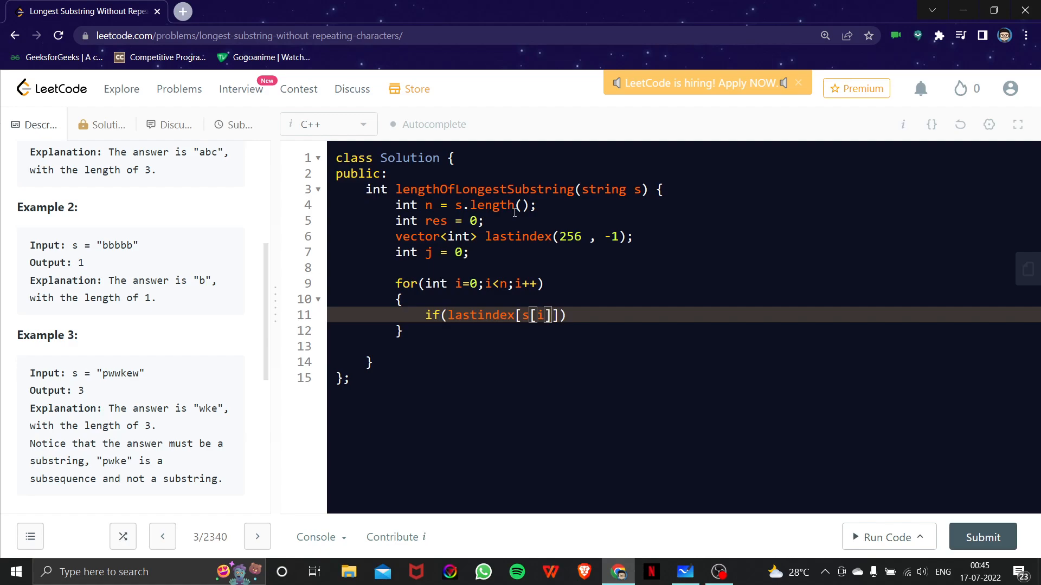
pyautogui.write('== -2')
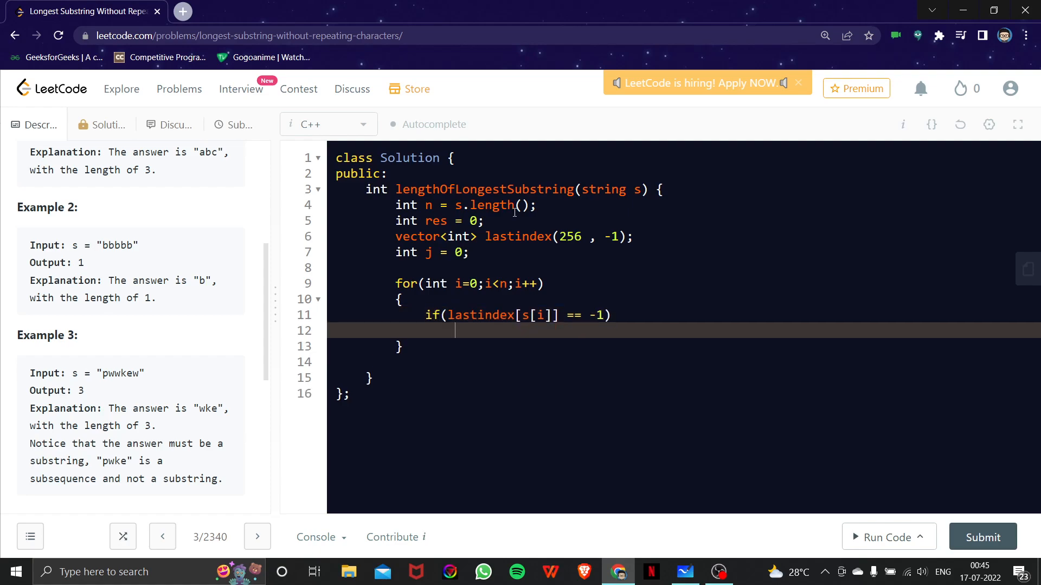
pyautogui.write('j =')
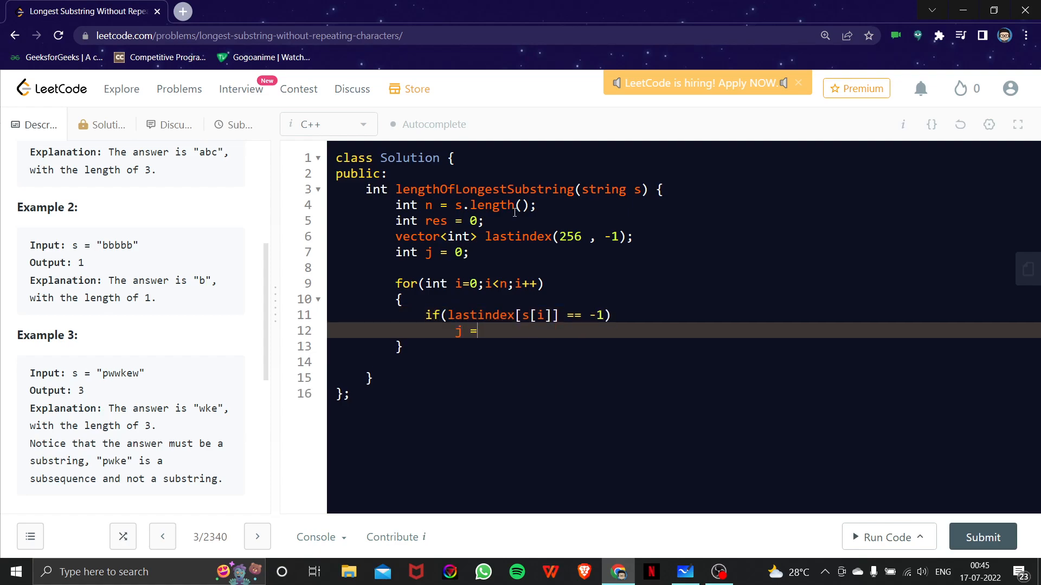
pyautogui.write('j+1;')
pyautogui.write('else')
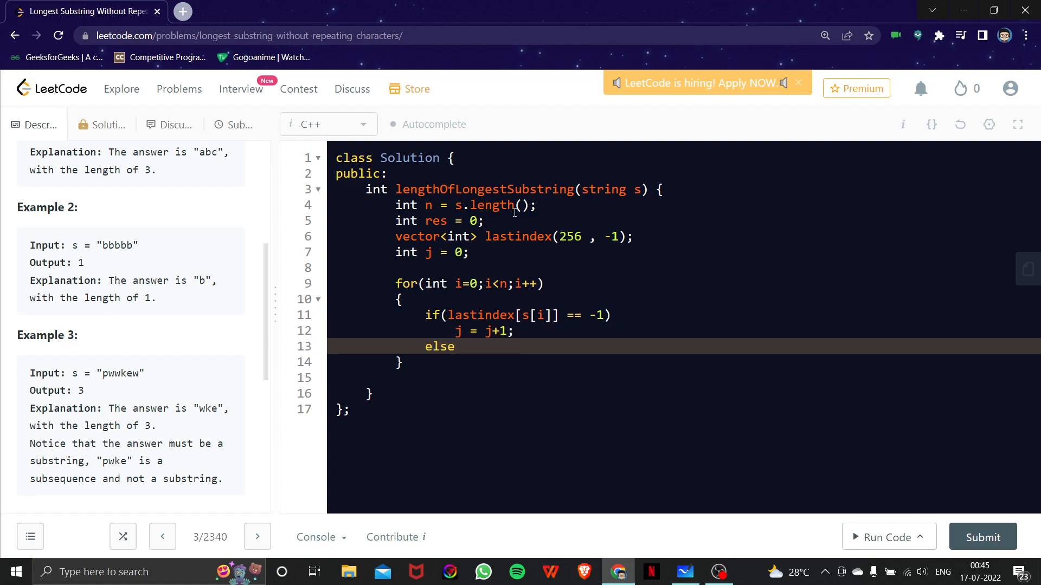
# - Add the else assignment j = i - lastindex[s[i]];
pyautogui.write('j =')
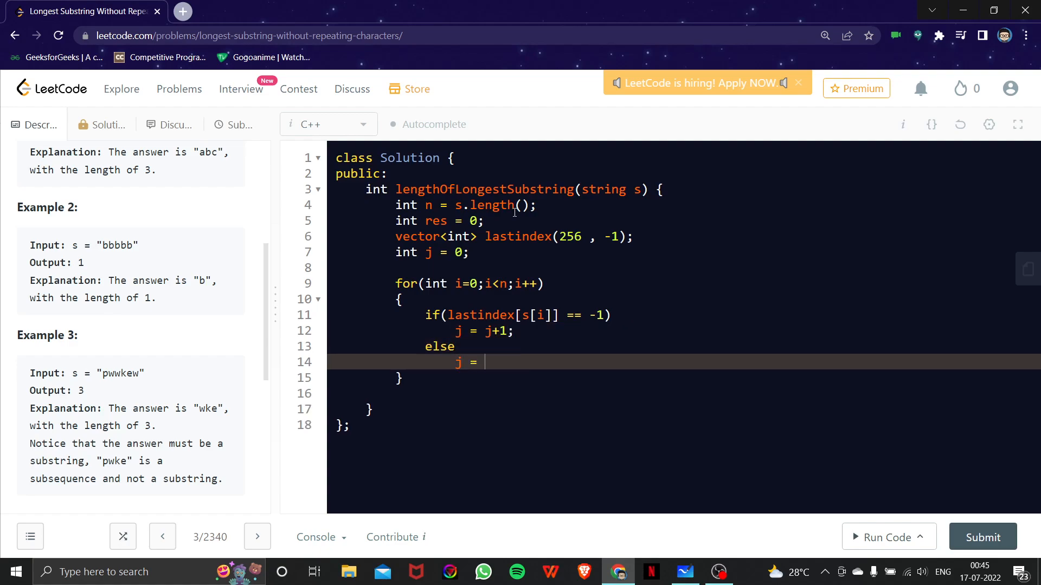
pyautogui.write('i - las')
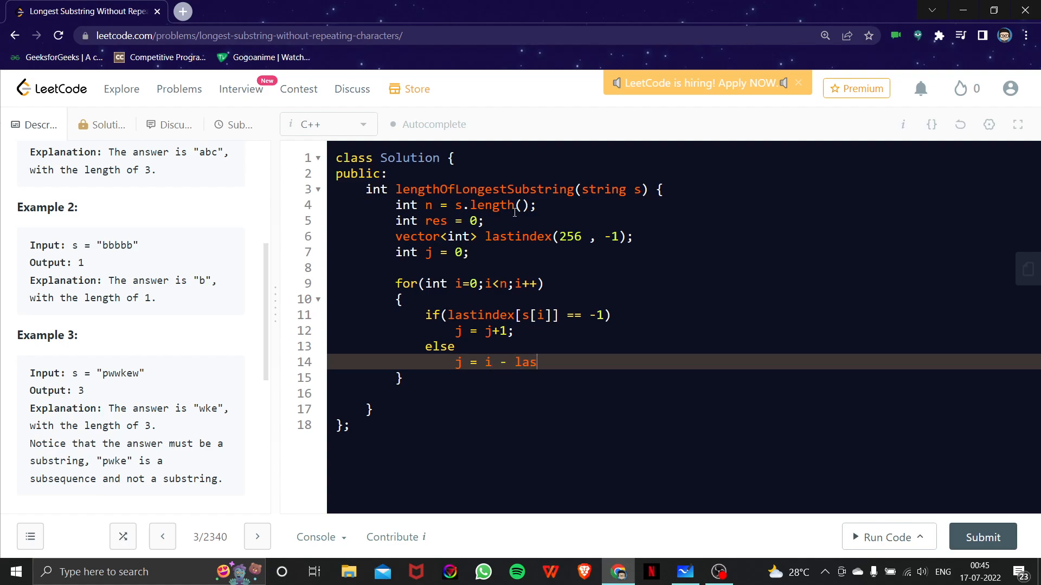
pyautogui.write('t')
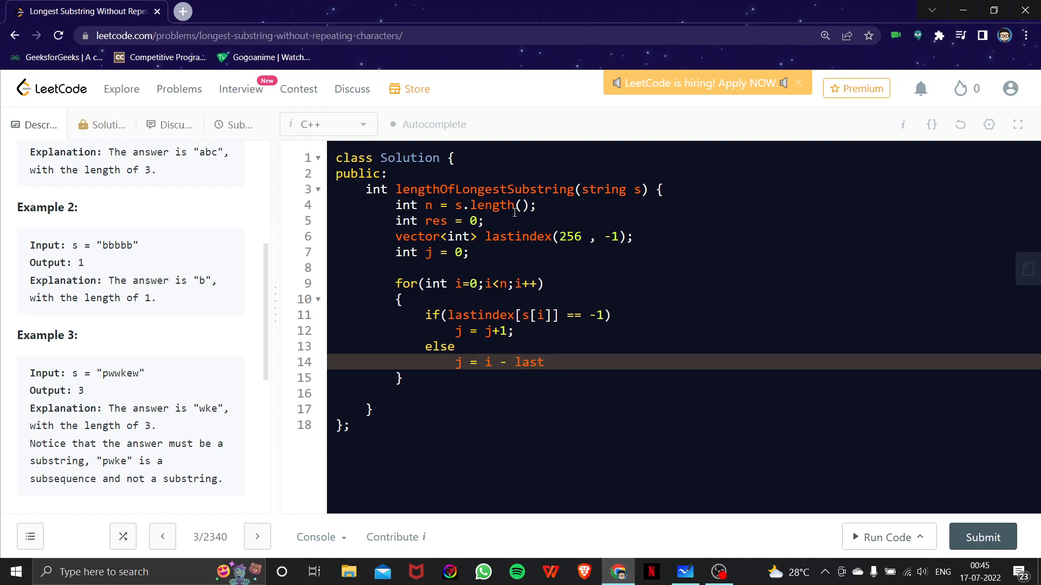
pyautogui.write('index')
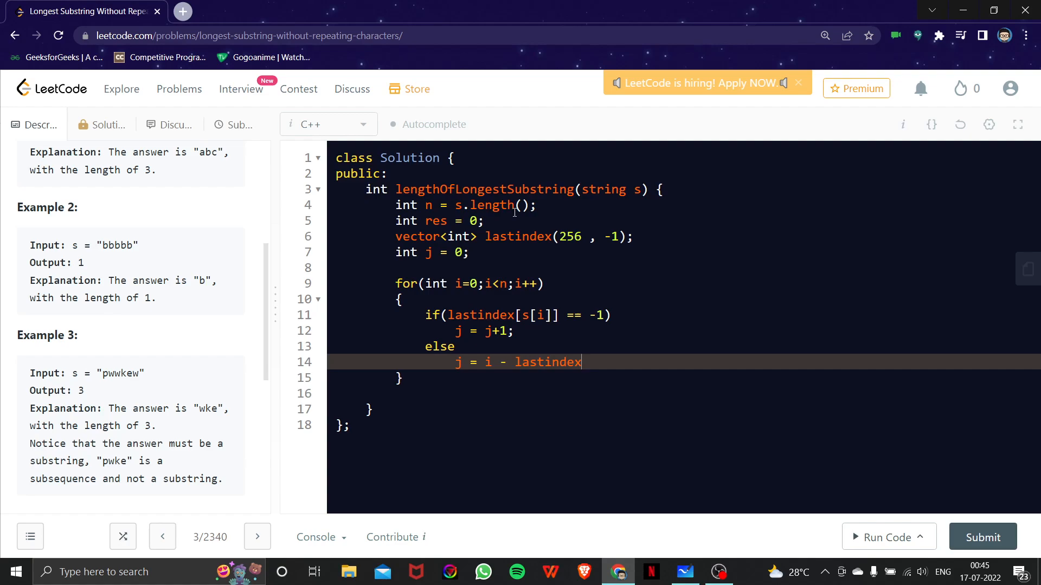
pyautogui.write('[s[i]]')
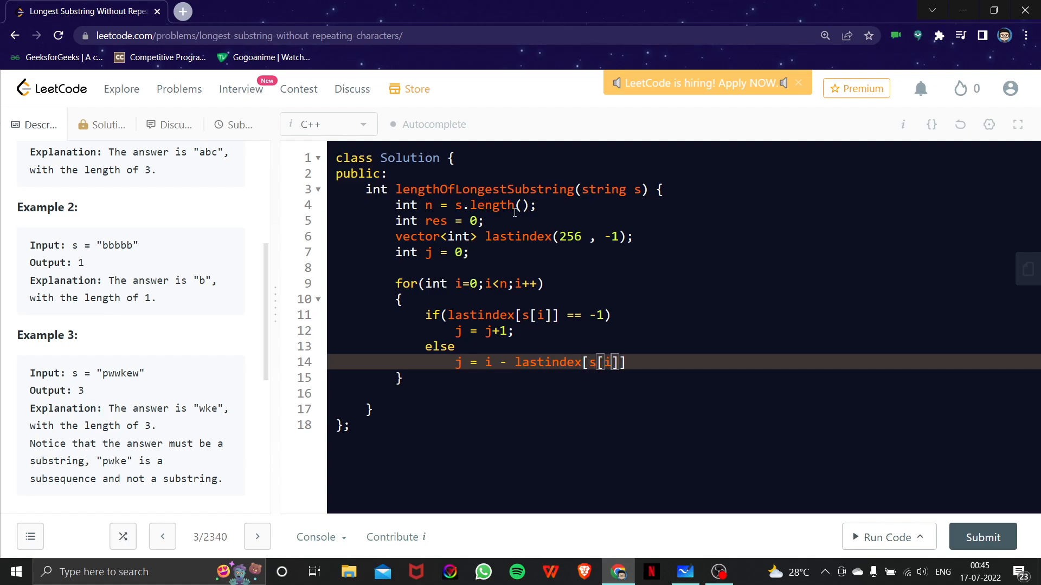
pyautogui.write(';')
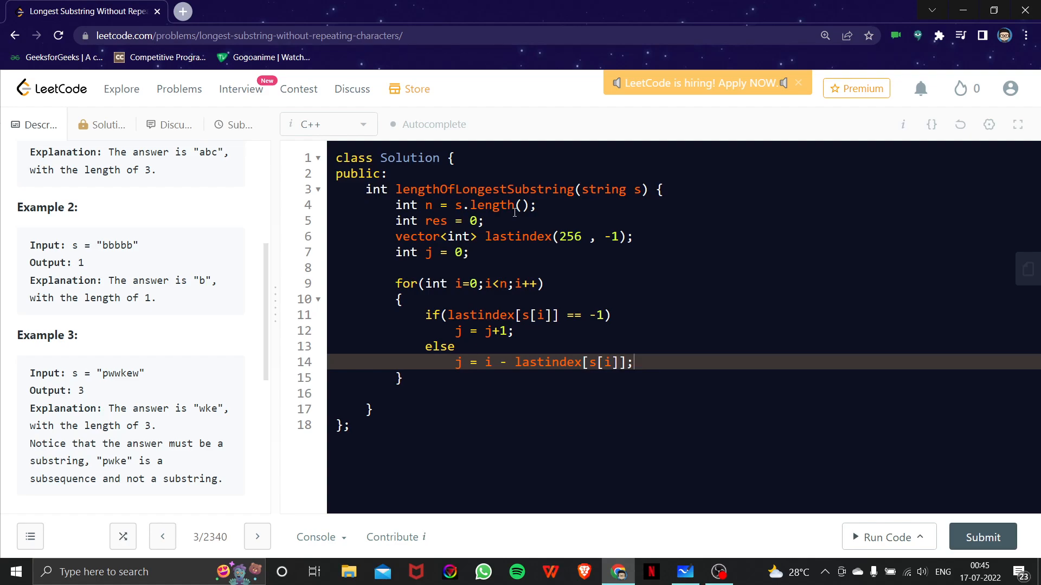
# - Add res = max(res, j); and lastindex[s[i]] = i;, then return res;
pyautogui.write('re')
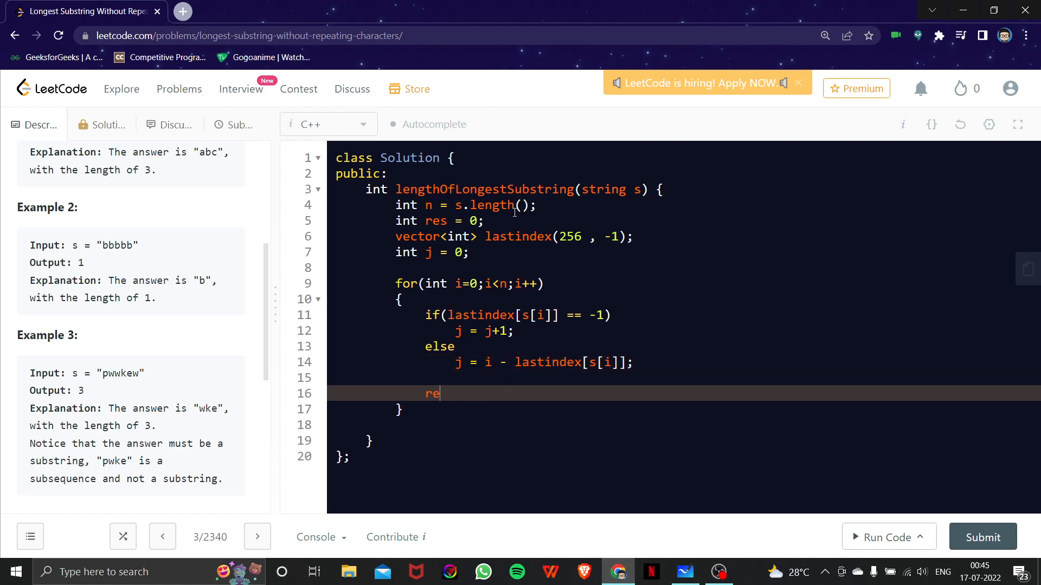
pyautogui.write('s = max')
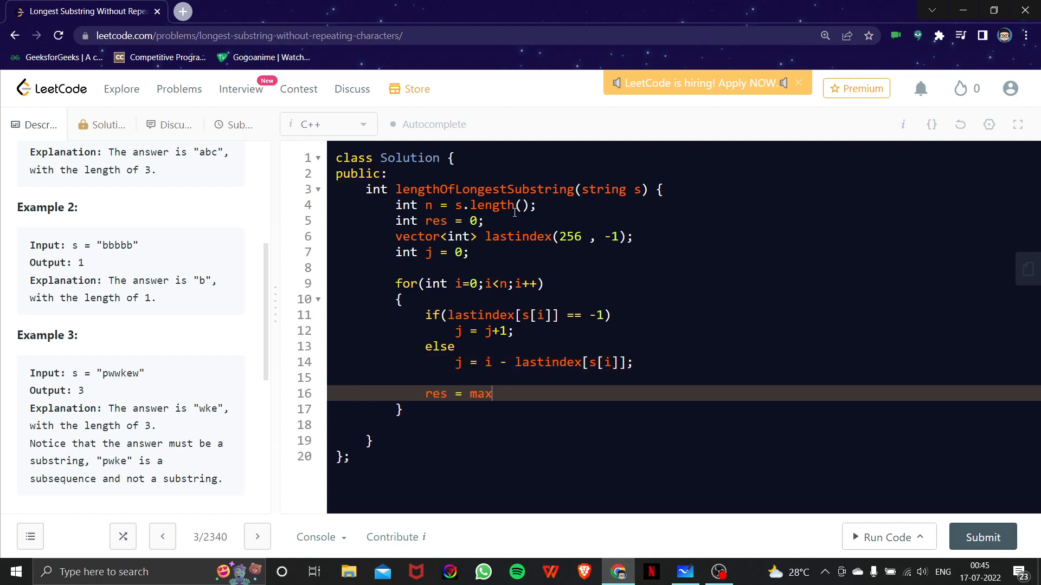
pyautogui.write('(res')
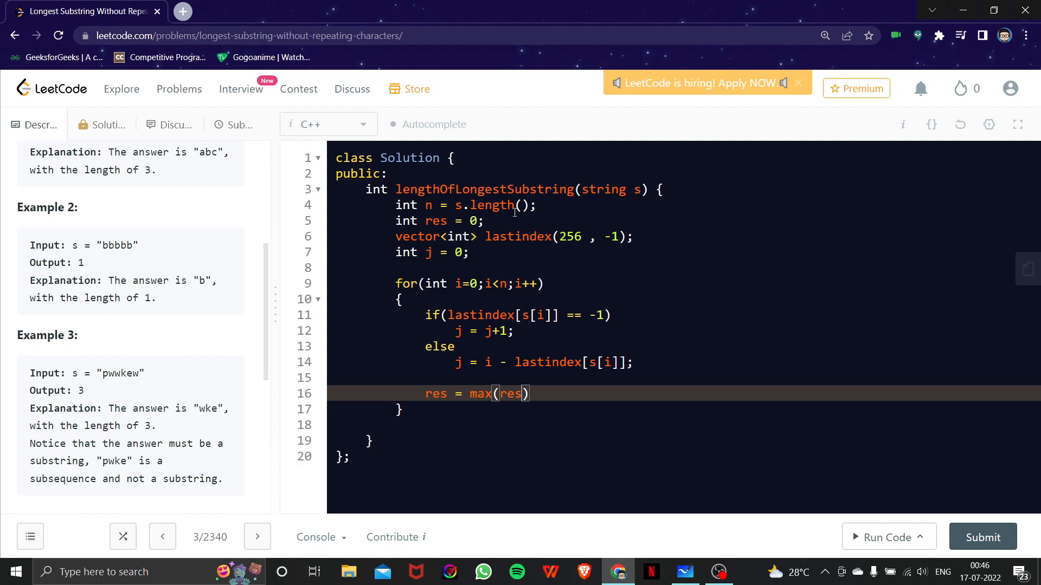
pyautogui.write(', j);')
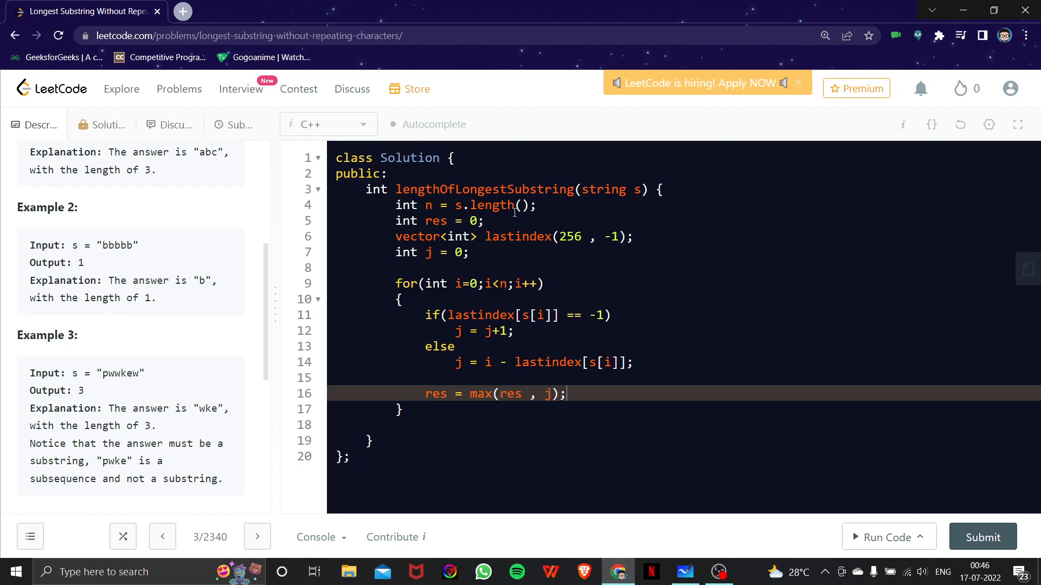
pyautogui.press('Enter')
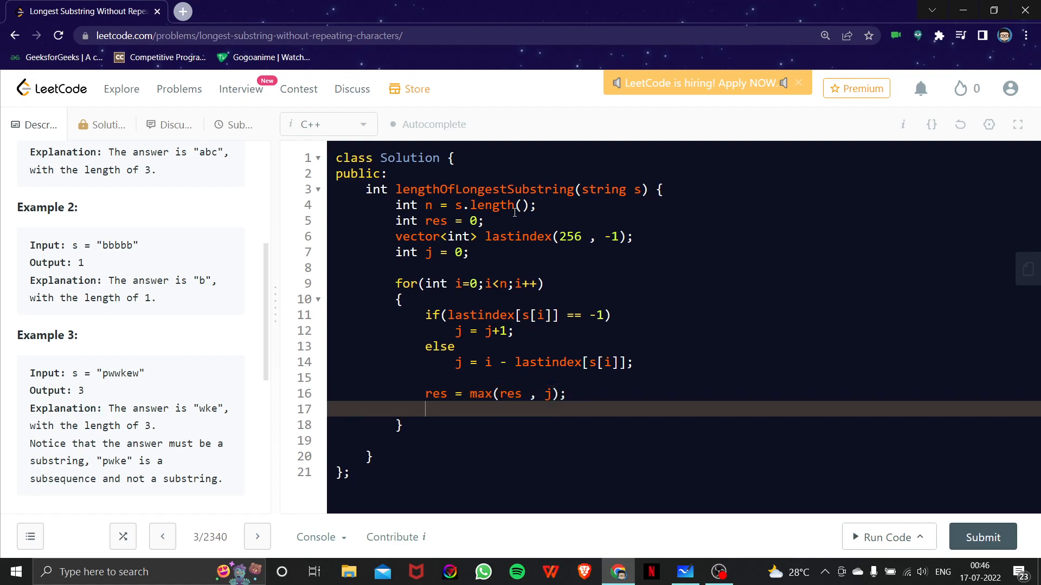
pyautogui.write('lastindex')
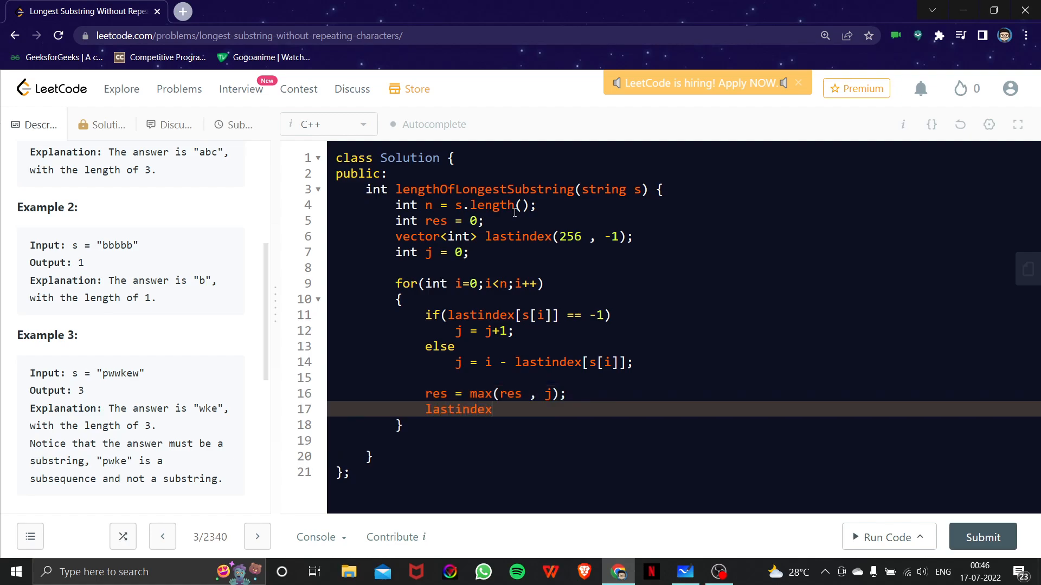
pyautogui.write('[s[i]] =')
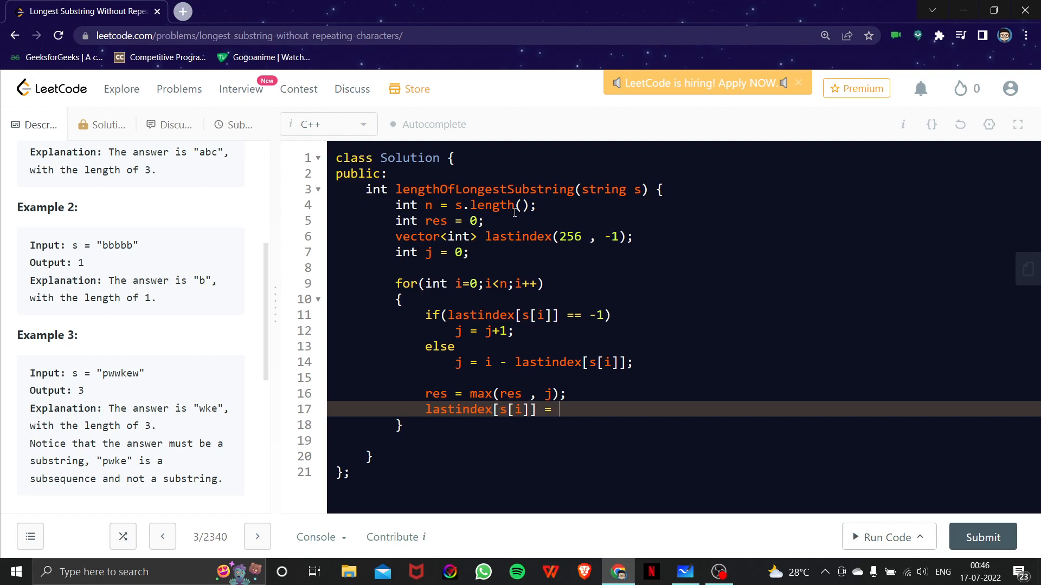
pyautogui.write('i;')
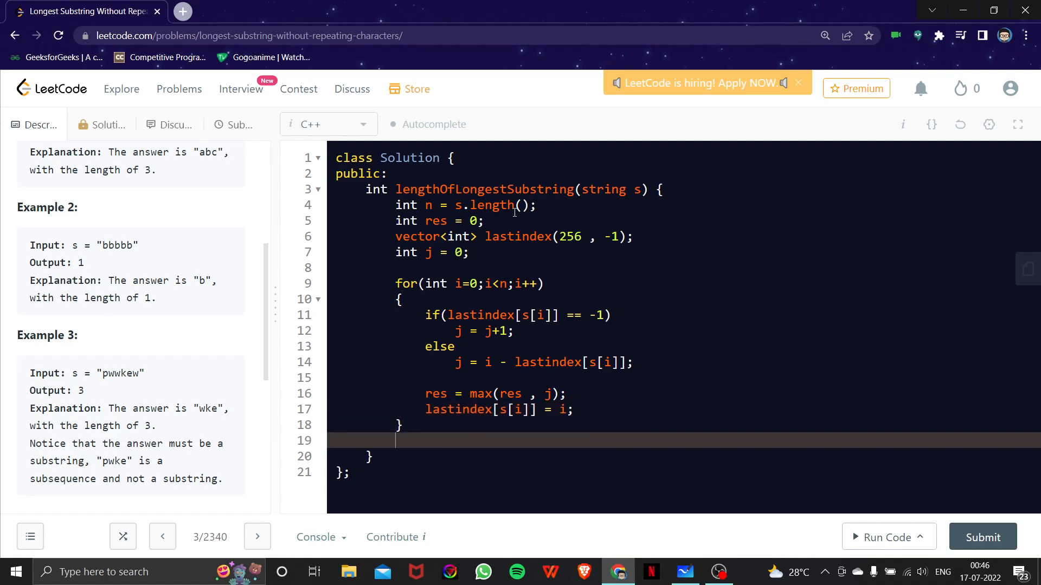
pyautogui.write('return res;')
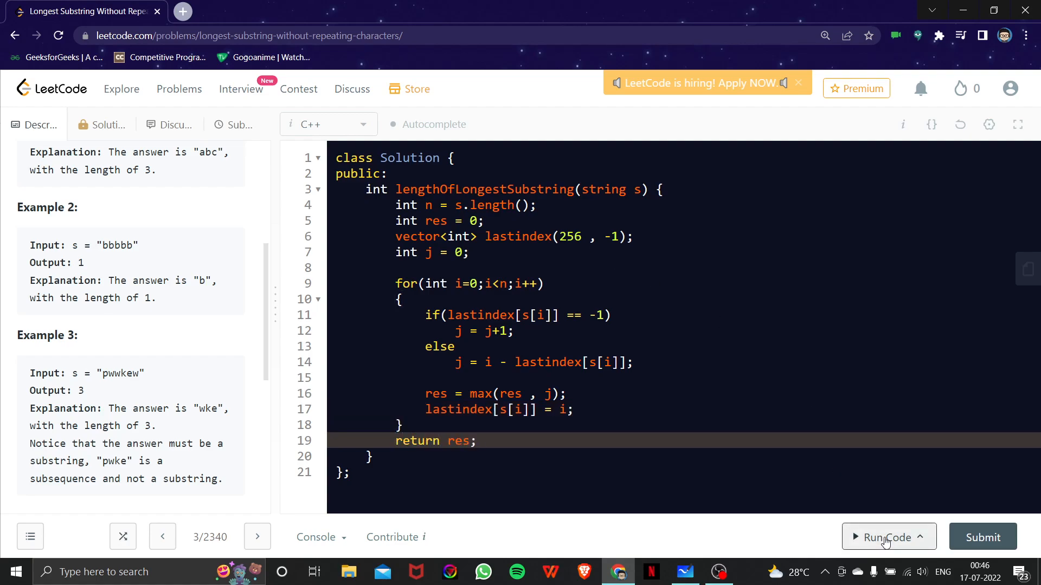
# - Run the code on the three example testcases, then submit it, getting Wrong Answer on 'abba'
pyautogui.click(887, 538)
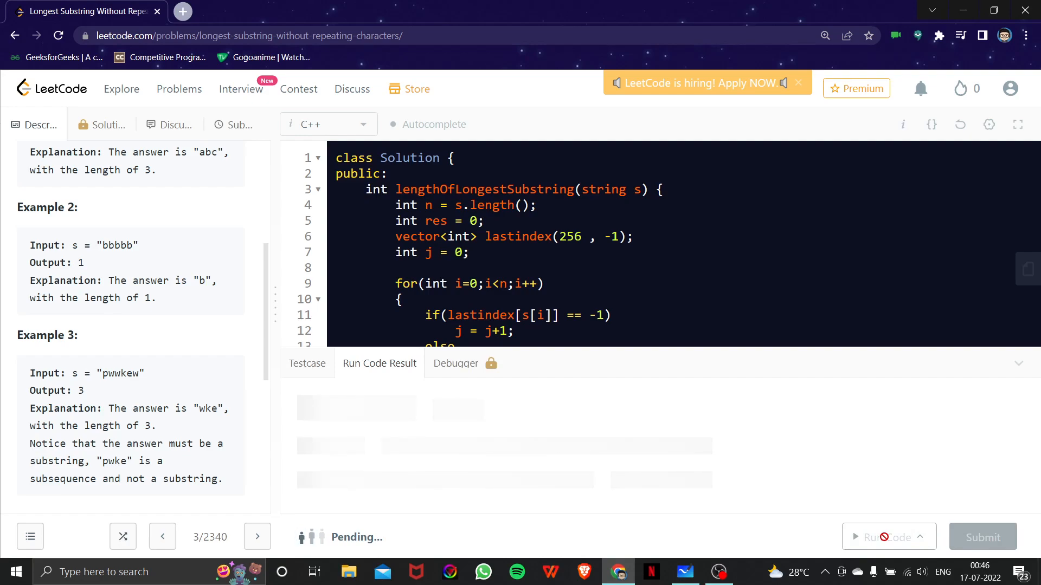
pyautogui.click(888, 537)
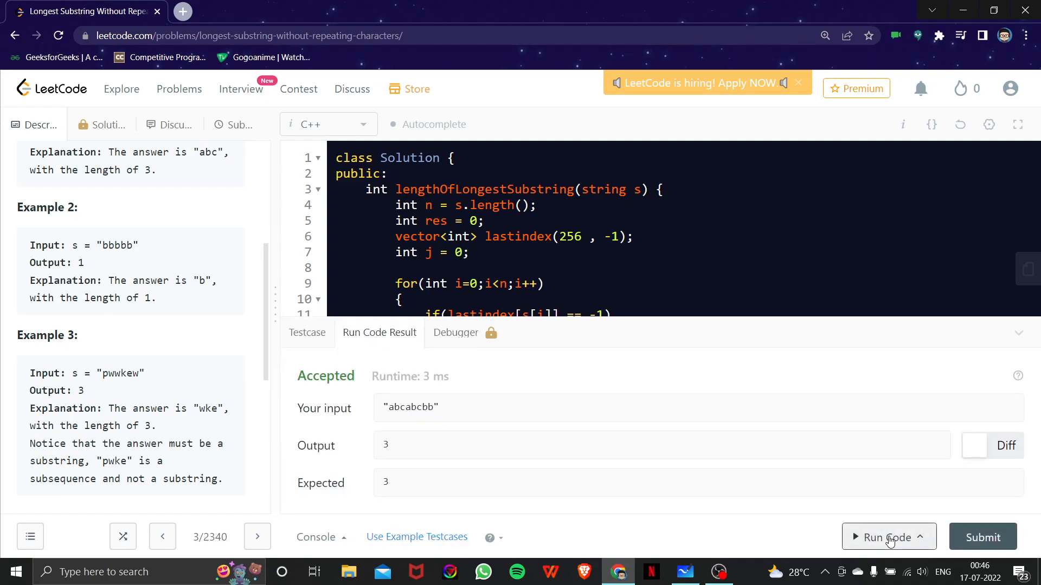
pyautogui.moveTo(408, 541)
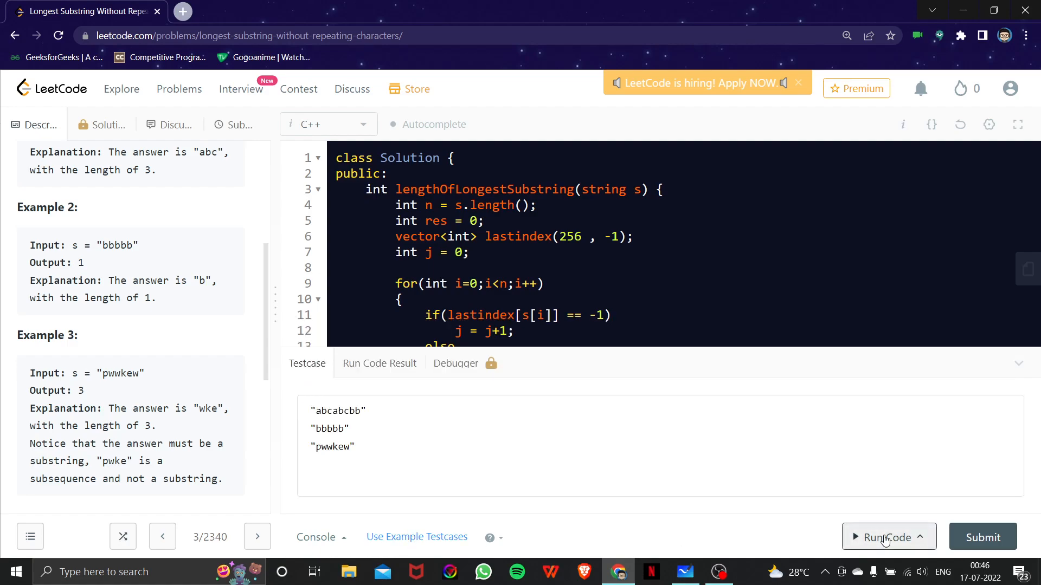
pyautogui.click(887, 537)
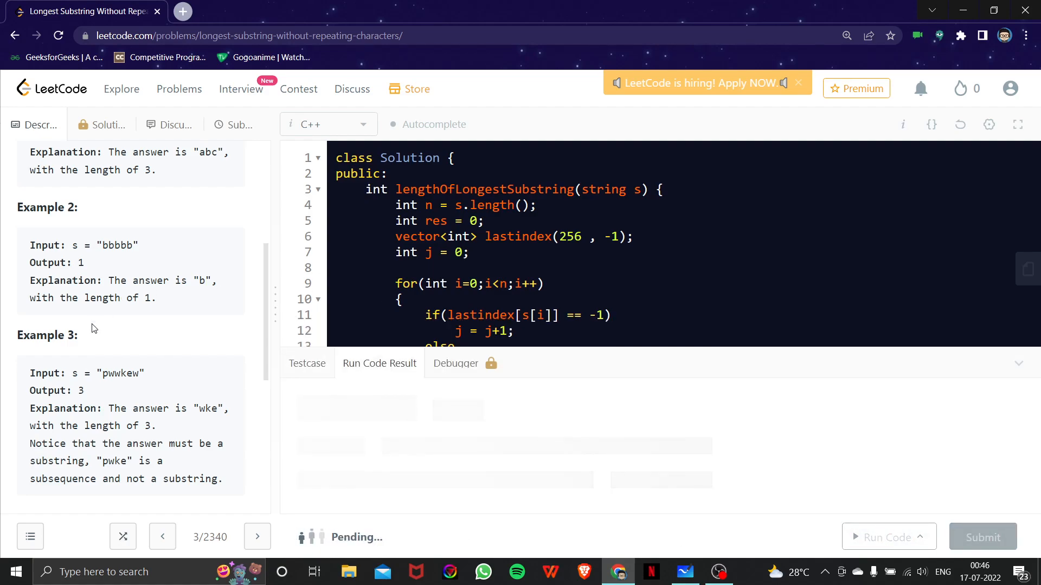
pyautogui.click(886, 537)
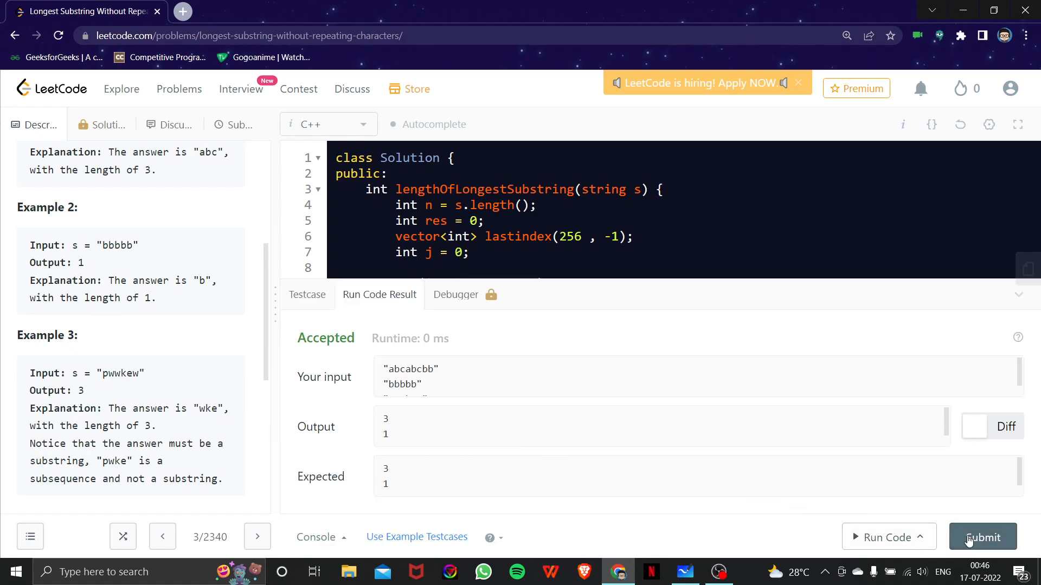
pyautogui.click(982, 537)
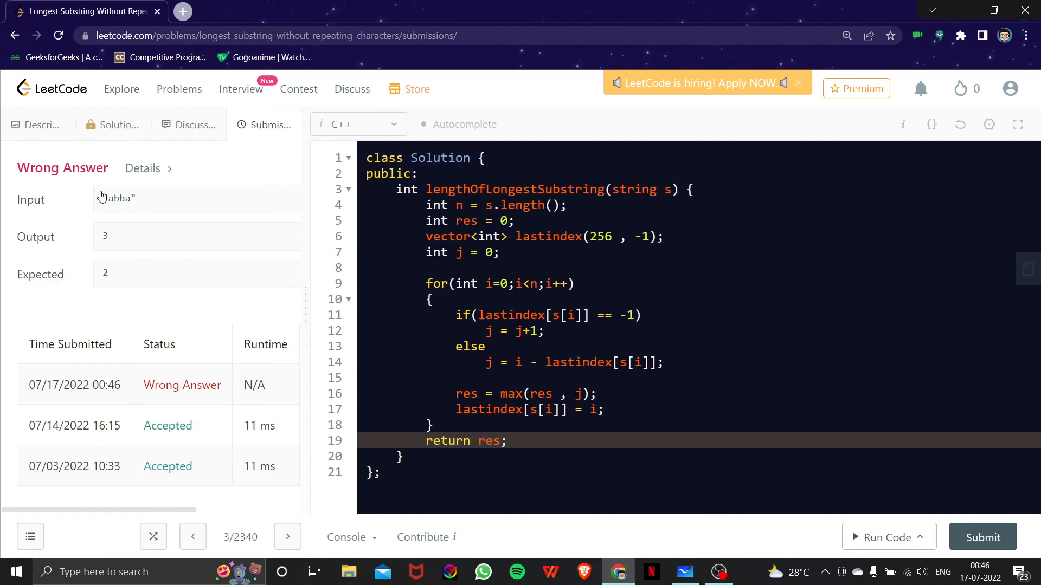
# - Clear the whiteboard and handwrite the failing string abba
pyautogui.click(684, 572)
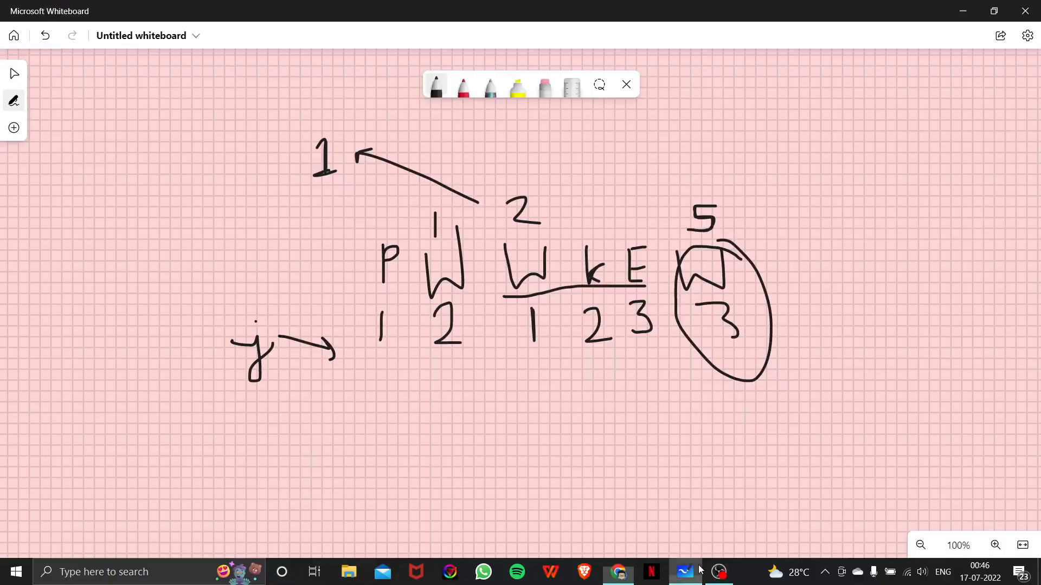
pyautogui.click(544, 87)
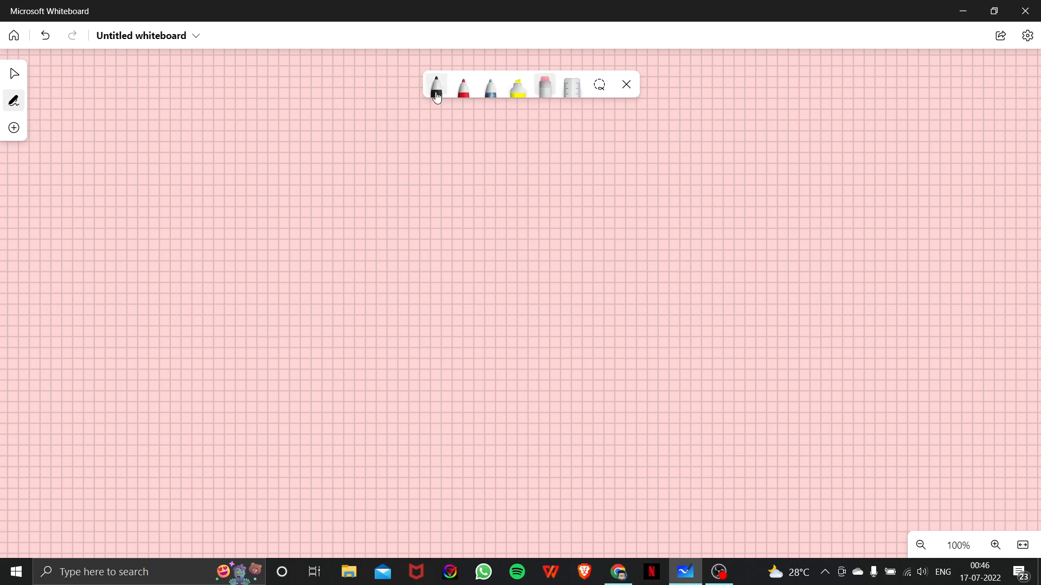
pyautogui.moveTo(382, 219); pyautogui.dragTo(358, 262)
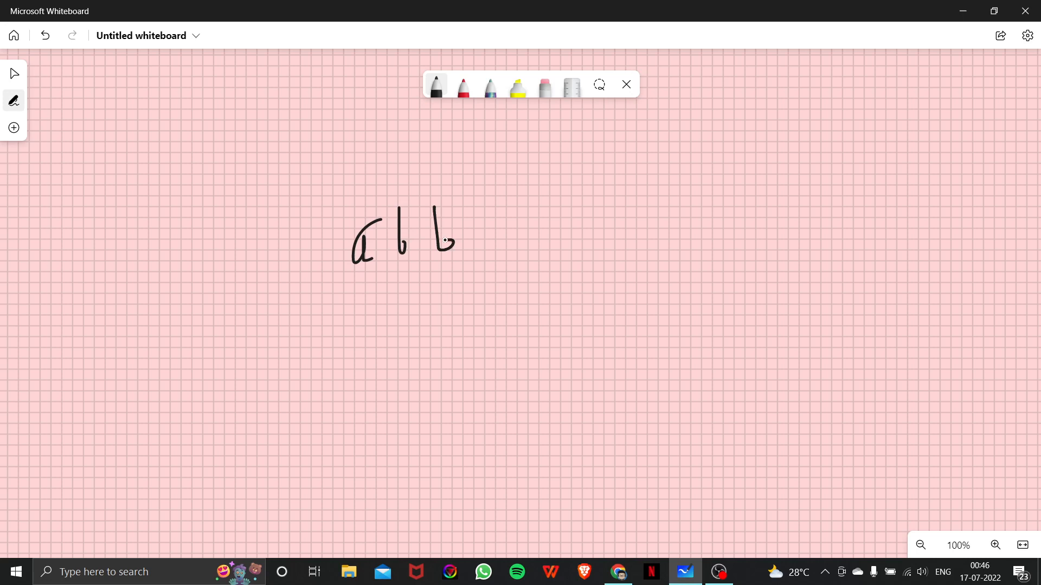
pyautogui.moveTo(487, 239); pyautogui.dragTo(494, 252)
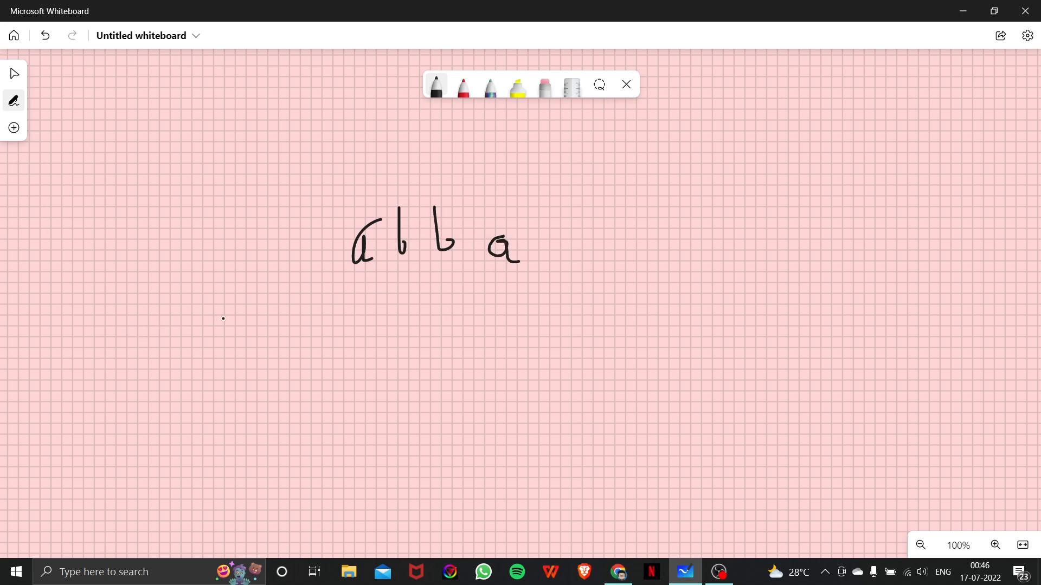
# - Write indices above abba and j values 1 2 1 3 below, glancing at the LeetCode result
pyautogui.moveTo(242, 298); pyautogui.dragTo(233, 342)
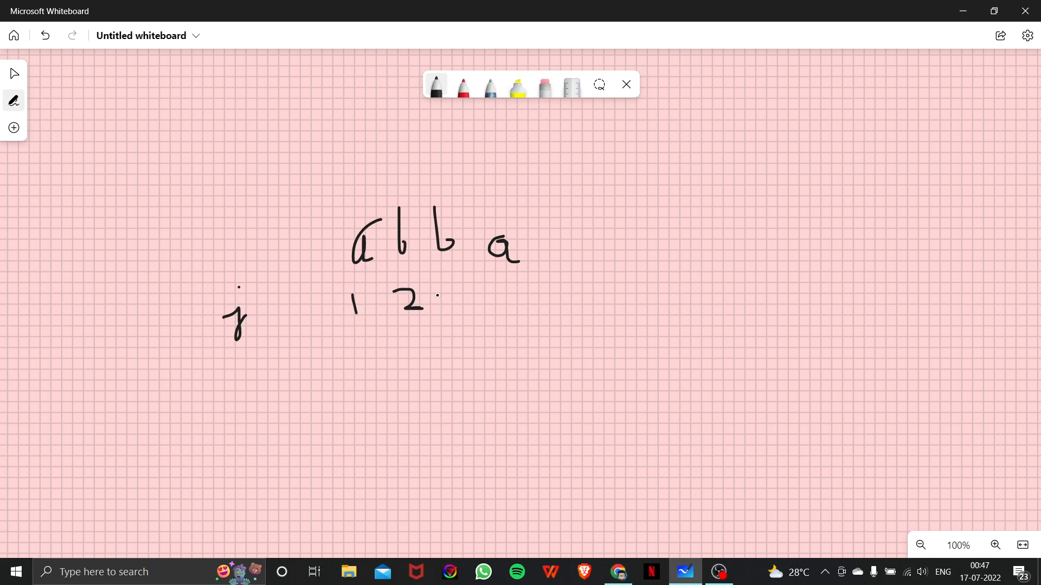
pyautogui.moveTo(450, 285); pyautogui.dragTo(452, 306)
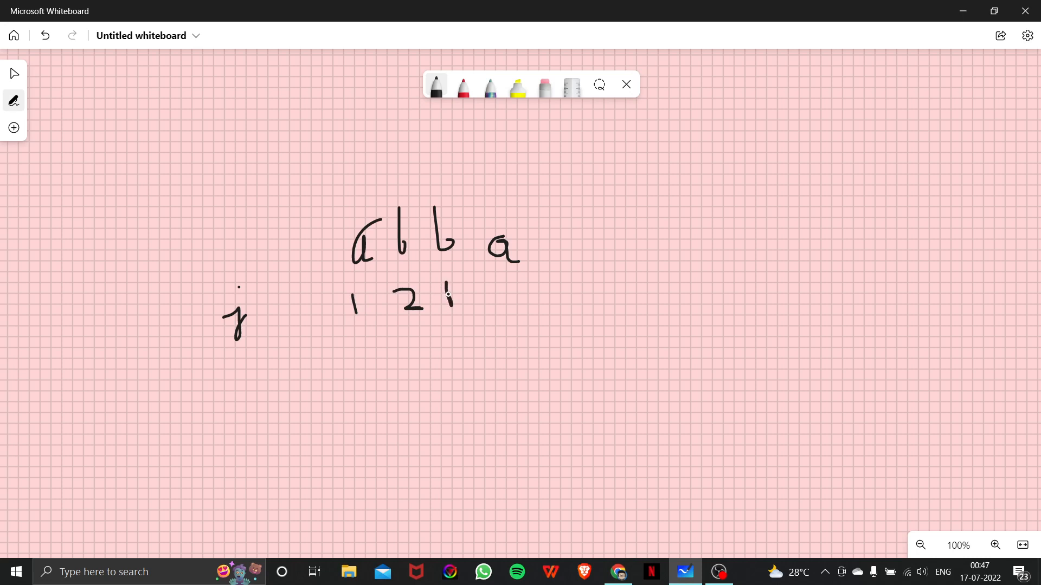
pyautogui.moveTo(452, 282); pyautogui.dragTo(452, 312)
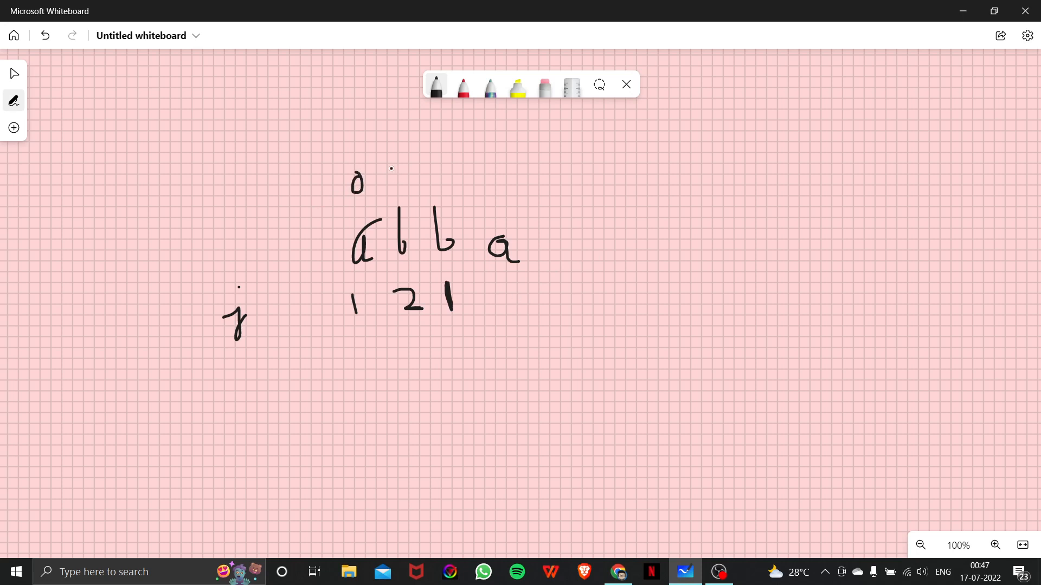
pyautogui.moveTo(391, 179); pyautogui.dragTo(438, 172)
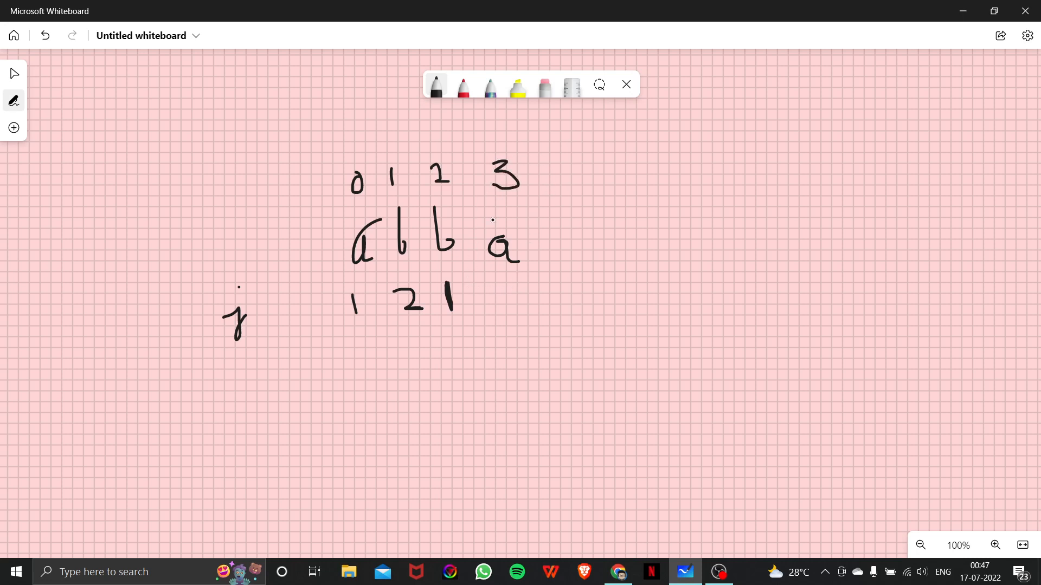
pyautogui.moveTo(505, 282); pyautogui.dragTo(504, 302)
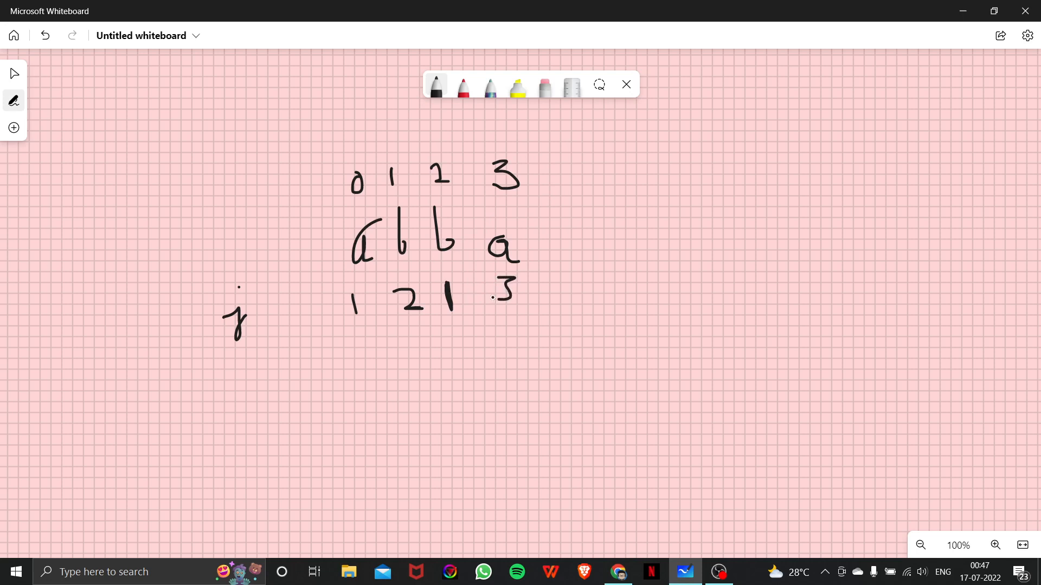
pyautogui.click(617, 572)
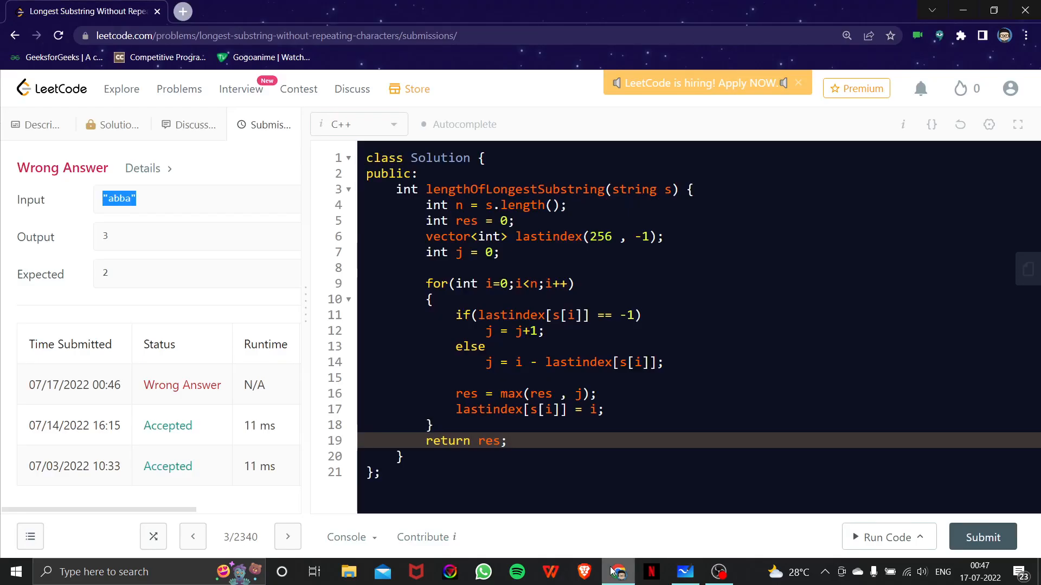
pyautogui.click(687, 451)
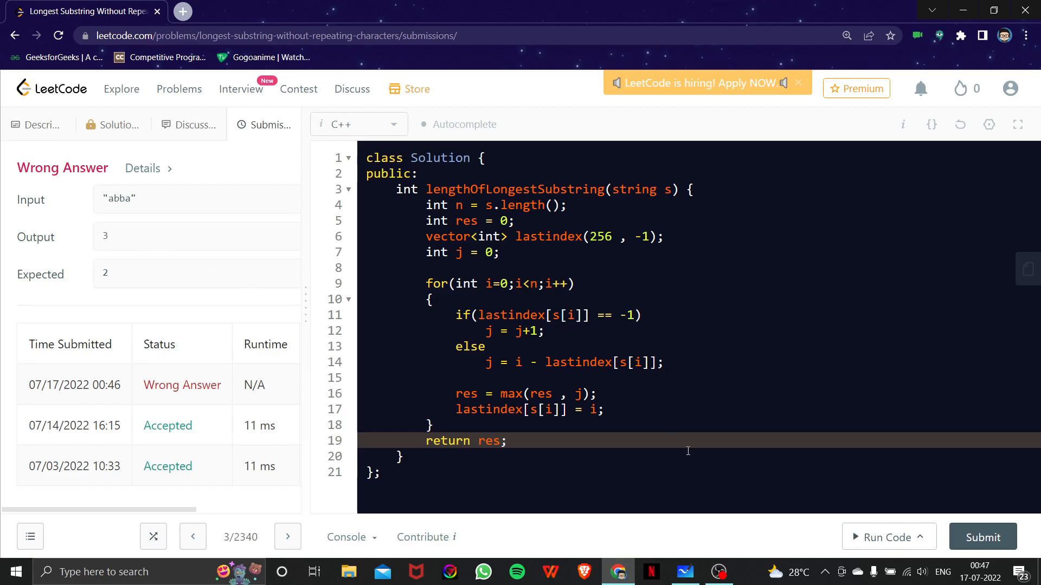
pyautogui.click(685, 572)
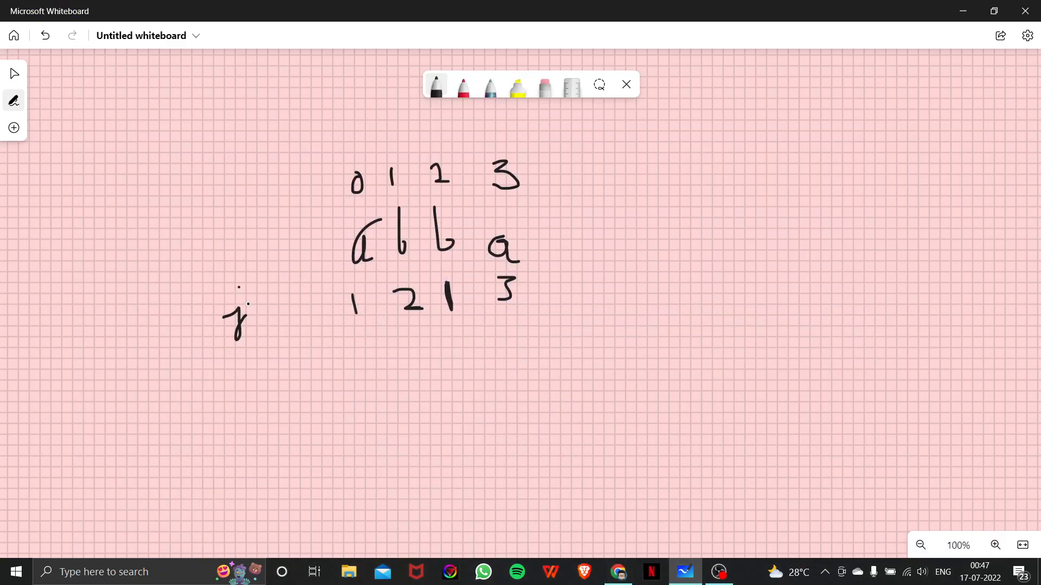
# - Draw an arrow from j to its values and start writing j = min(j+1, …)
pyautogui.moveTo(259, 312); pyautogui.dragTo(321, 312)
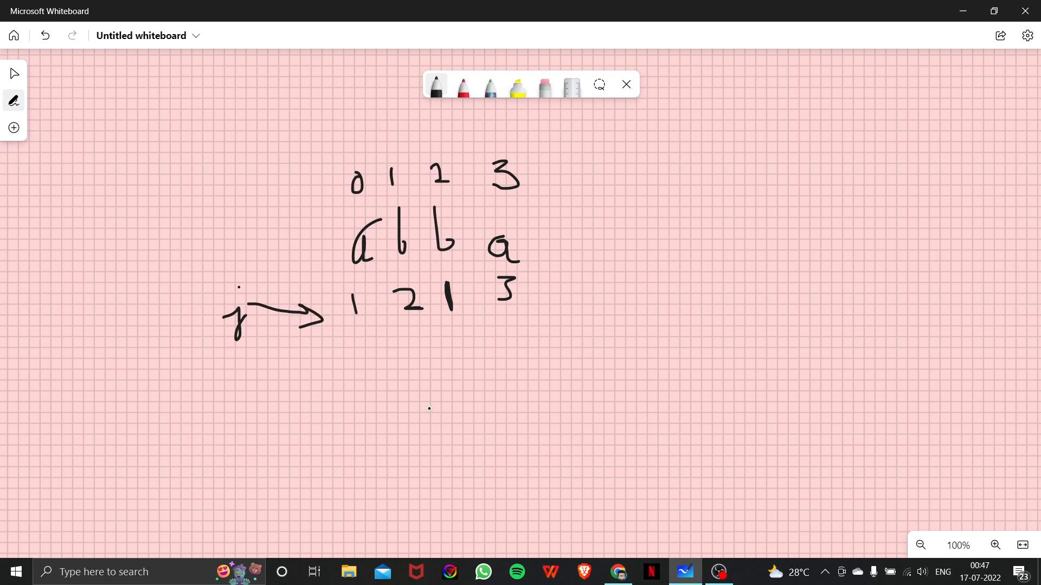
pyautogui.moveTo(339, 432)
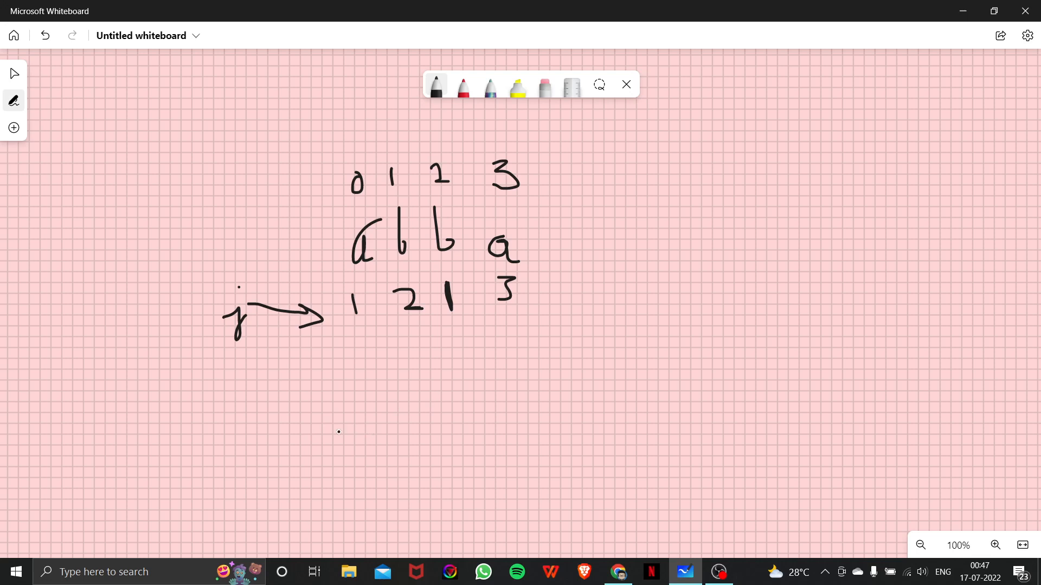
pyautogui.moveTo(299, 425); pyautogui.dragTo(292, 471)
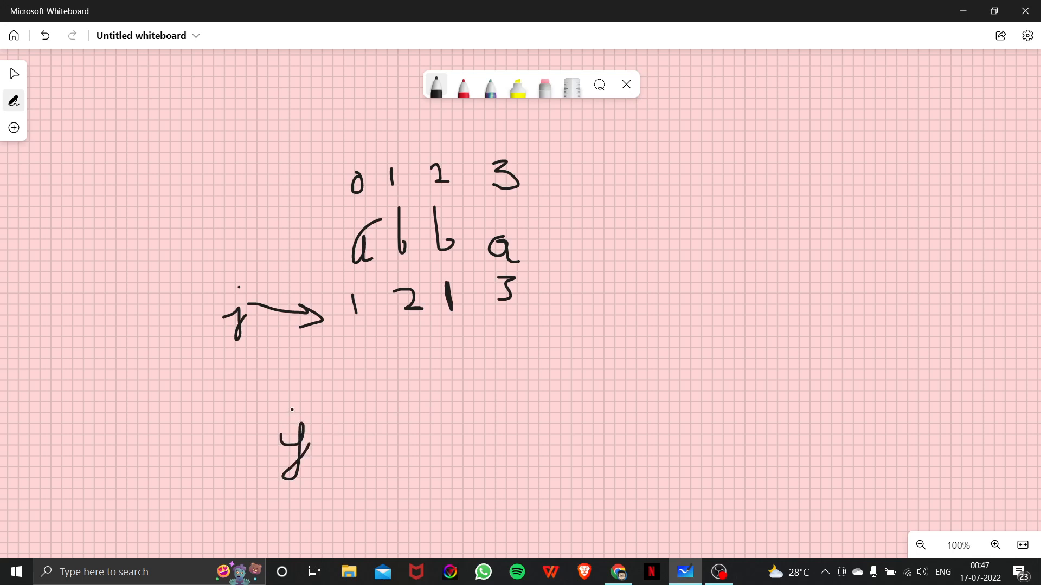
pyautogui.moveTo(332, 435); pyautogui.dragTo(361, 434)
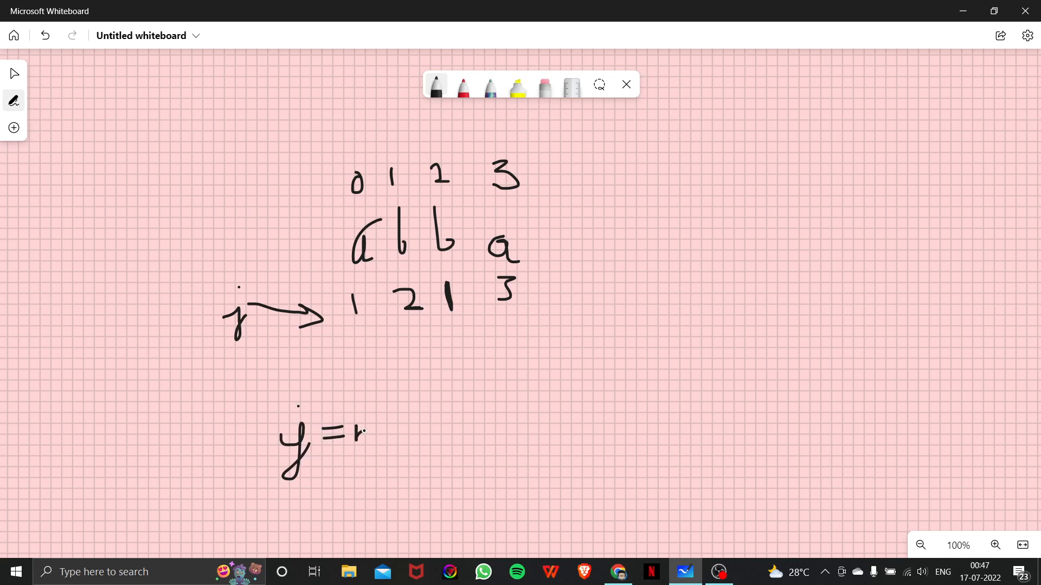
pyautogui.moveTo(362, 434); pyautogui.dragTo(415, 437)
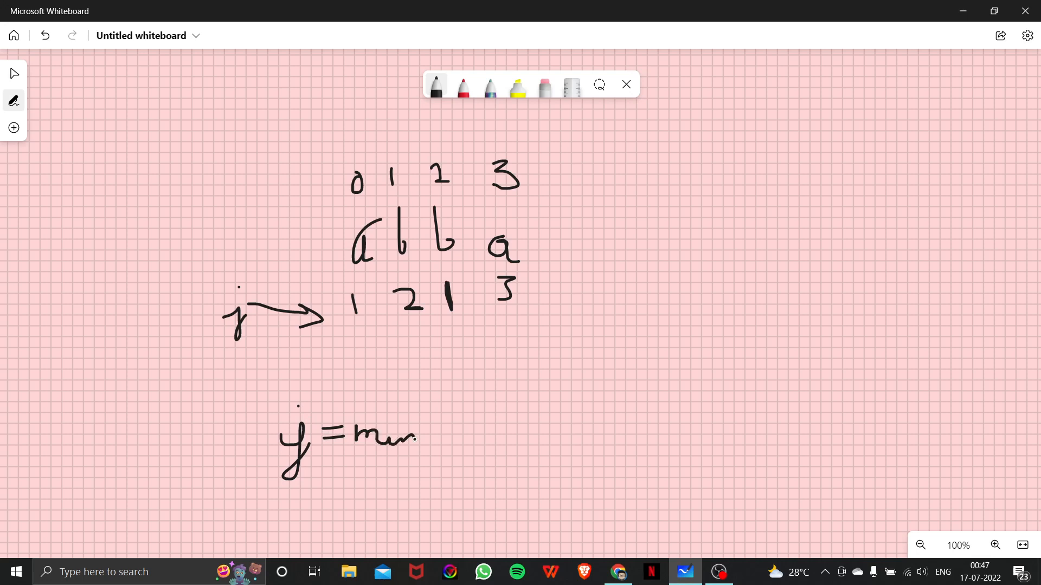
pyautogui.moveTo(432, 411); pyautogui.dragTo(452, 452)
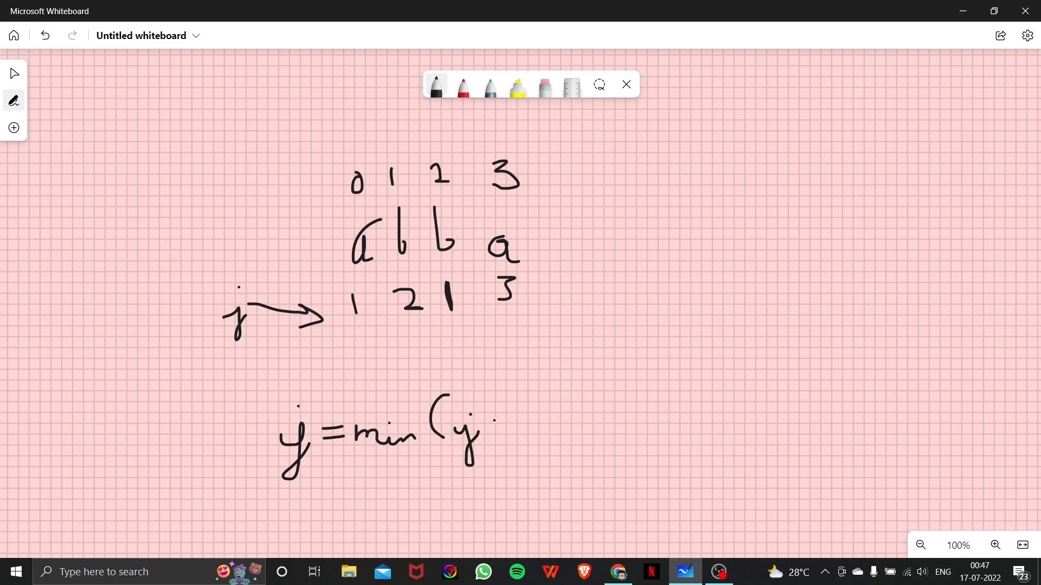
pyautogui.moveTo(484, 431); pyautogui.dragTo(511, 432)
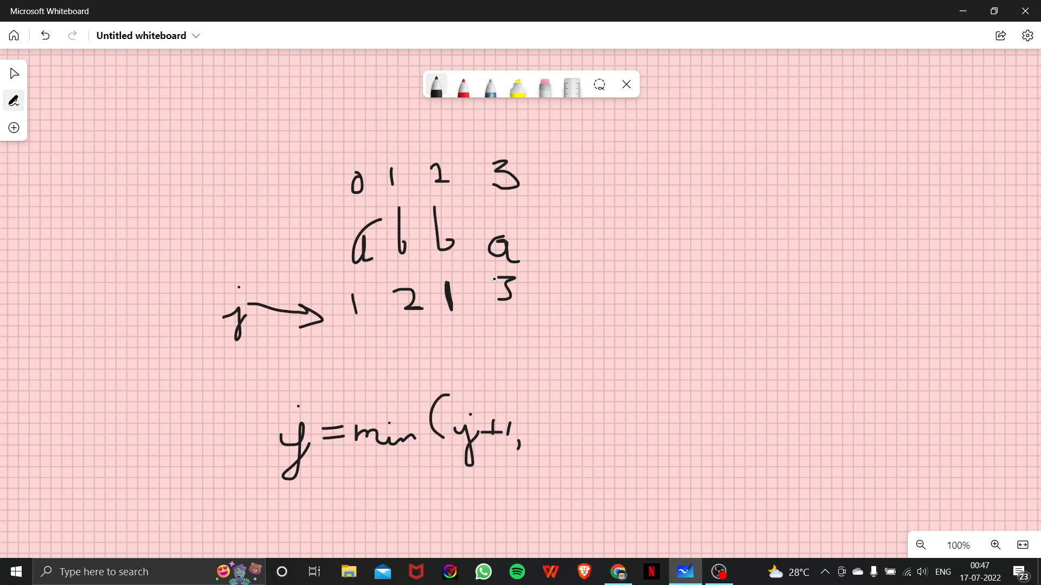
# - Change the last j value from 3 to 2, and finish and underline the i-li[s[i]] formula
pyautogui.click(545, 87)
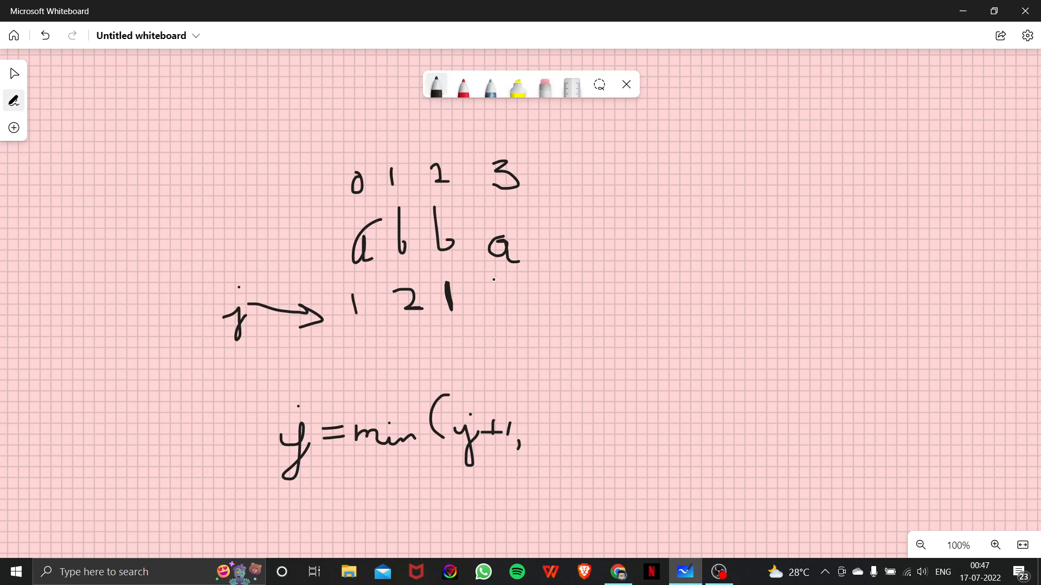
pyautogui.moveTo(491, 292); pyautogui.dragTo(504, 325)
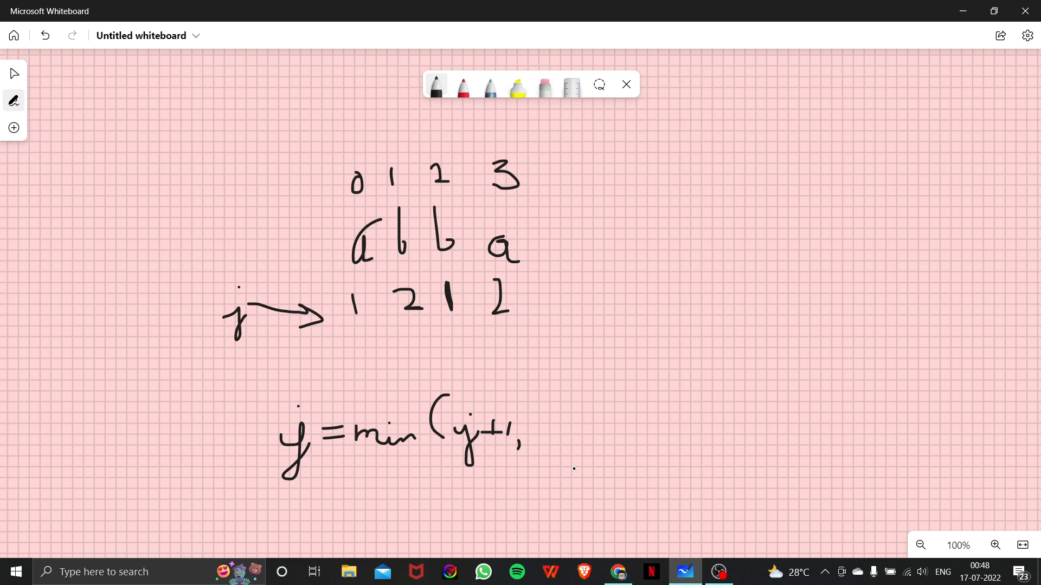
pyautogui.moveTo(550, 421); pyautogui.dragTo(552, 448)
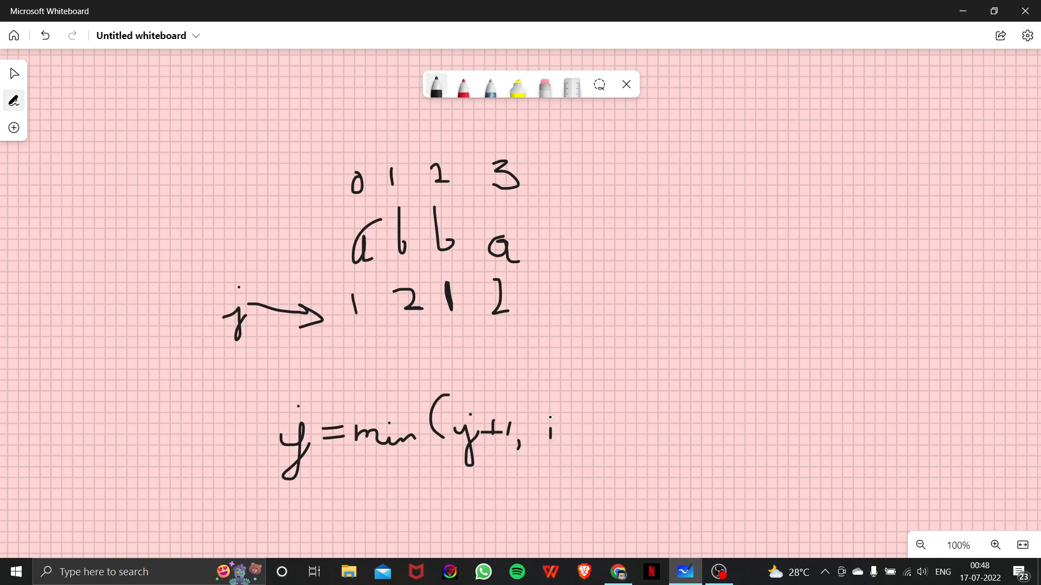
pyautogui.moveTo(551, 431); pyautogui.dragTo(591, 431)
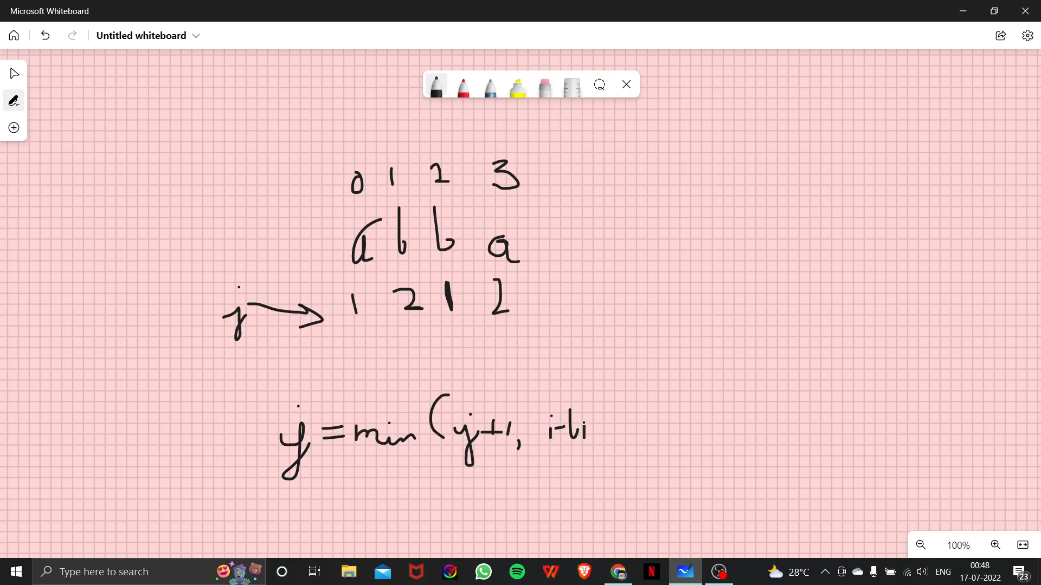
pyautogui.moveTo(591, 431); pyautogui.dragTo(630, 432)
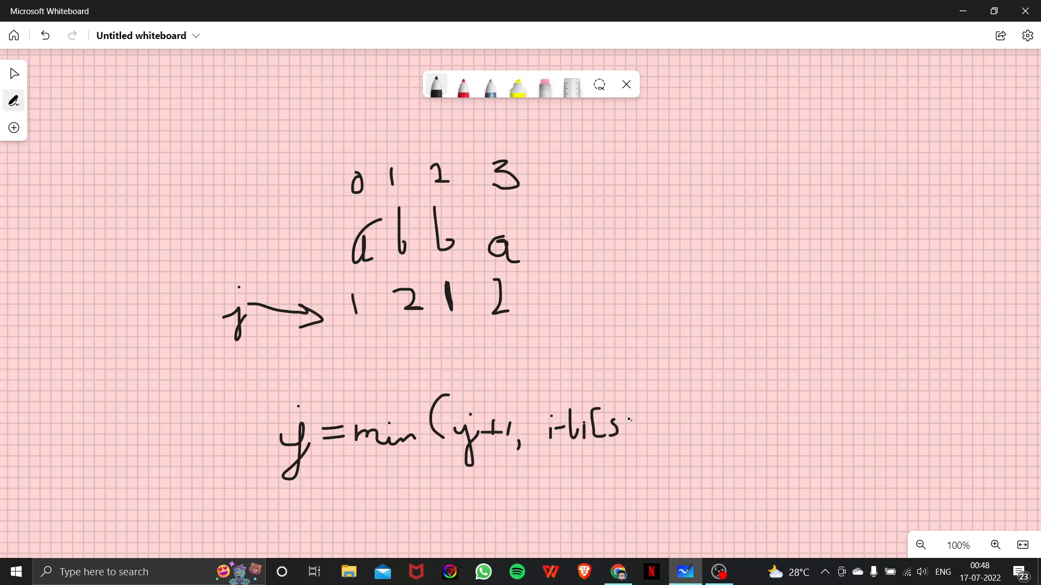
pyautogui.moveTo(617, 425); pyautogui.dragTo(660, 431)
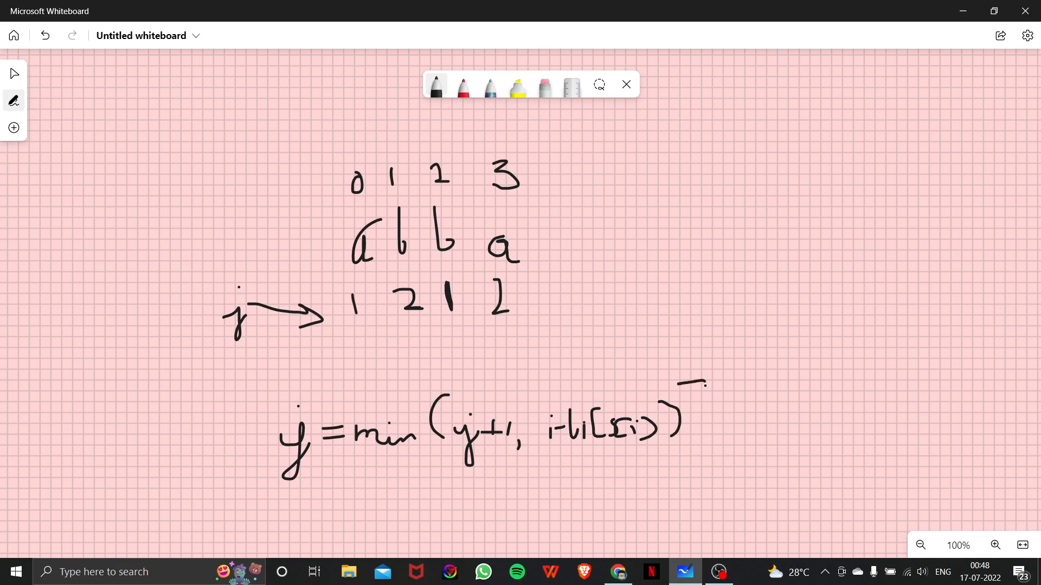
pyautogui.moveTo(704, 398); pyautogui.dragTo(704, 455)
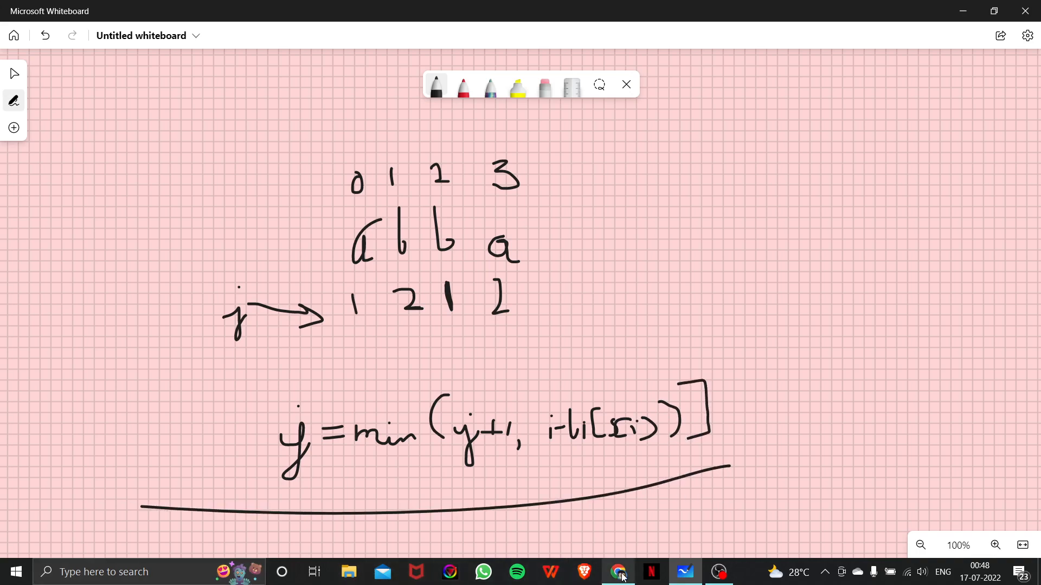
pyautogui.click(615, 572)
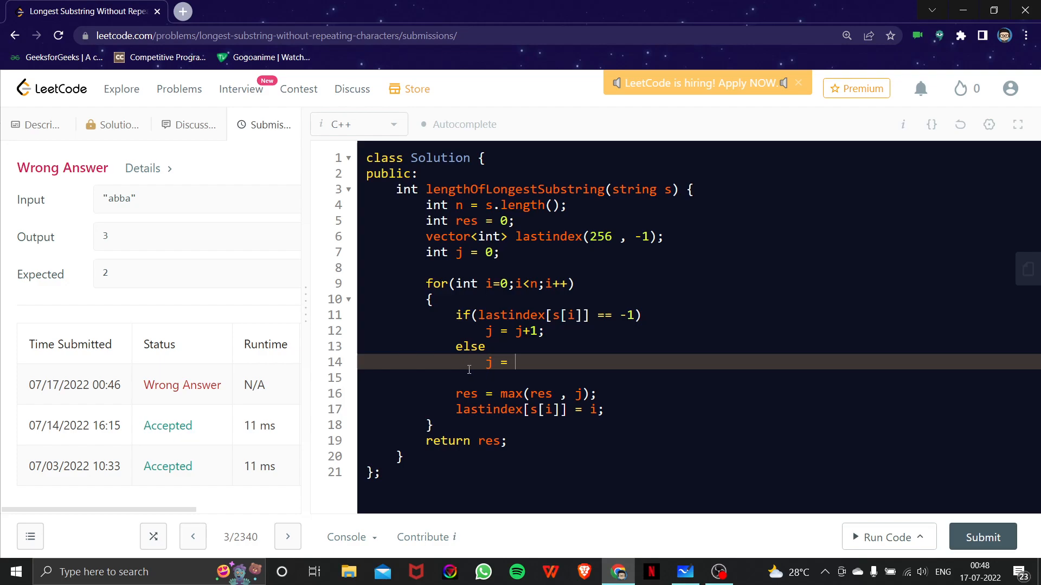
# - Change line 14's else branch to j = min(i - lastindex[s[i]], j+1) and submit the solution
pyautogui.write('min(i -')
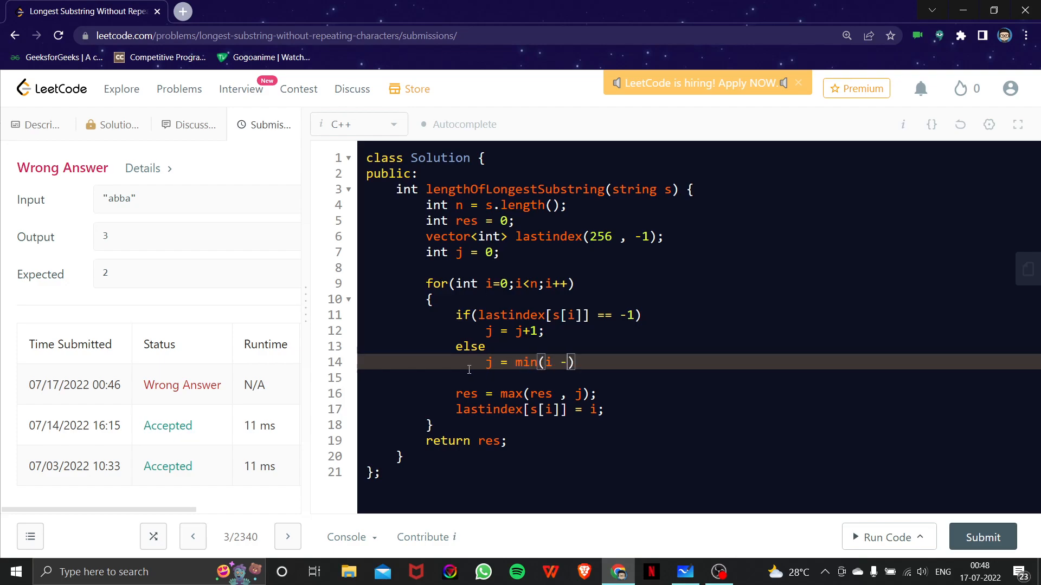
pyautogui.write('lastindex')
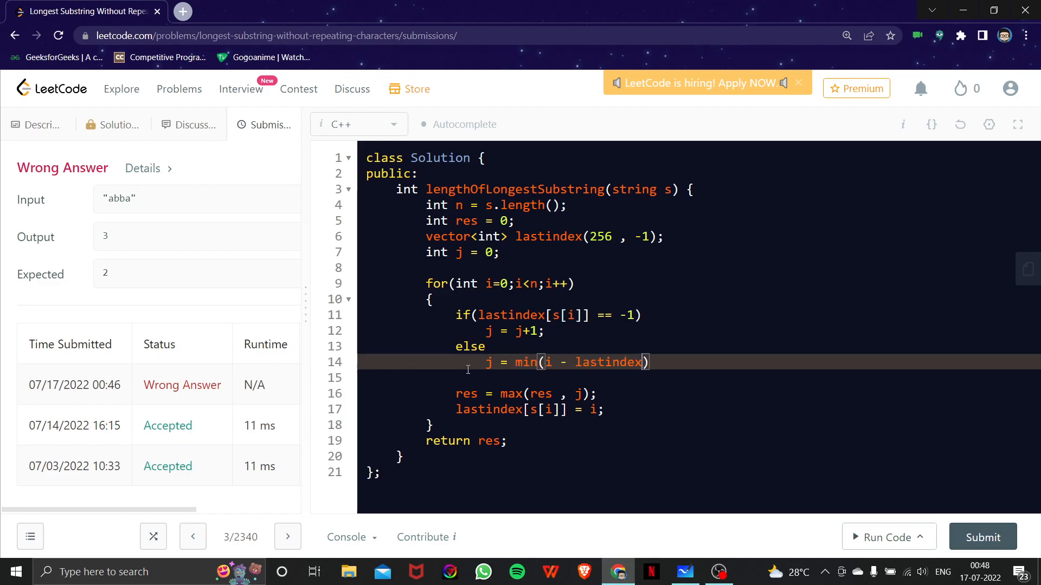
pyautogui.write('[s[i]]')
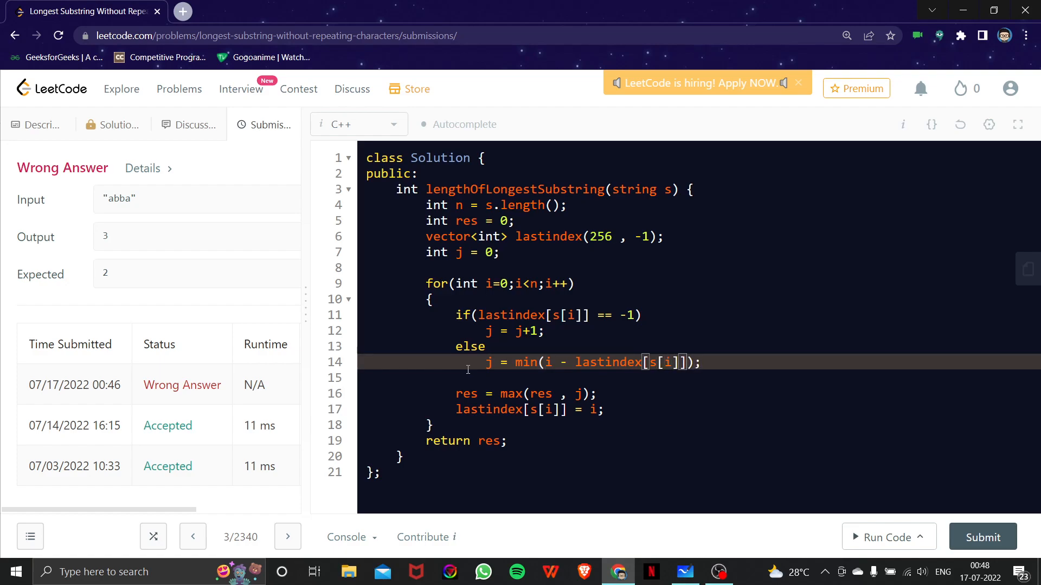
pyautogui.write(', j+1')
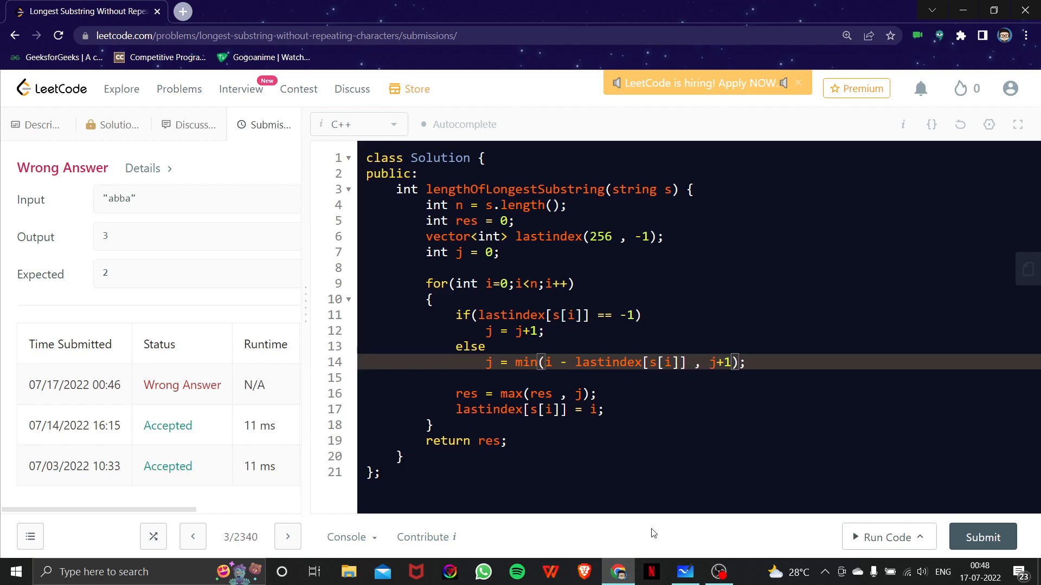
pyautogui.click(982, 537)
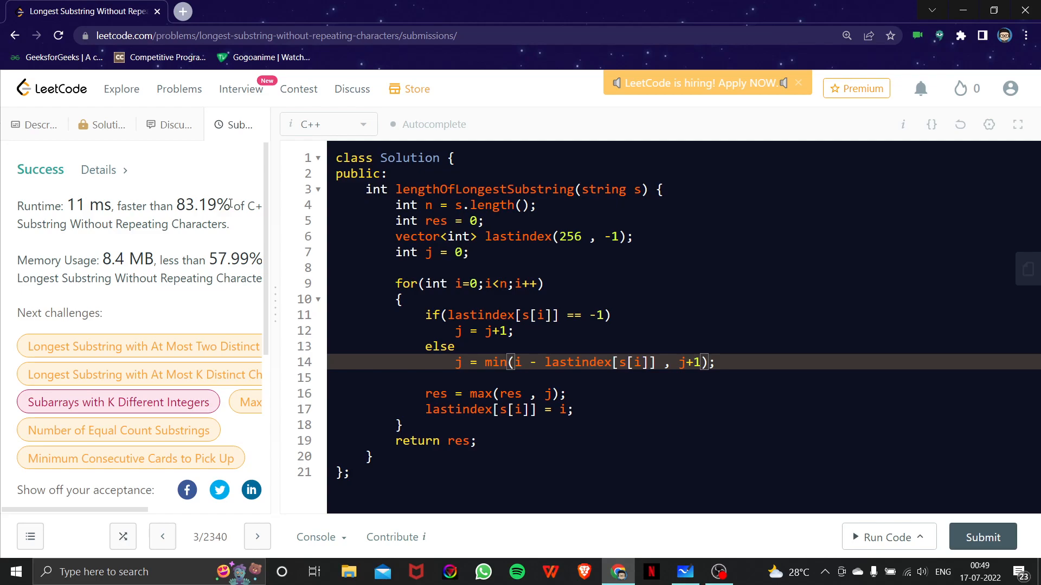
pyautogui.moveTo(448, 446)
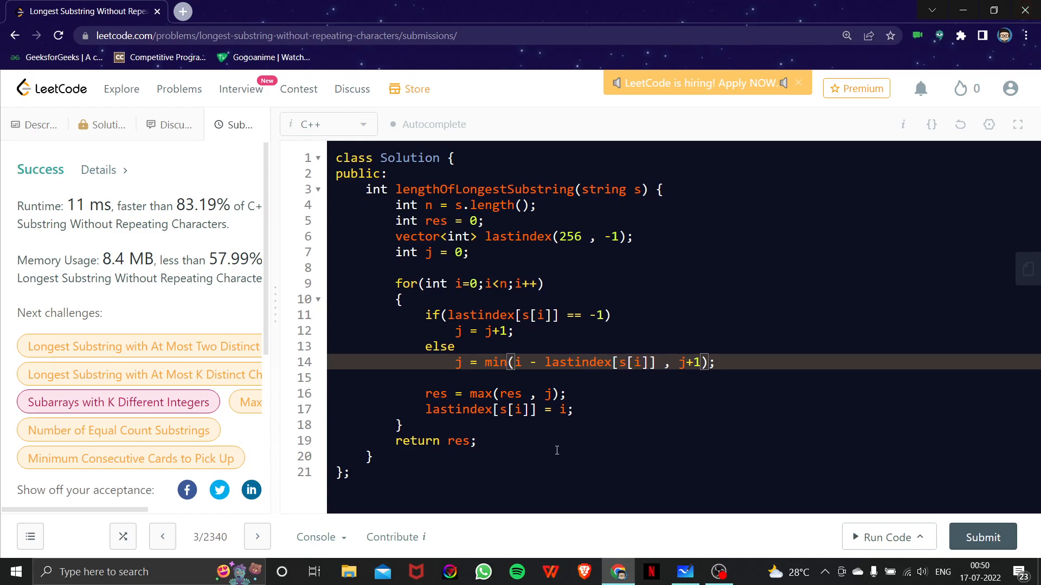
pyautogui.moveTo(559, 449)
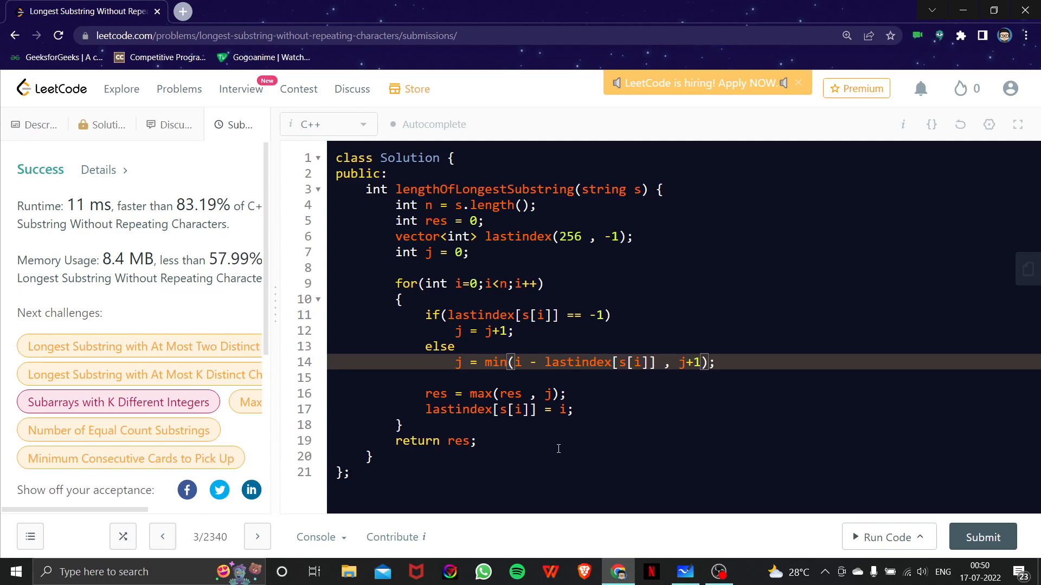